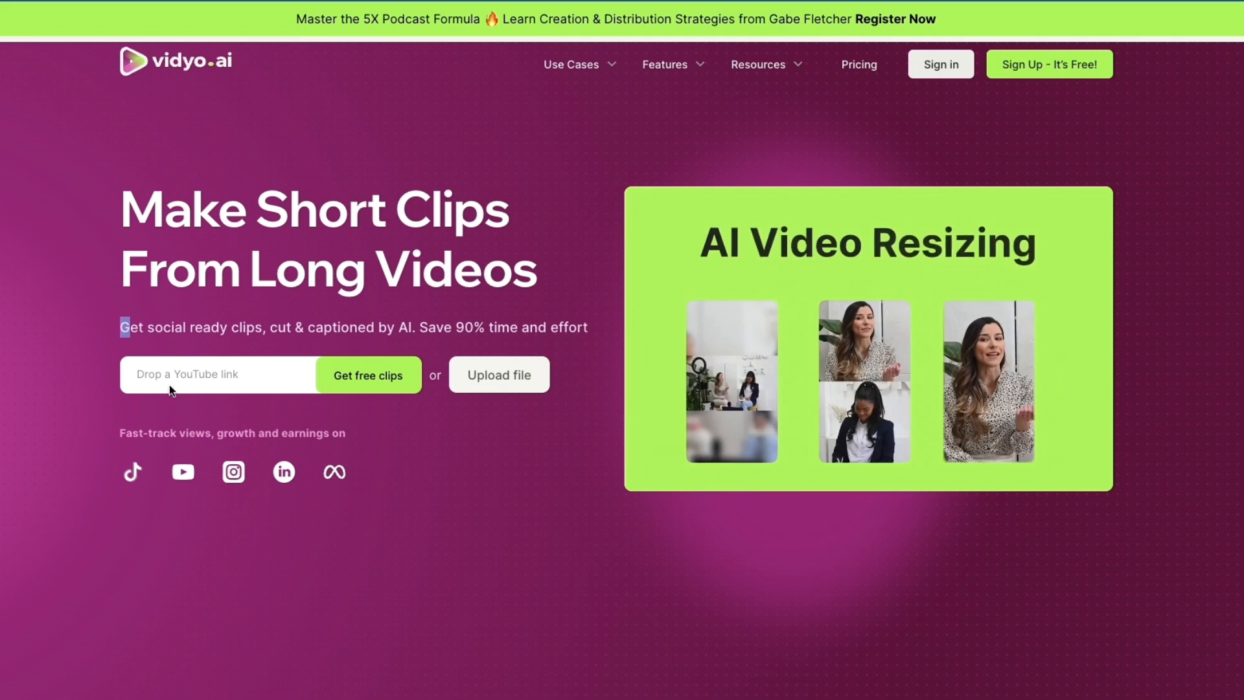
{"action": "type", "text": "https://www.youtube.com/watch?v=S"}
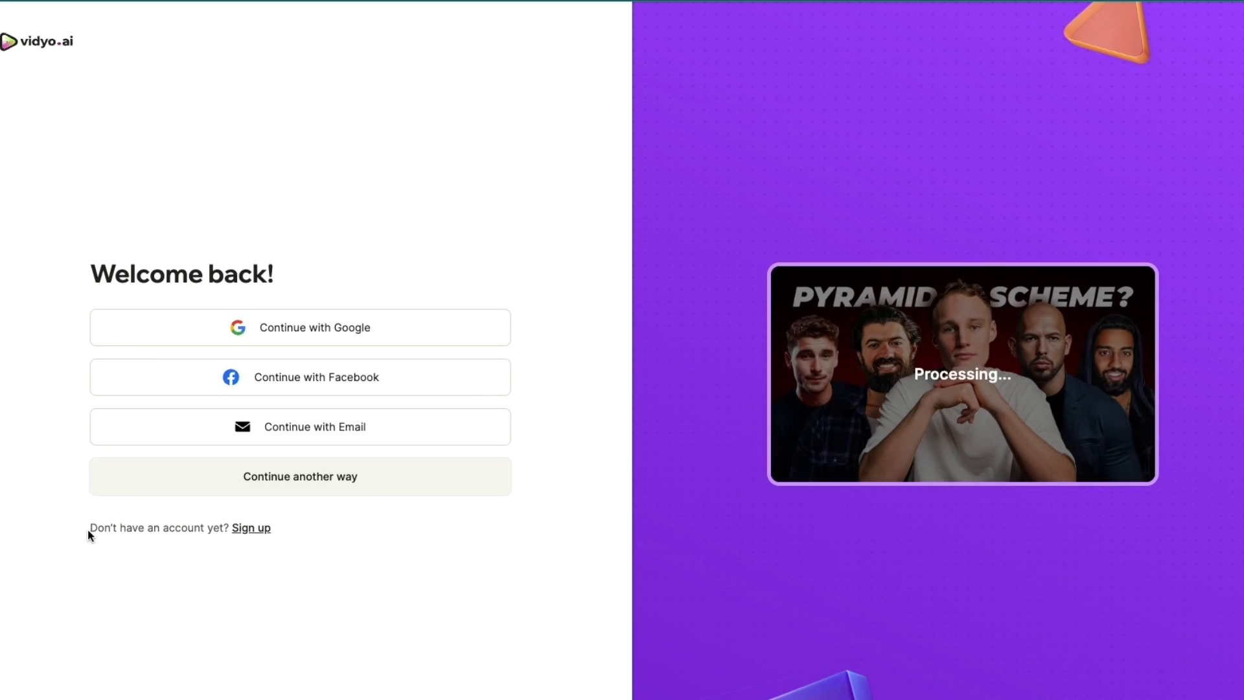
Step: Sign in with a Continue option to reach the Generate clips page
{"action": "left_click", "coordinate": [250, 527]}
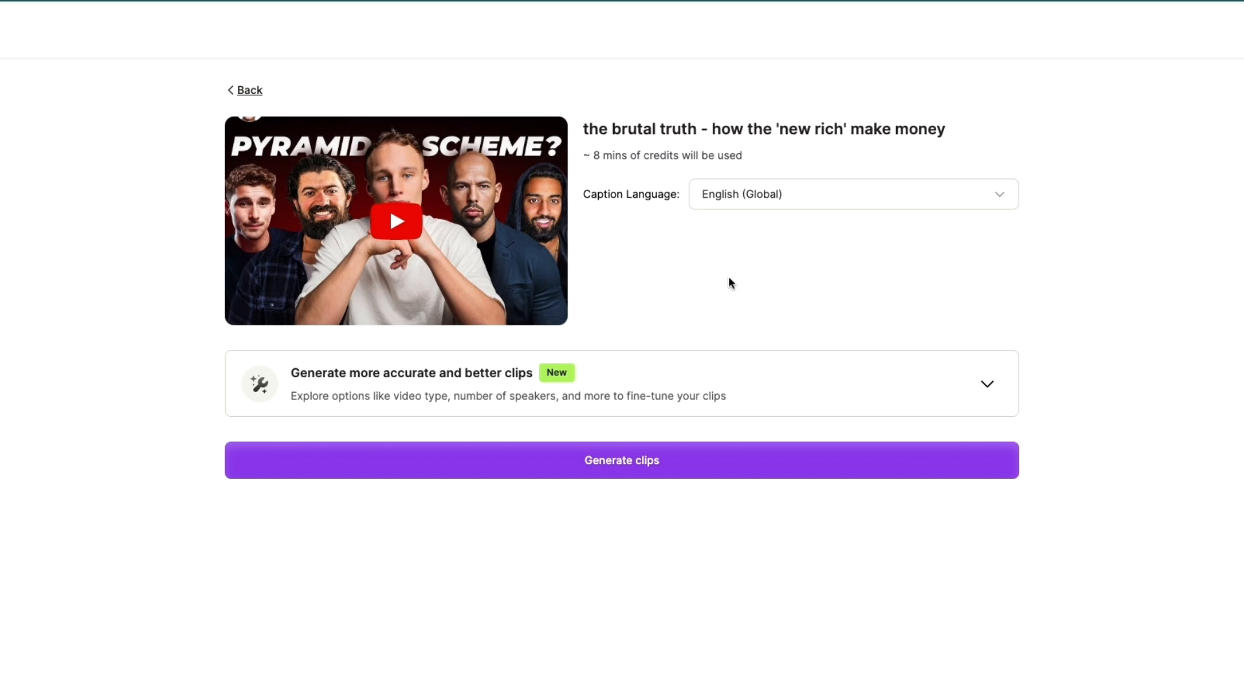
{"action": "mouse_move", "coordinate": [791, 187]}
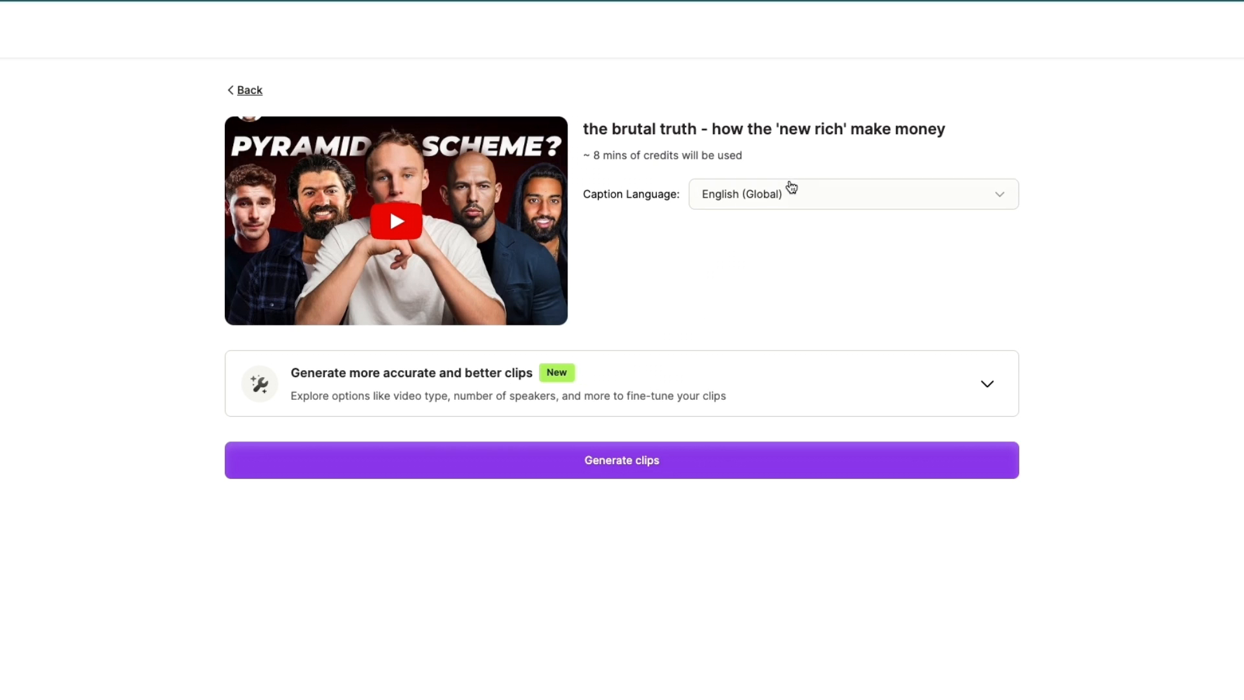
{"action": "mouse_move", "coordinate": [695, 261]}
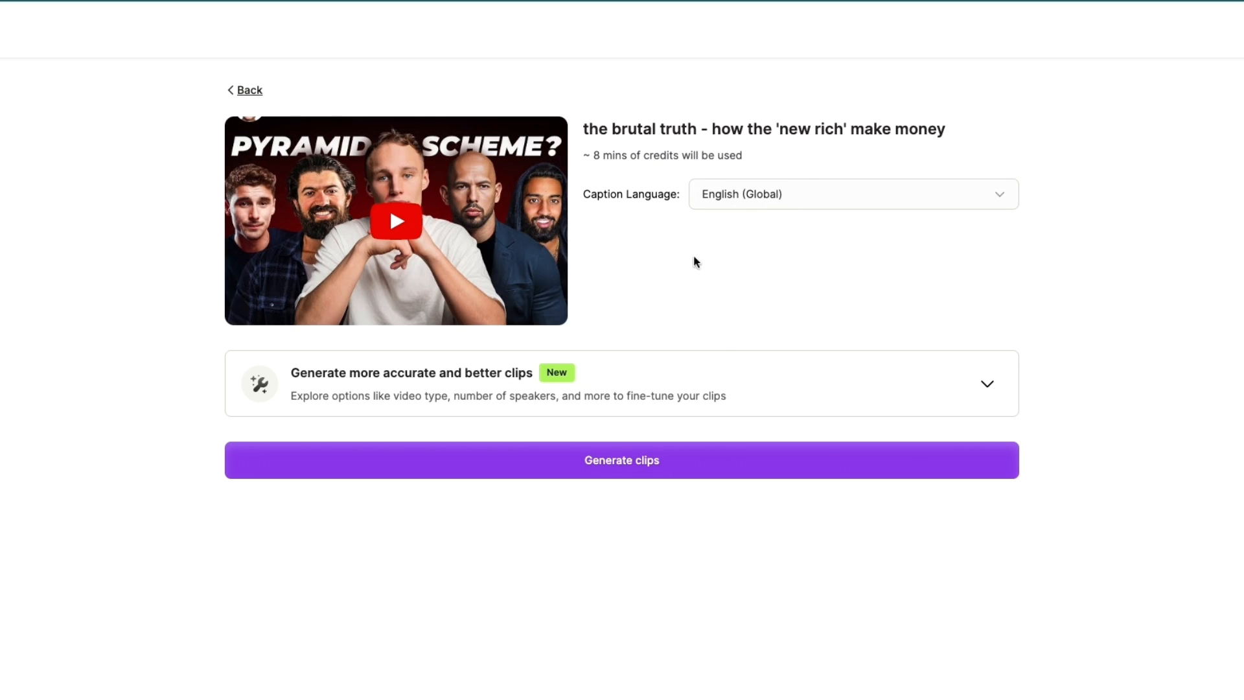
Step: In the fine-tuning options, choose Speech, Single cam and 1 speaker, then start generating
{"action": "left_click", "coordinate": [987, 384]}
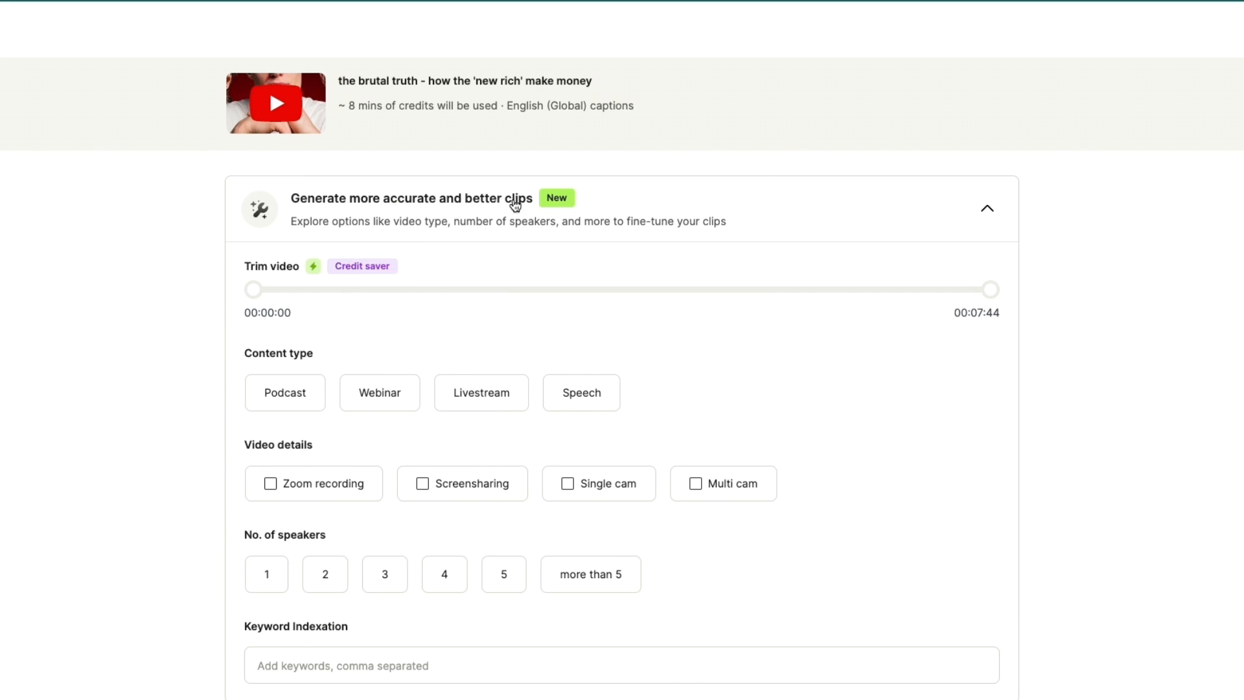
{"action": "left_click", "coordinate": [987, 208]}
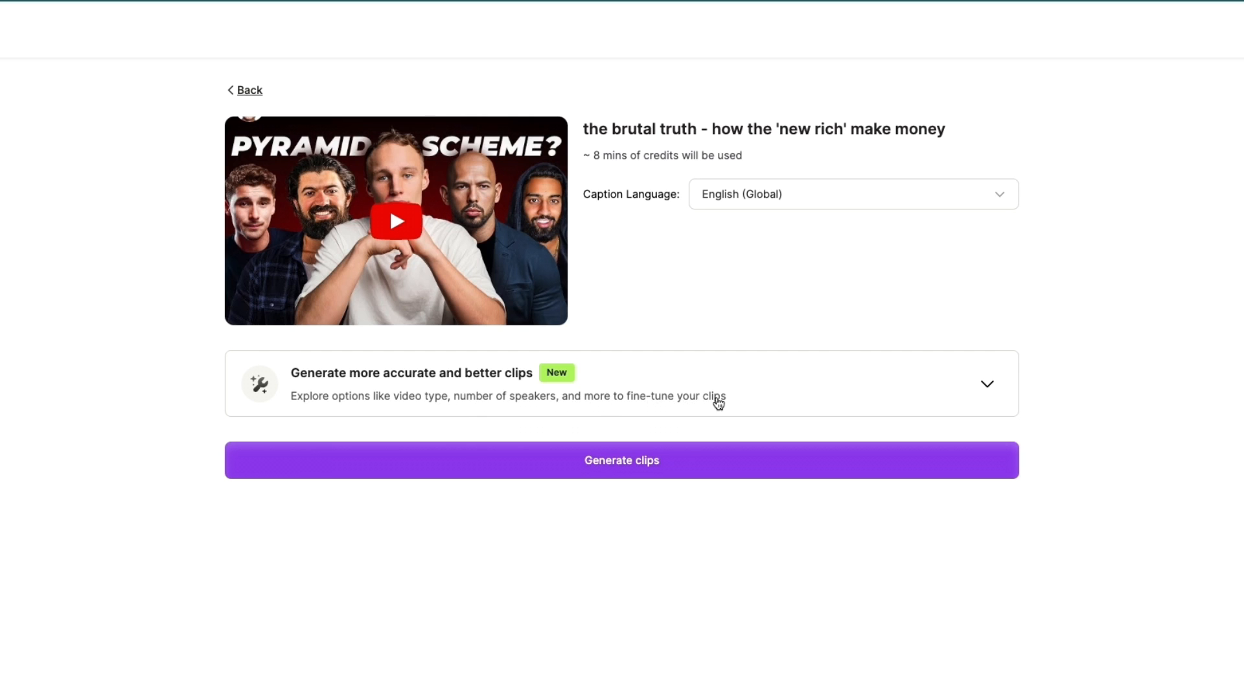
{"action": "left_click", "coordinate": [986, 383]}
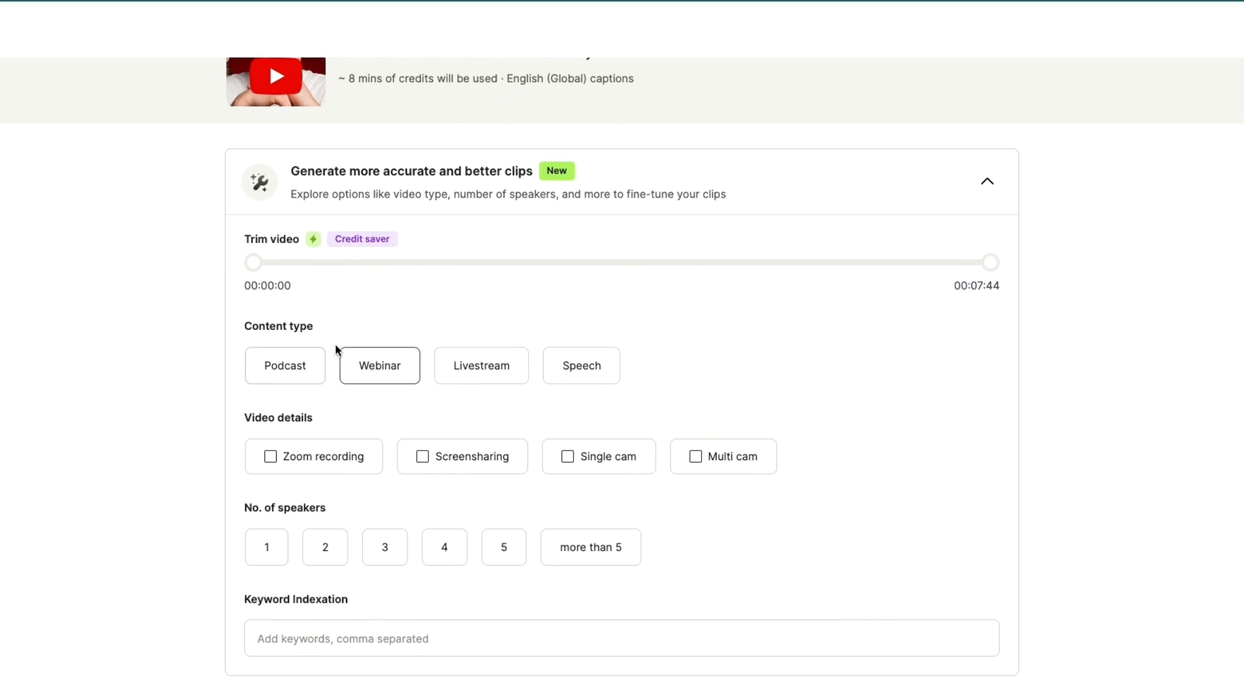
{"action": "left_click", "coordinate": [581, 365]}
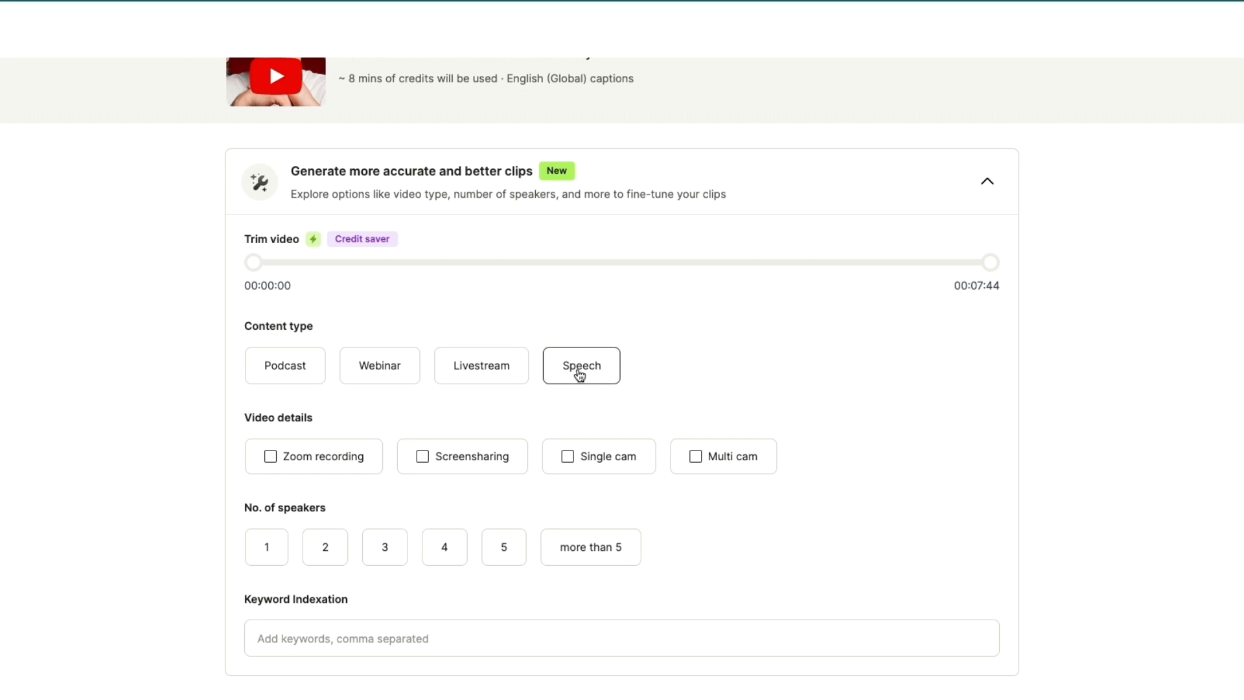
{"action": "scroll", "scroll_direction": "down", "scroll_amount": 3}
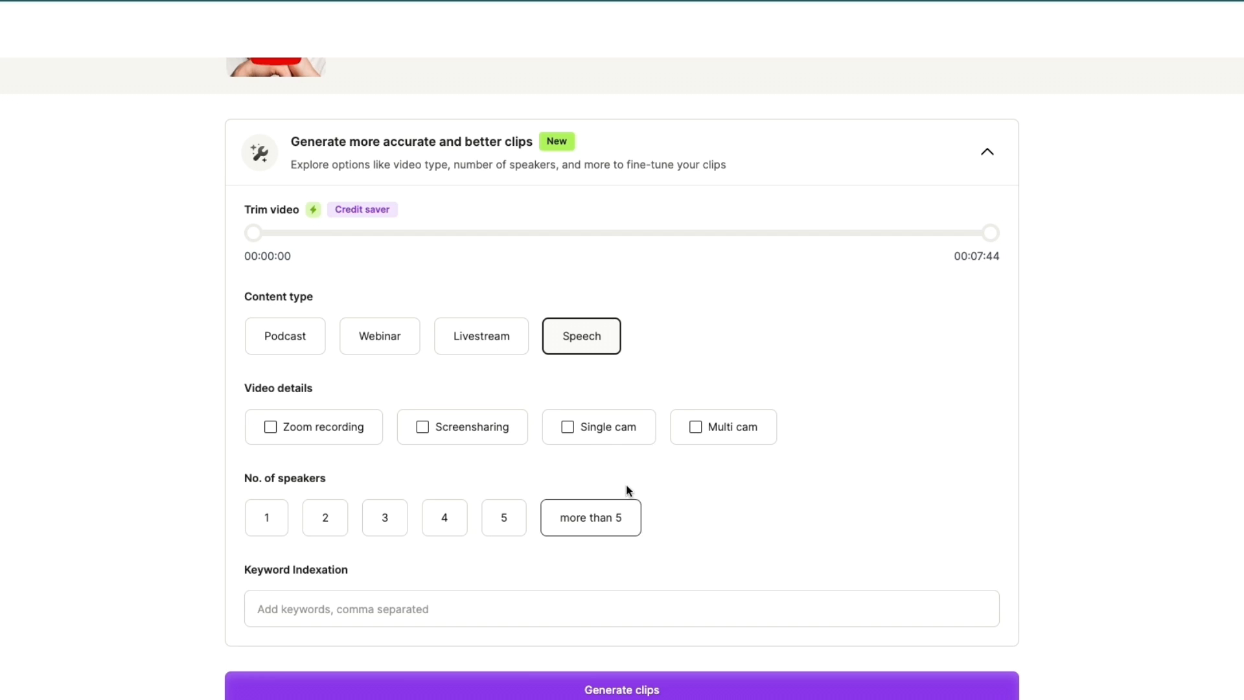
{"action": "left_click", "coordinate": [598, 427]}
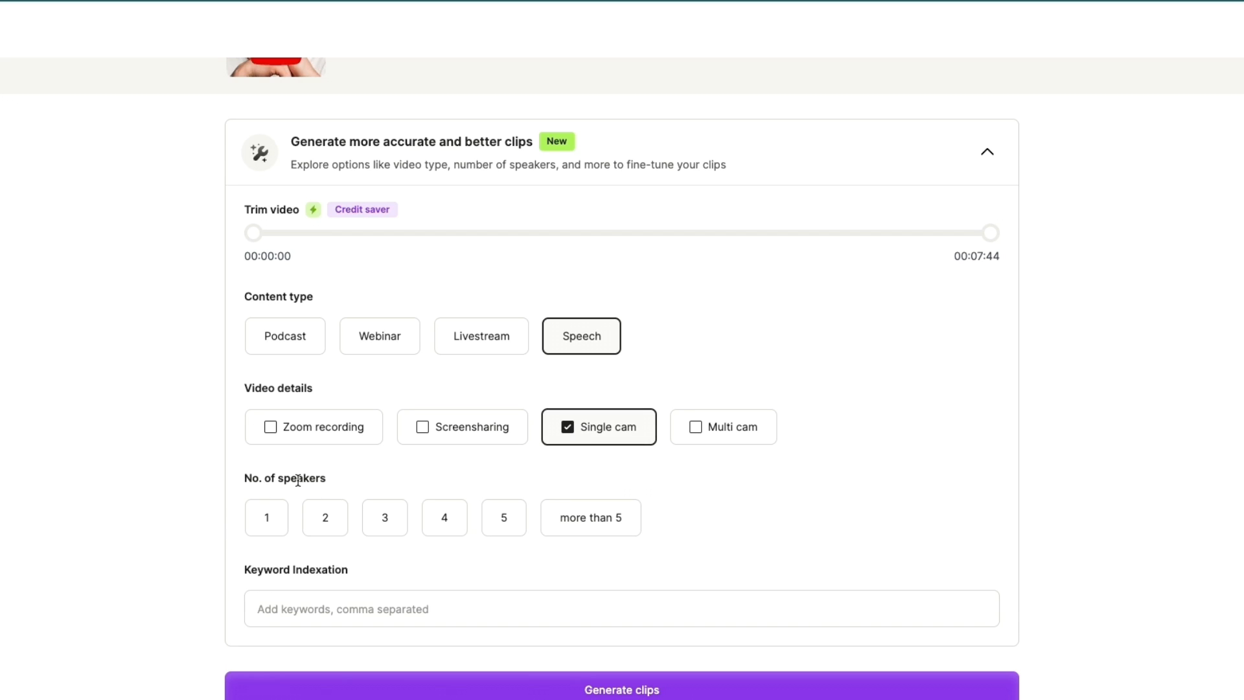
{"action": "left_click", "coordinate": [266, 517]}
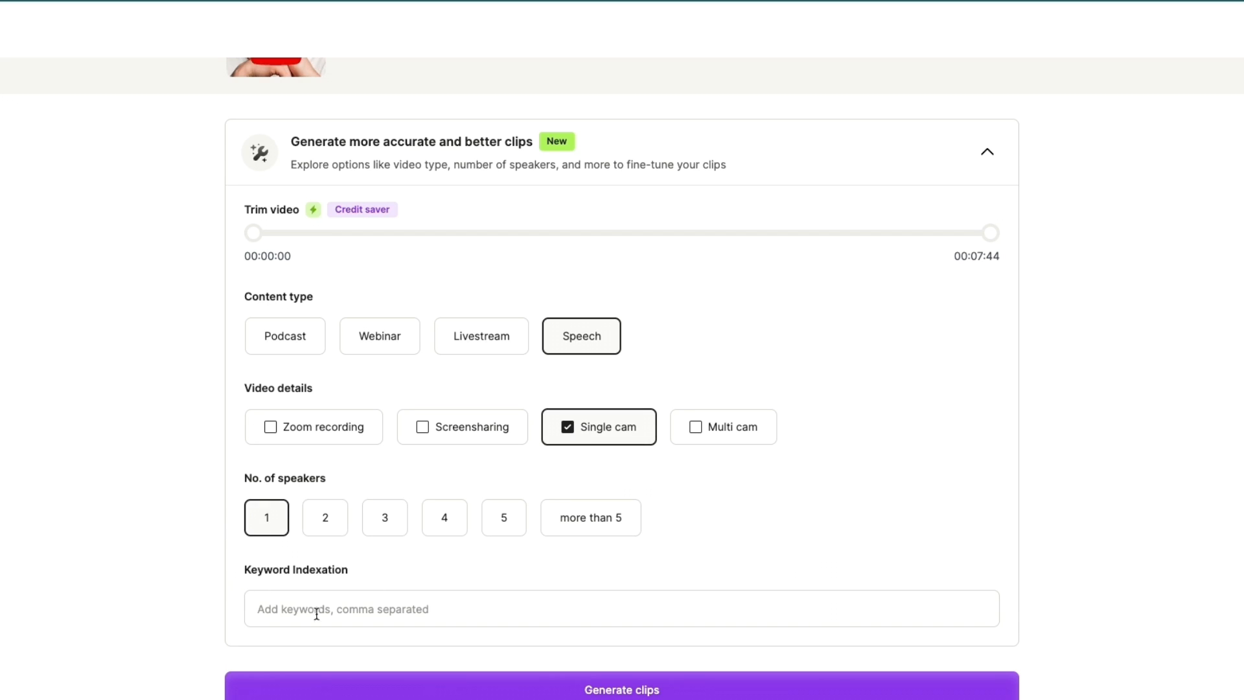
{"action": "mouse_move", "coordinate": [342, 632]}
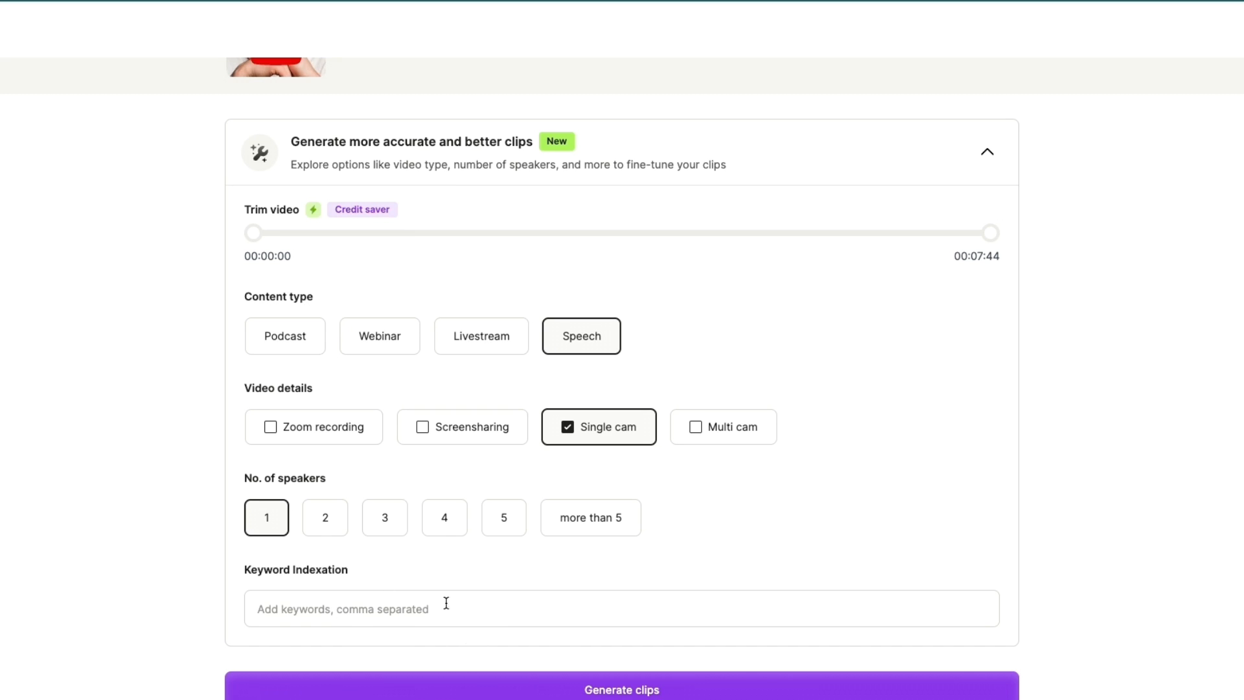
{"action": "mouse_move", "coordinate": [516, 599]}
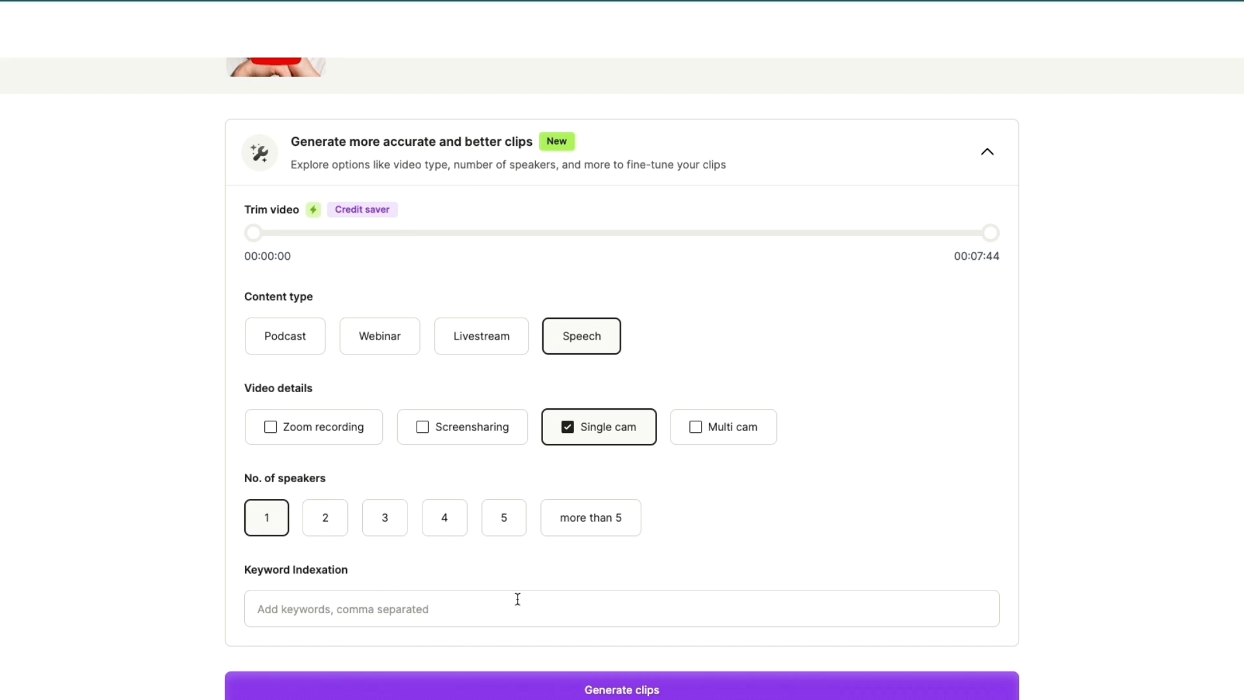
{"action": "mouse_move", "coordinate": [519, 614]}
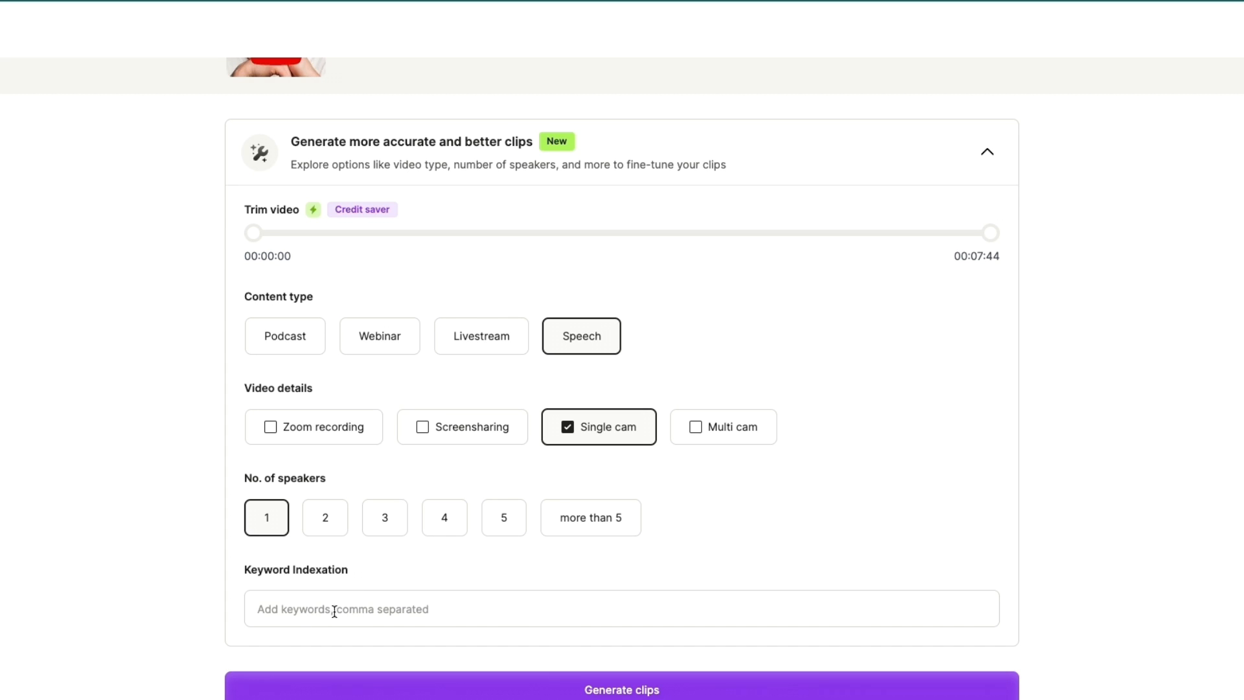
{"action": "left_click", "coordinate": [621, 689]}
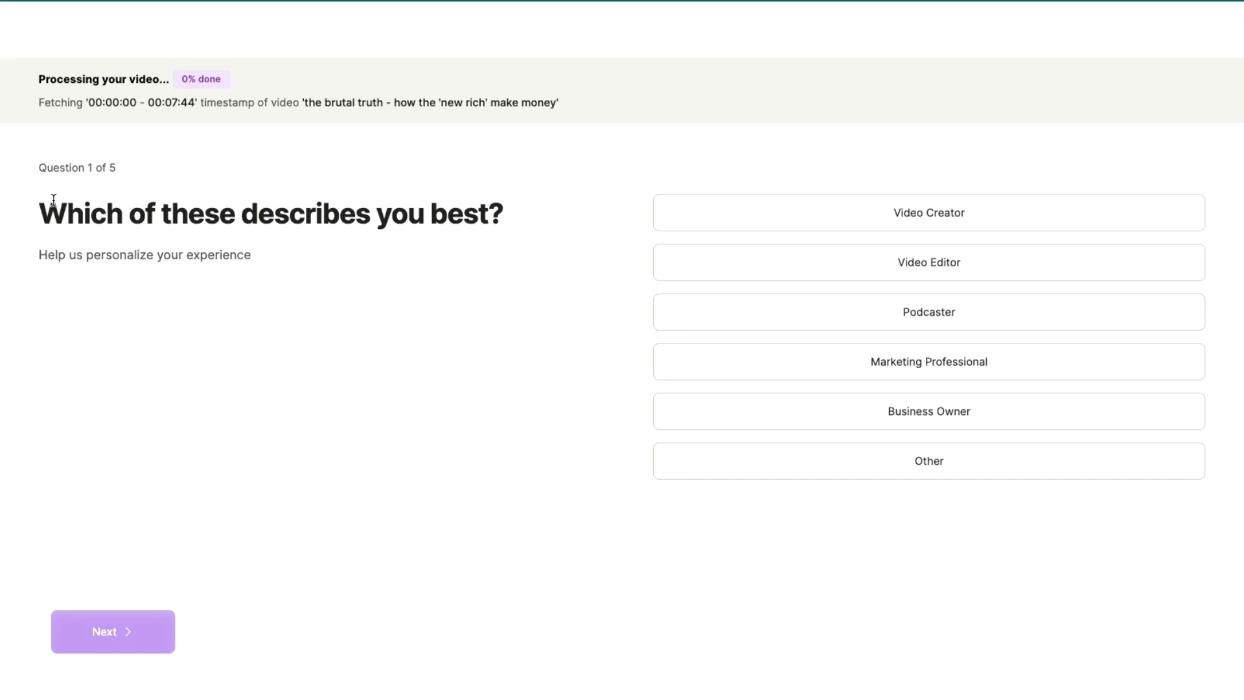
{"action": "mouse_move", "coordinate": [399, 280]}
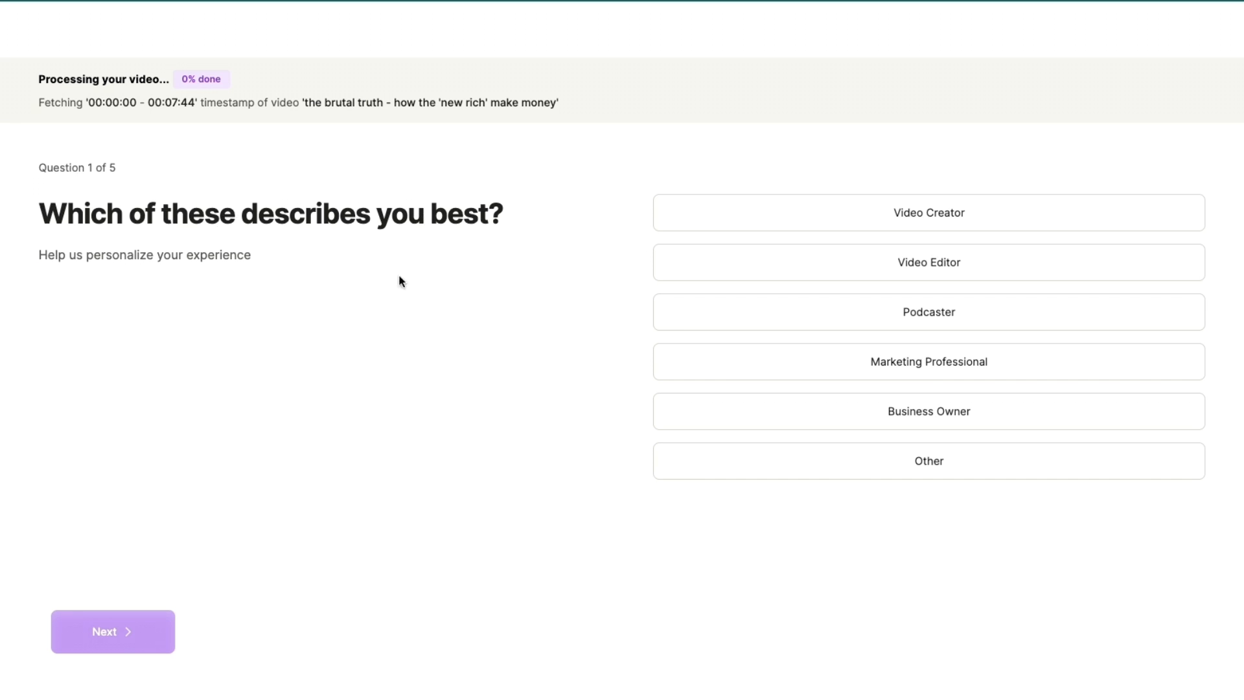
Step: Answer the survey, picking Audience engagement, Generating revenue and Over $200 monthly spend
{"action": "left_click", "coordinate": [929, 212]}
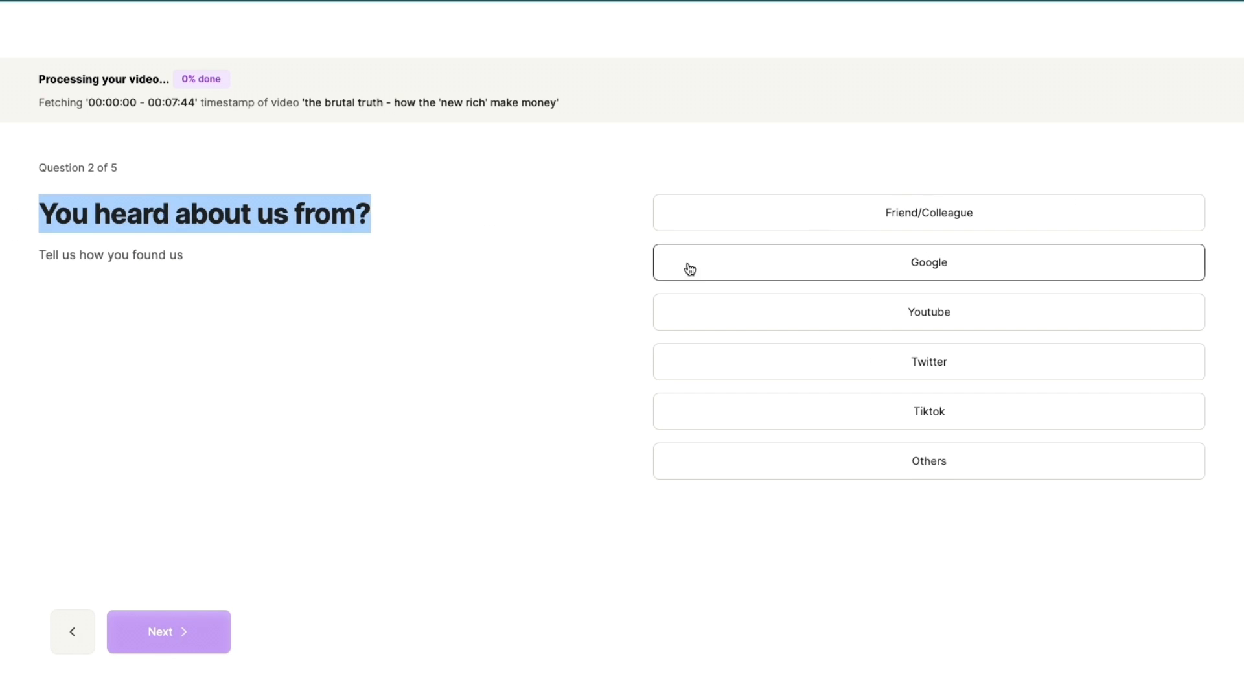
{"action": "left_click", "coordinate": [928, 261]}
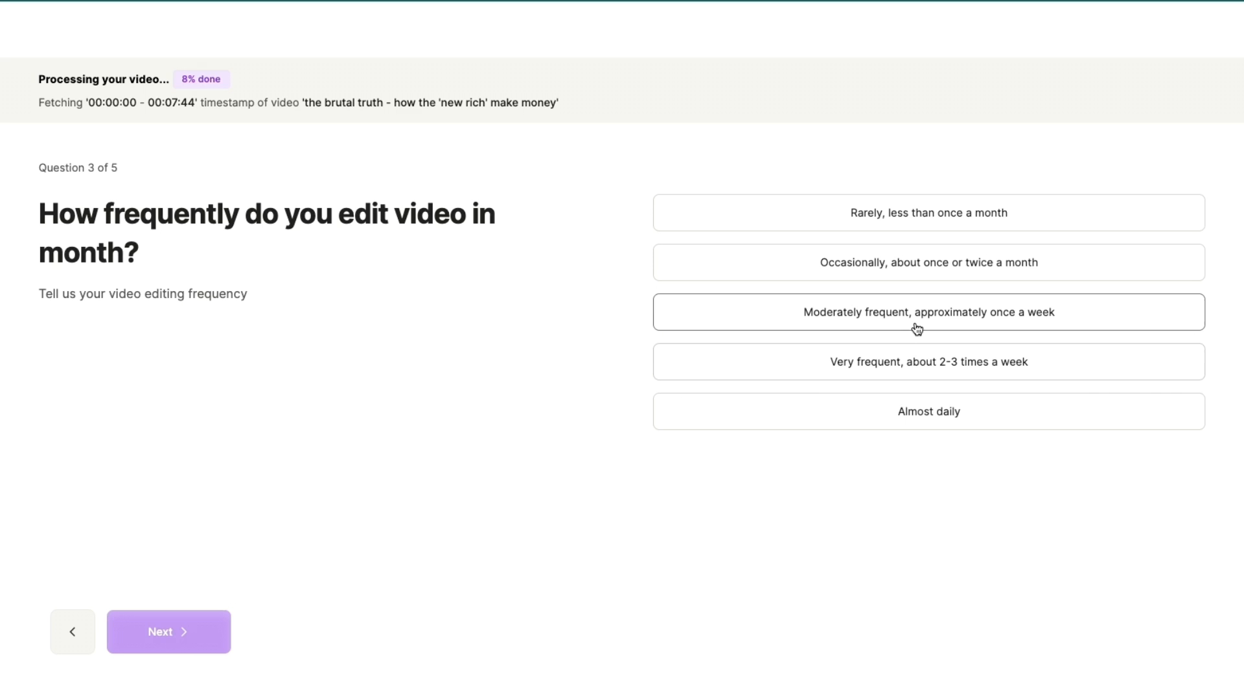
{"action": "left_click", "coordinate": [927, 311]}
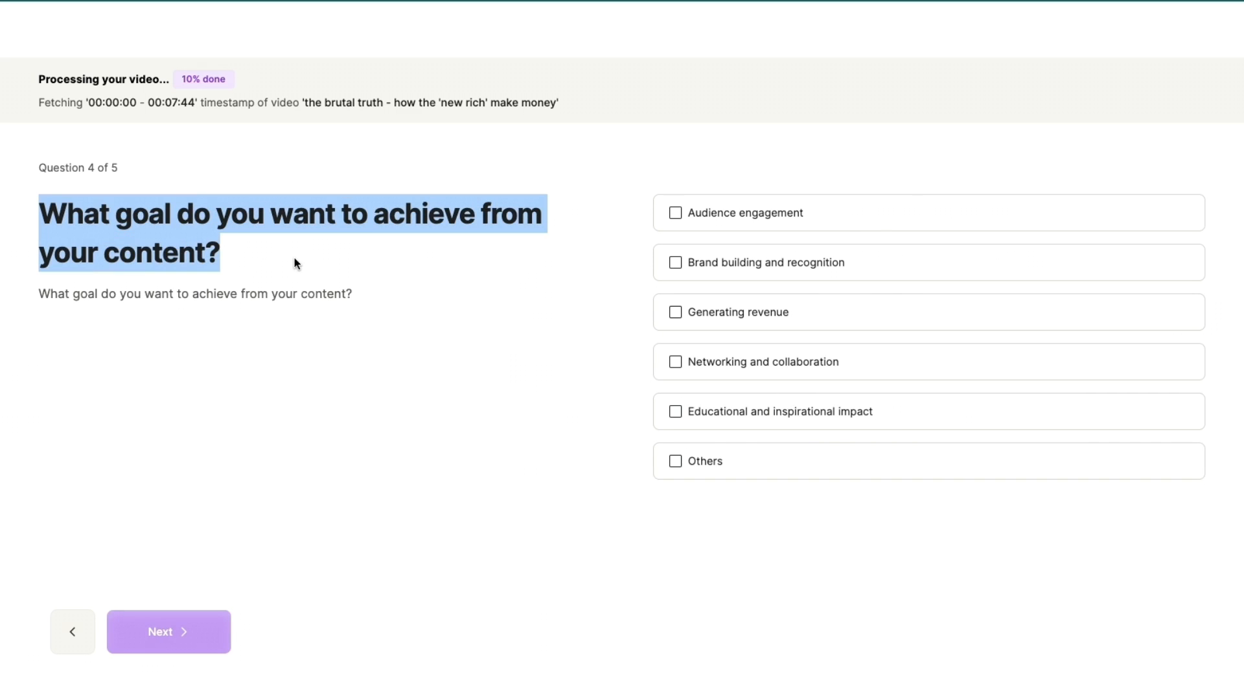
{"action": "left_click", "coordinate": [675, 212]}
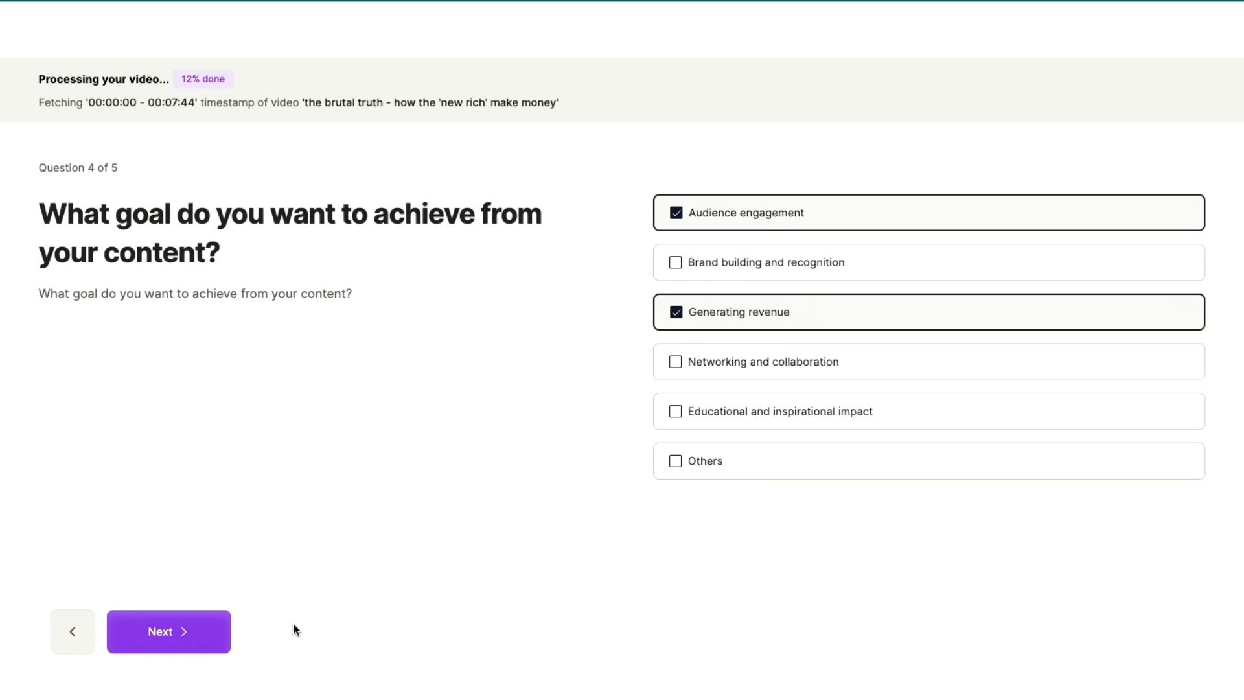
{"action": "left_click", "coordinate": [168, 630]}
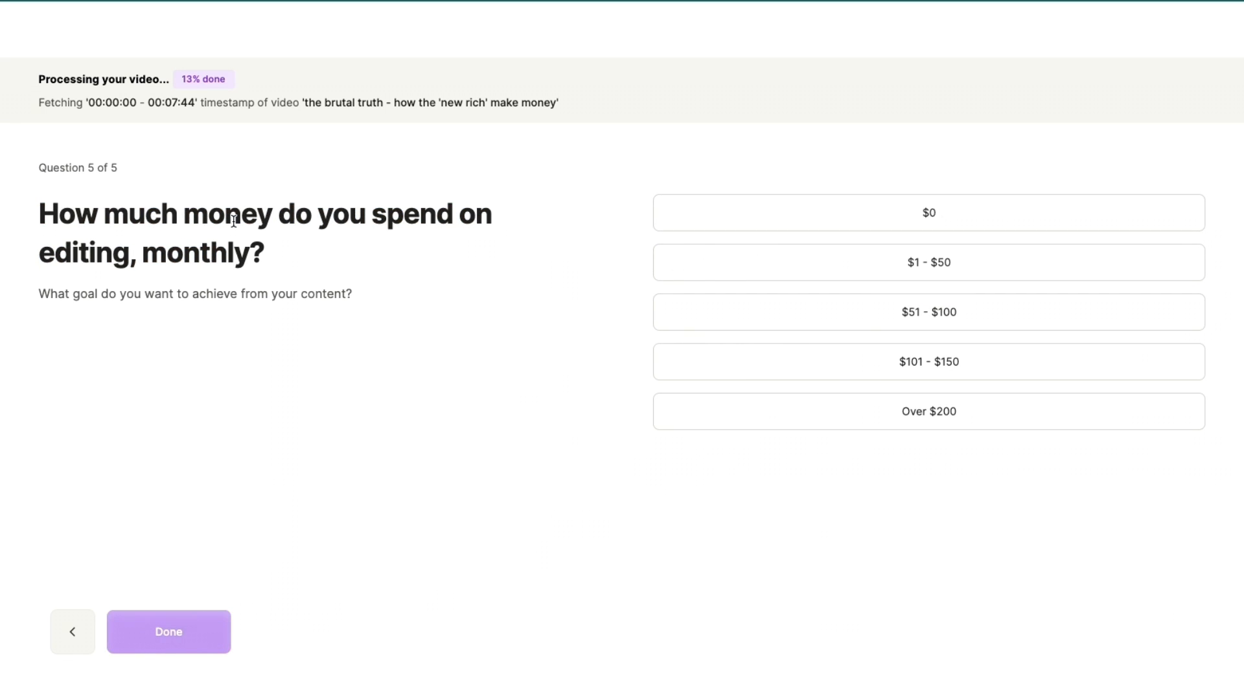
{"action": "left_click", "coordinate": [929, 411]}
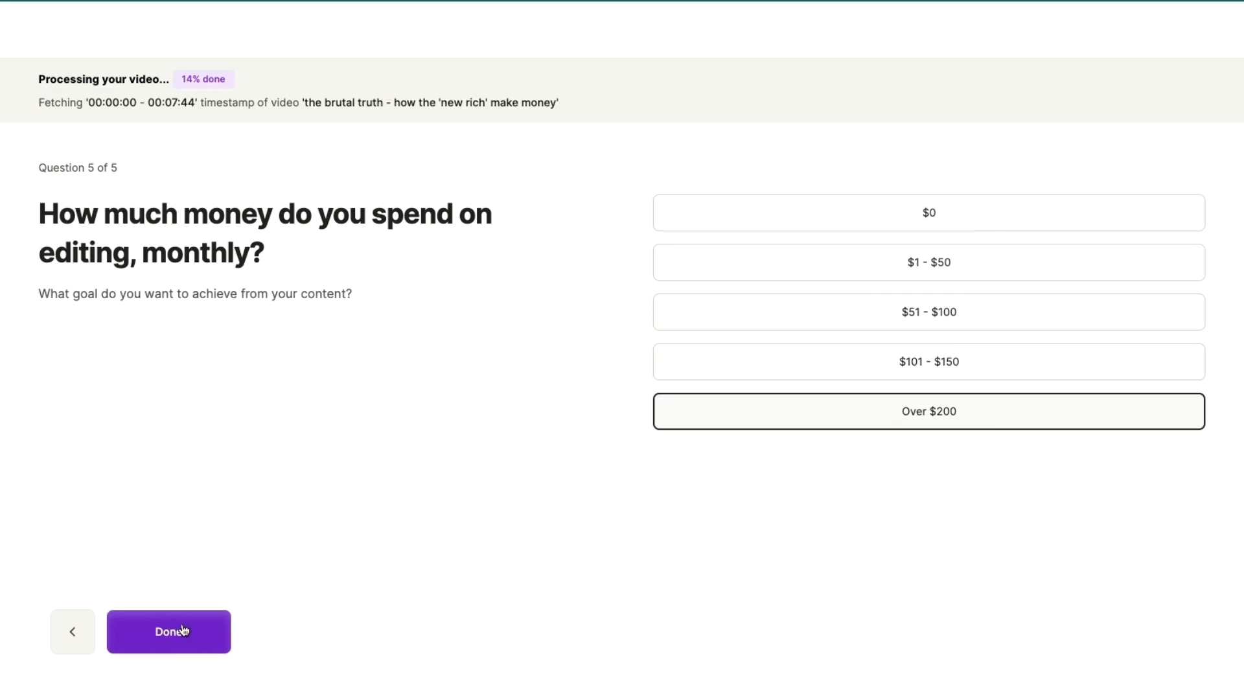
{"action": "left_click", "coordinate": [169, 632]}
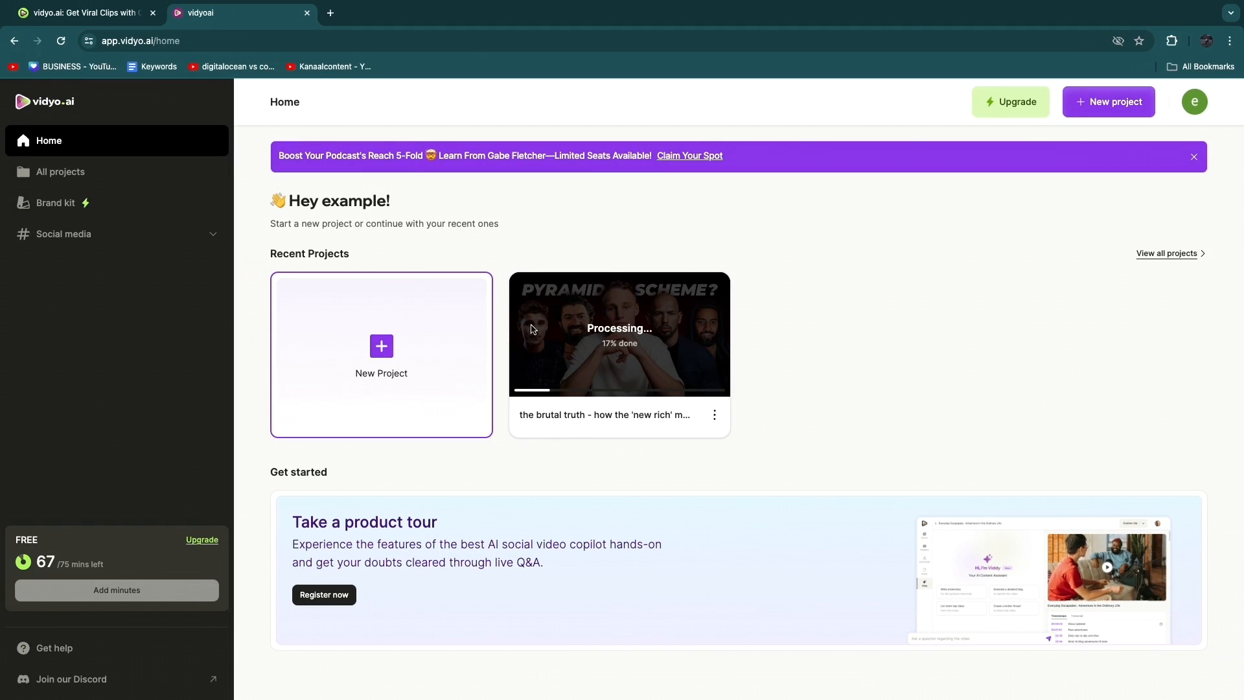
{"action": "mouse_move", "coordinate": [606, 357]}
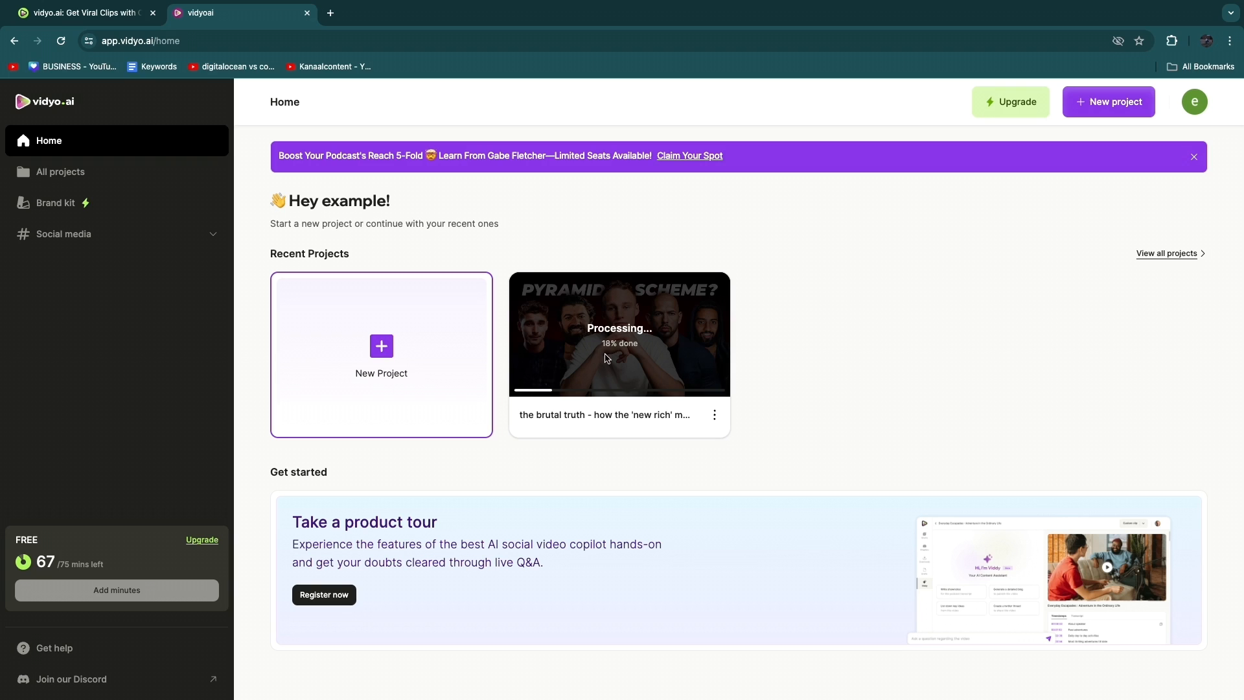
{"action": "mouse_move", "coordinate": [642, 364]}
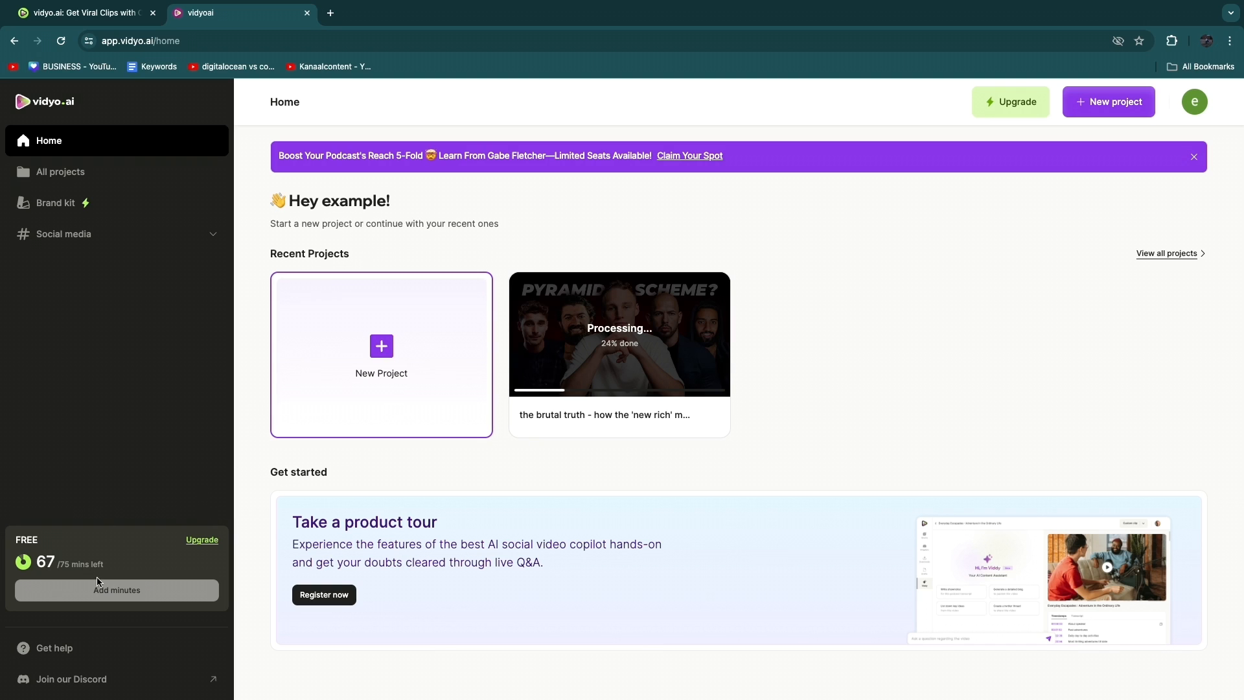
{"action": "mouse_move", "coordinate": [99, 586]}
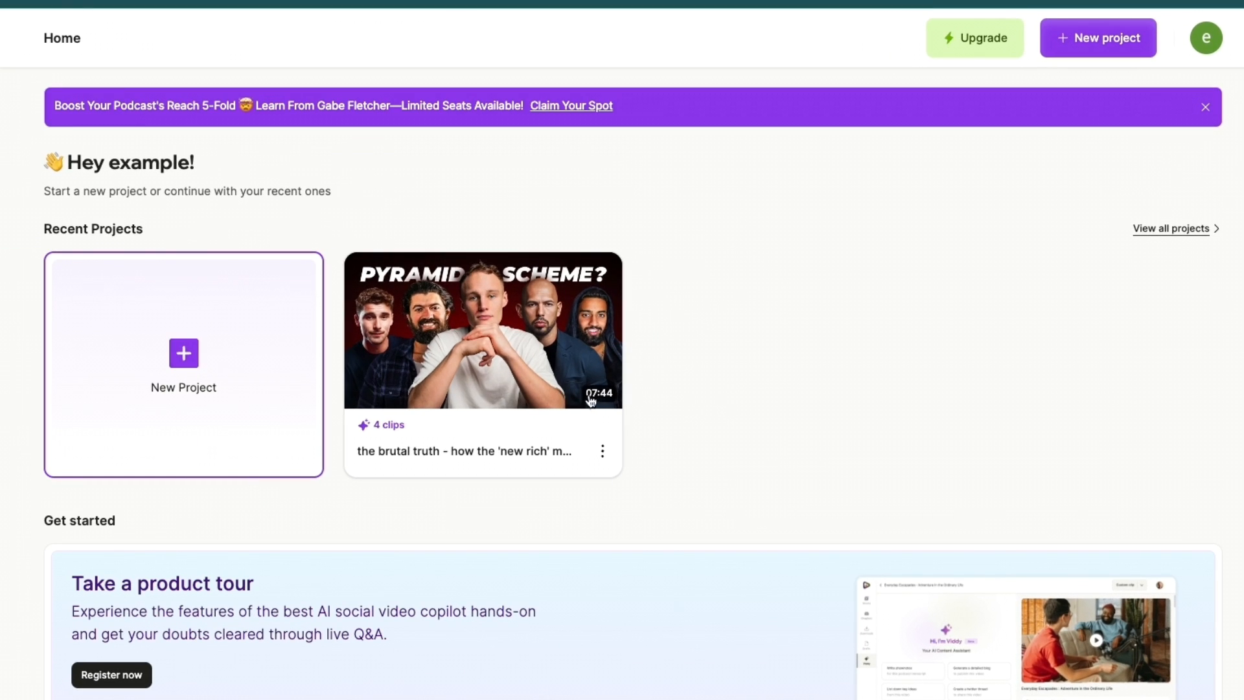
{"action": "mouse_move", "coordinate": [526, 510]}
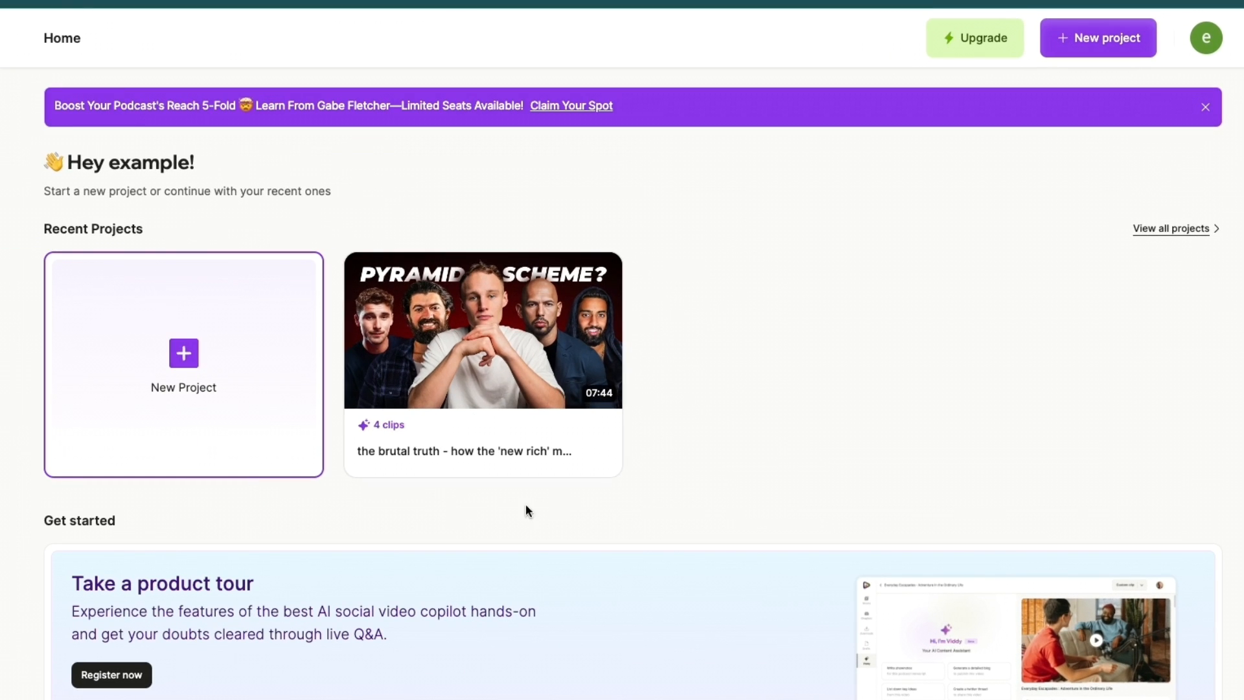
Step: Open the project's shorts, play and pause The Power of Value preview, then edit it
{"action": "left_click", "coordinate": [482, 330]}
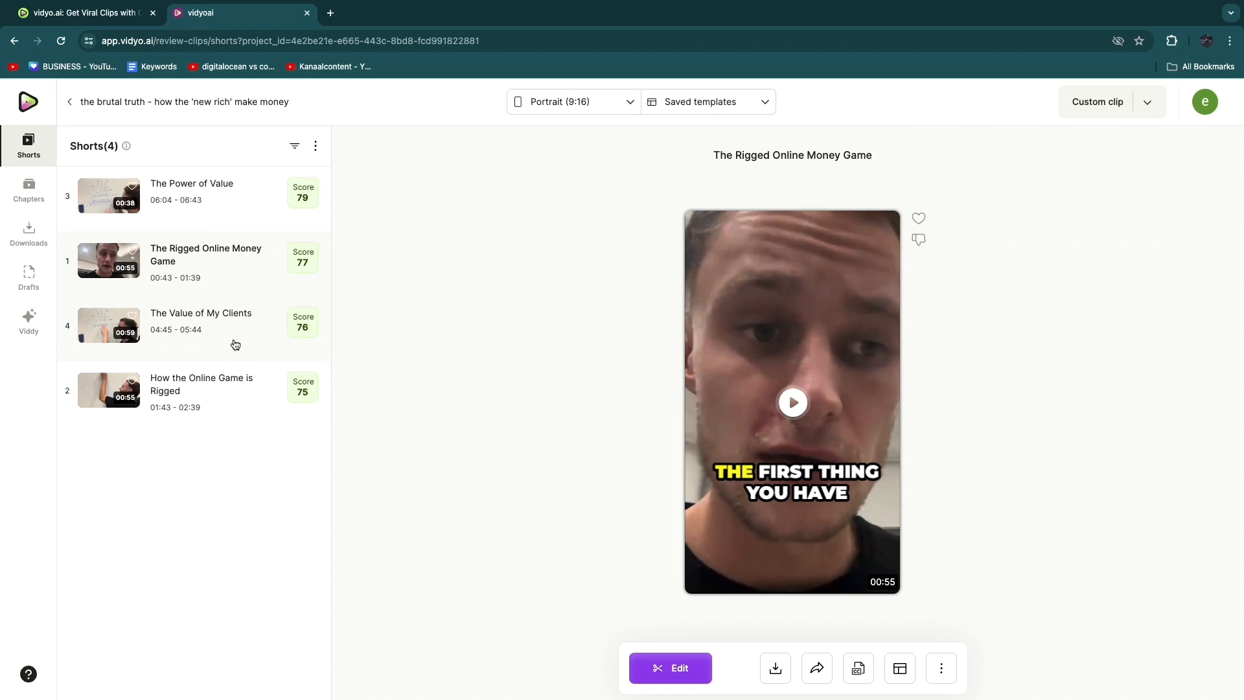
{"action": "mouse_move", "coordinate": [234, 254]}
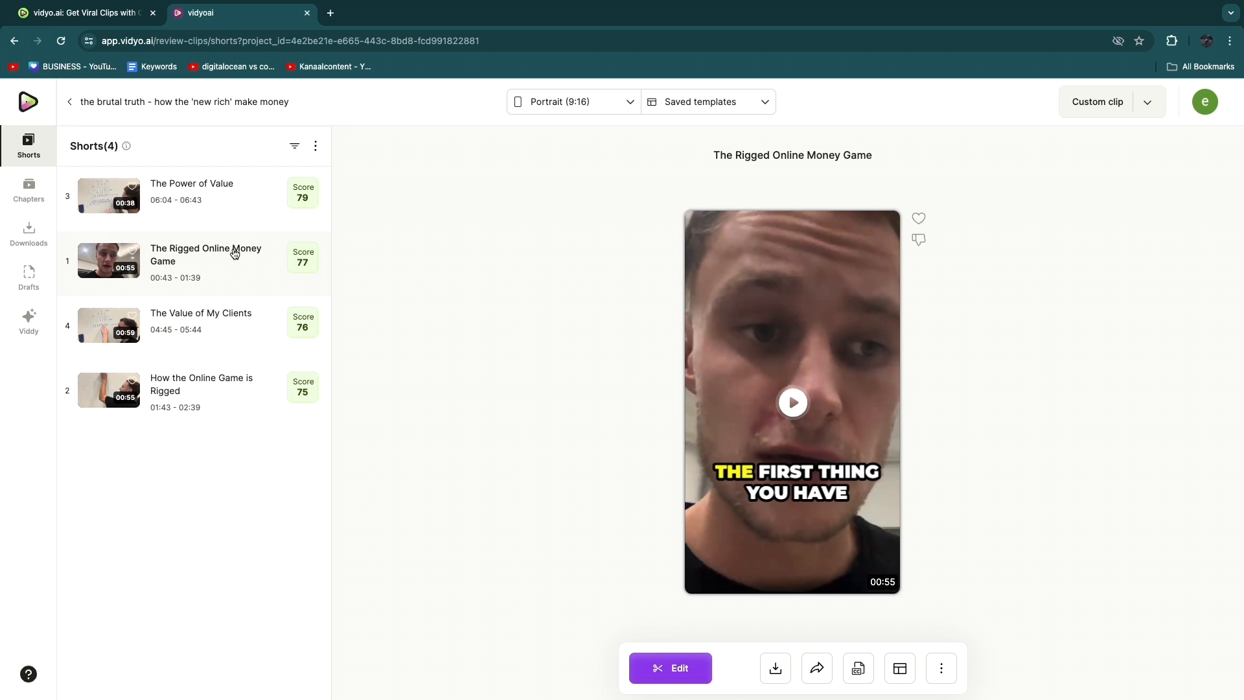
{"action": "left_click", "coordinate": [192, 193]}
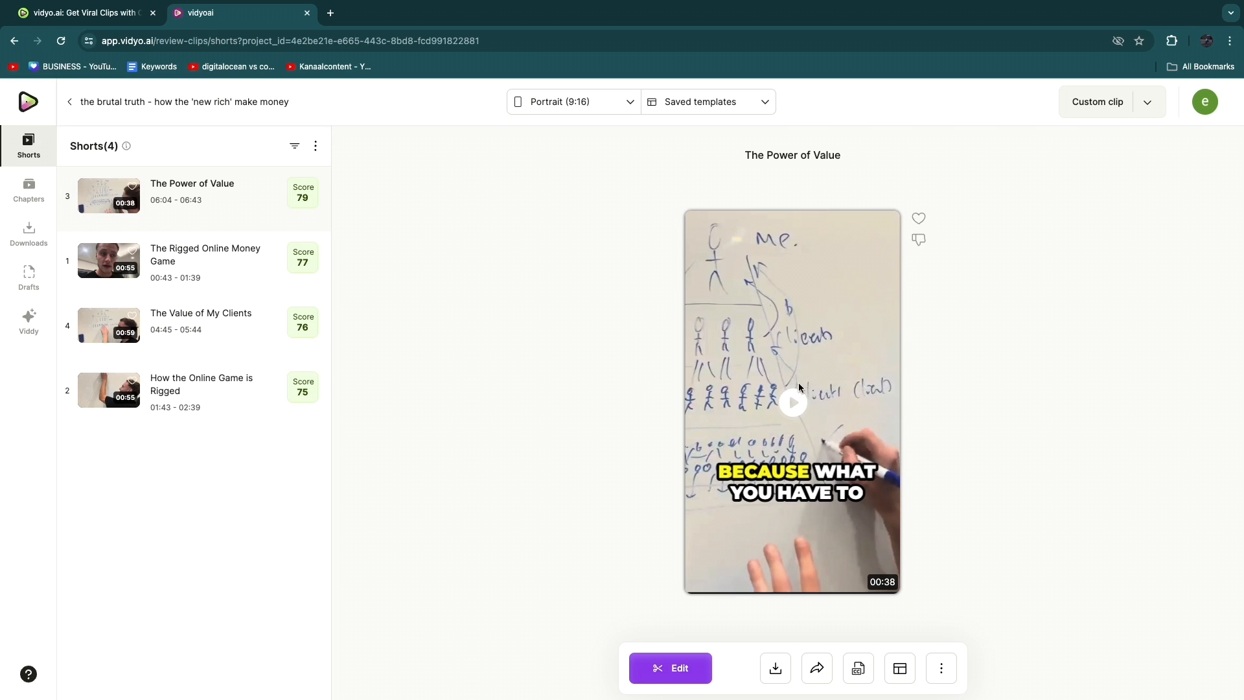
{"action": "mouse_move", "coordinate": [763, 513]}
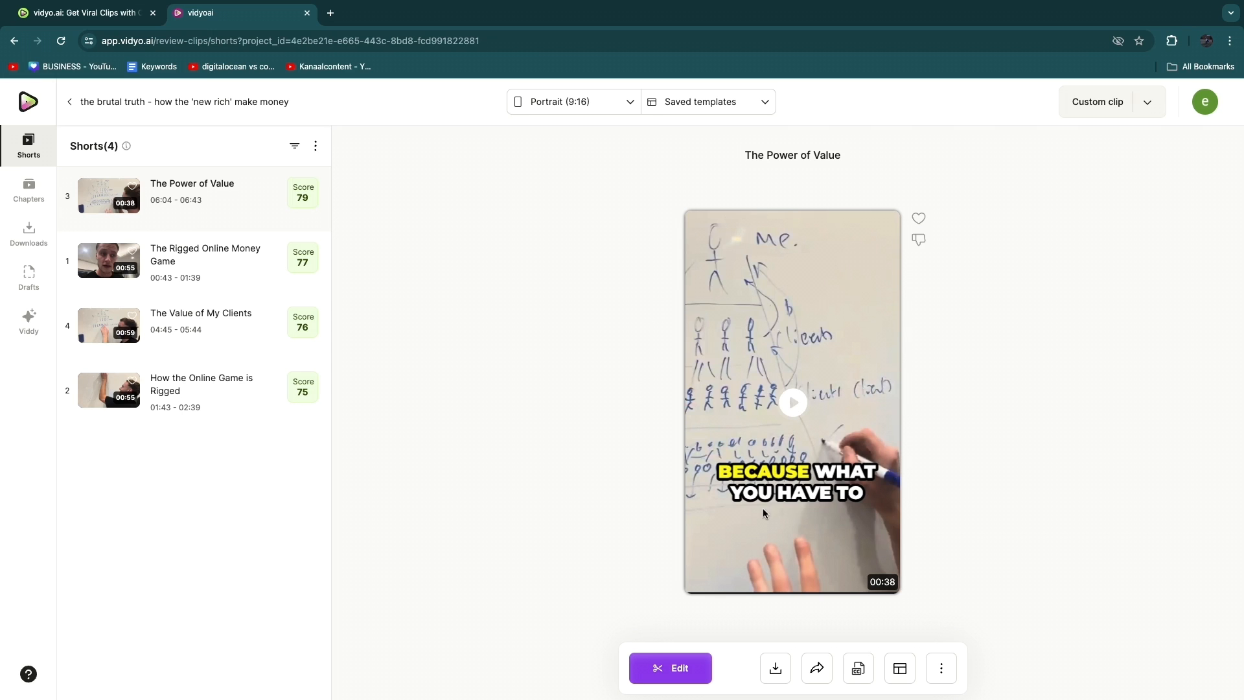
{"action": "left_click", "coordinate": [792, 402]}
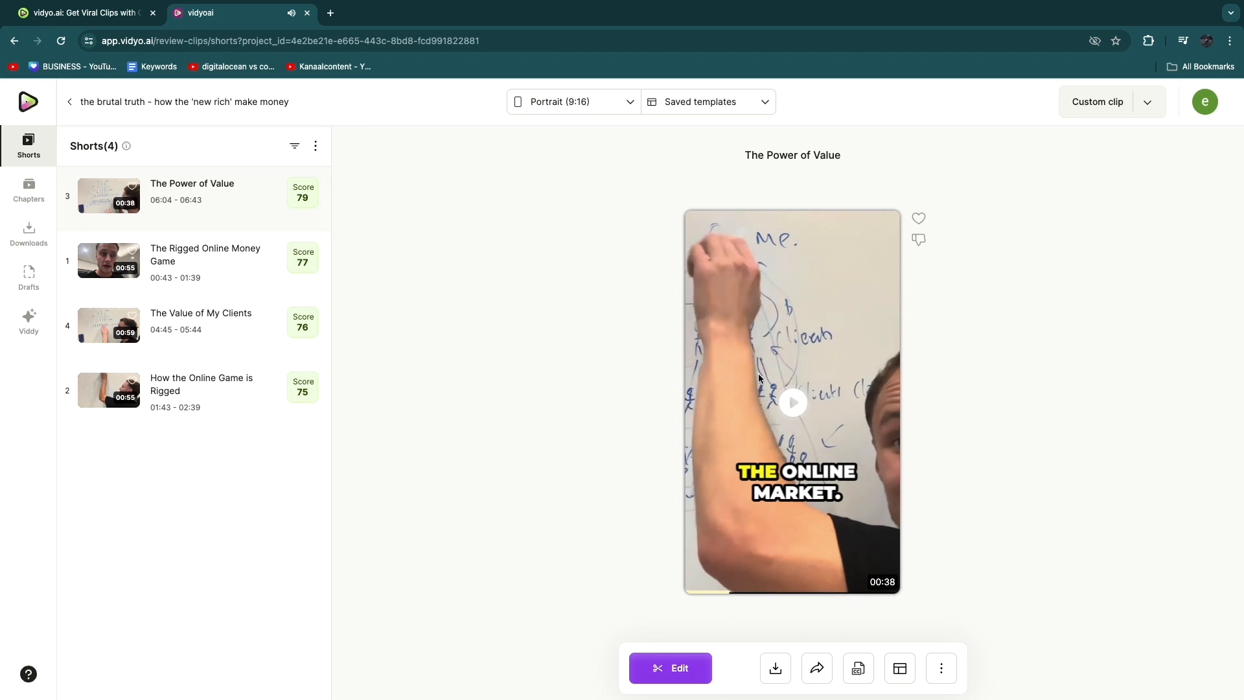
{"action": "mouse_move", "coordinate": [768, 515]}
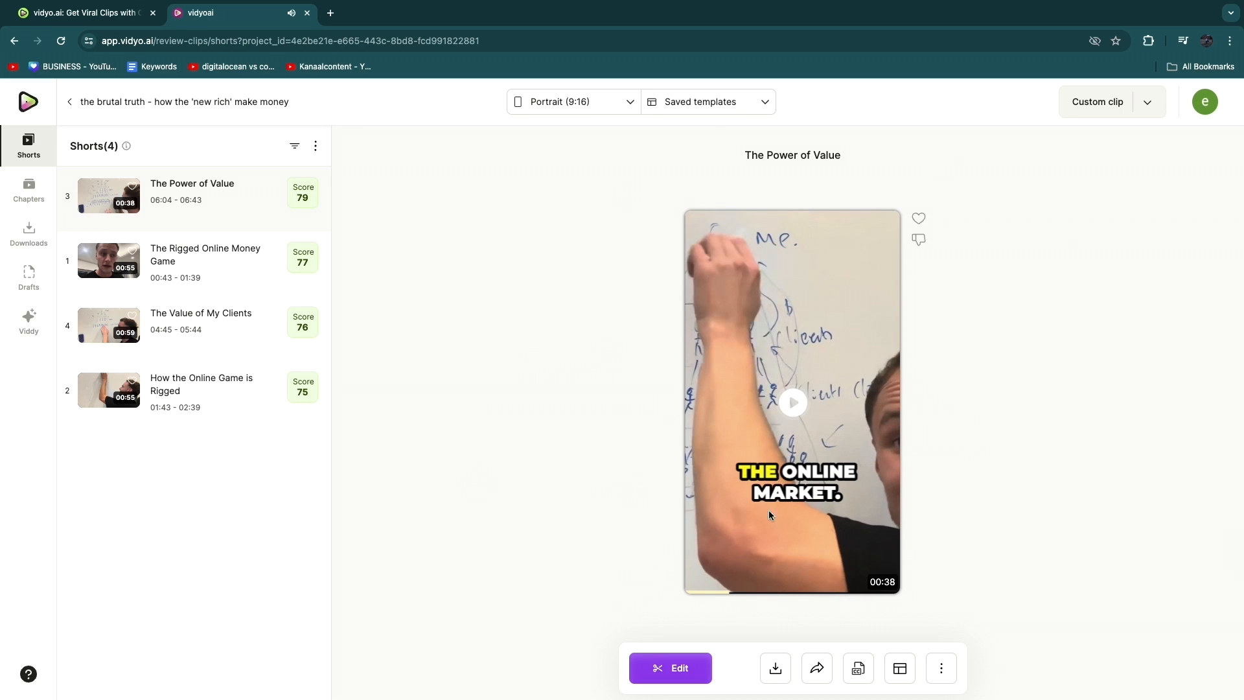
{"action": "left_click", "coordinate": [791, 402]}
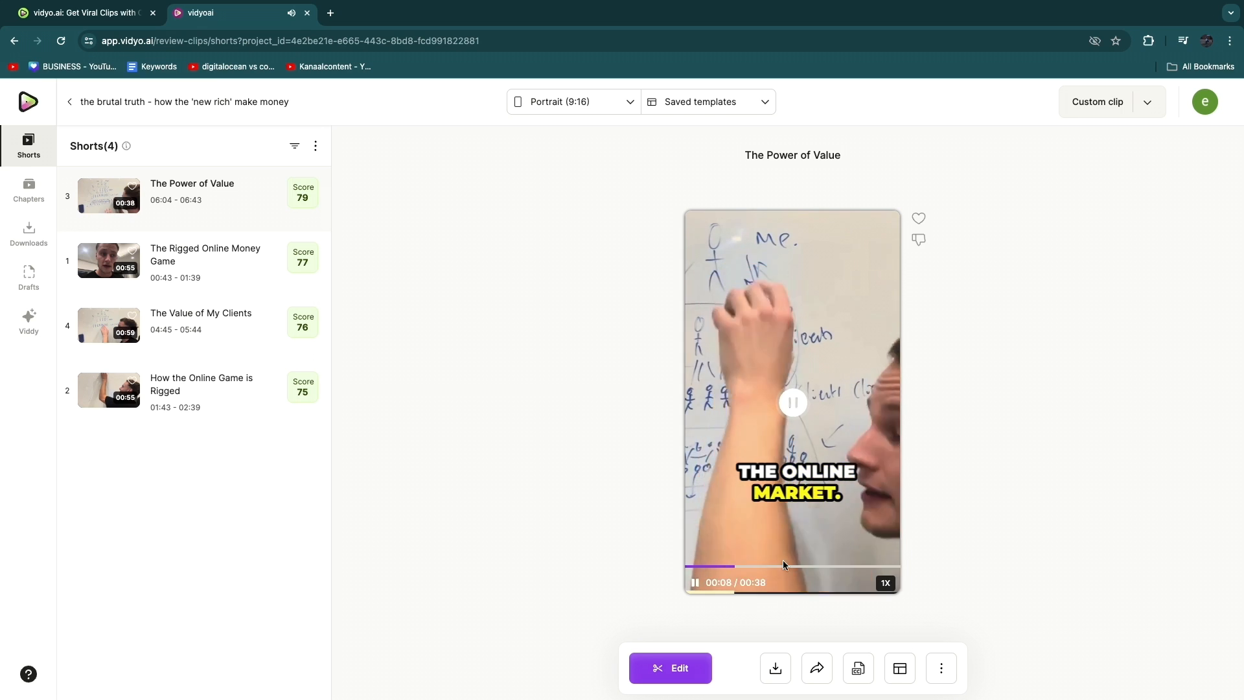
{"action": "left_click", "coordinate": [791, 402]}
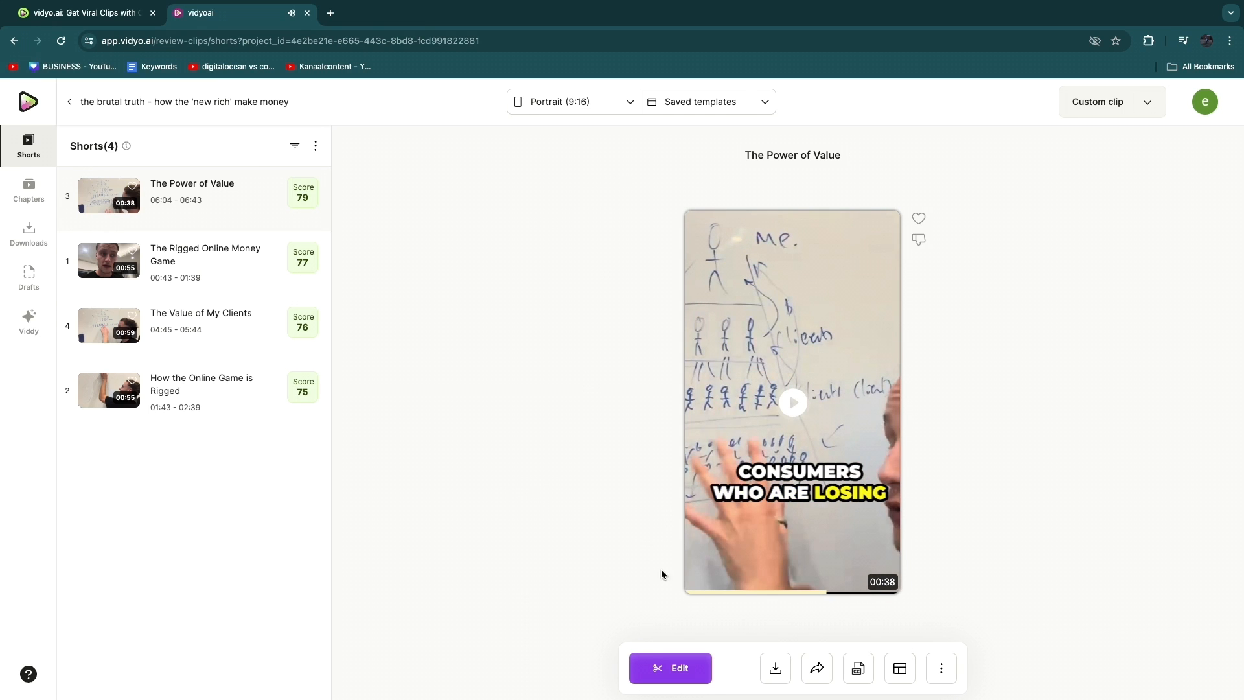
{"action": "mouse_move", "coordinate": [900, 413]}
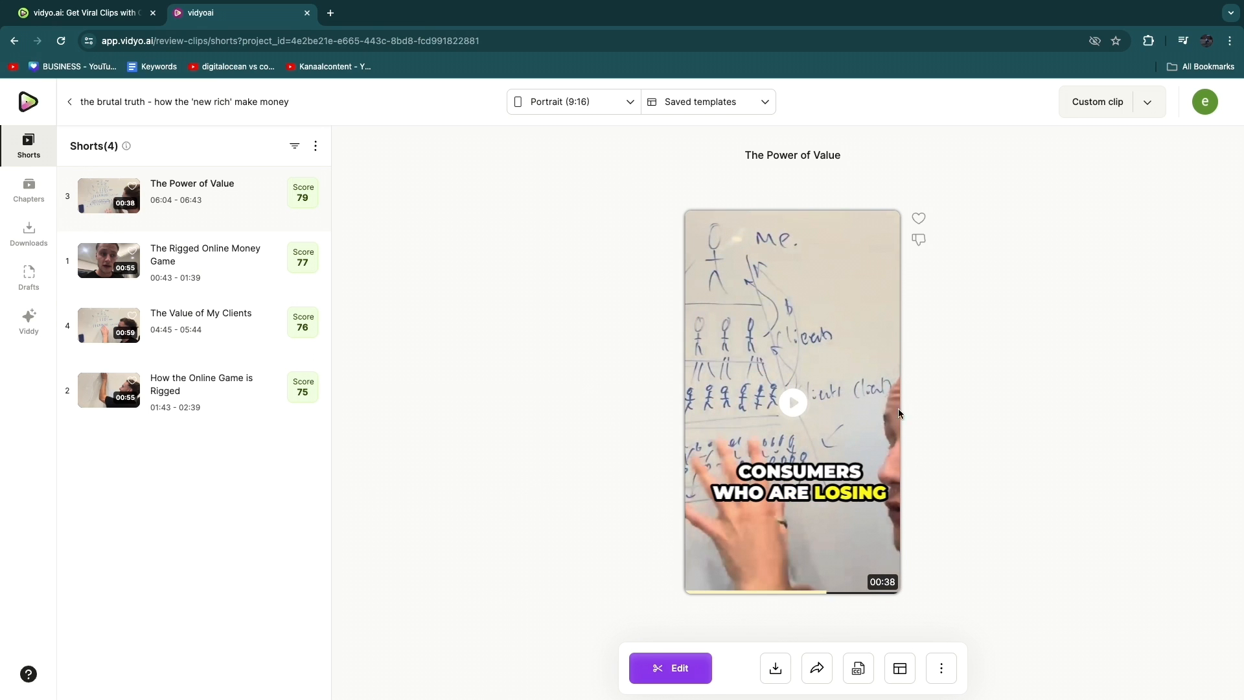
{"action": "mouse_move", "coordinate": [730, 439]}
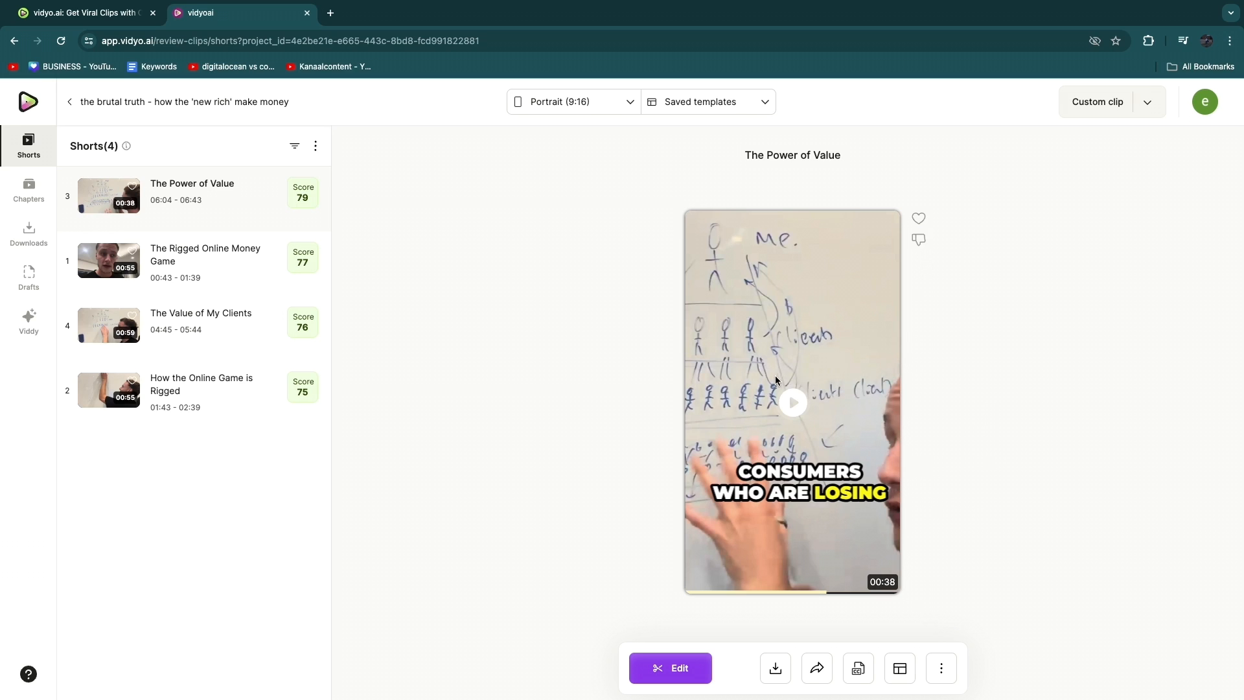
{"action": "mouse_move", "coordinate": [860, 294]}
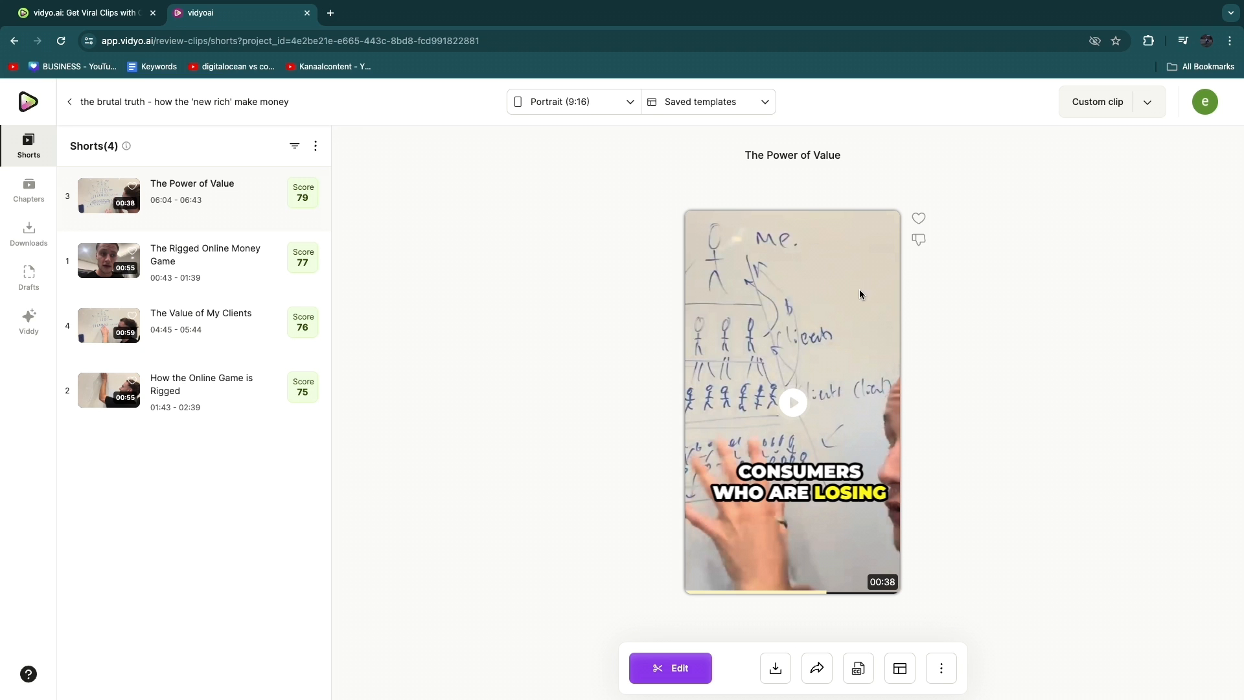
{"action": "left_click", "coordinate": [669, 667]}
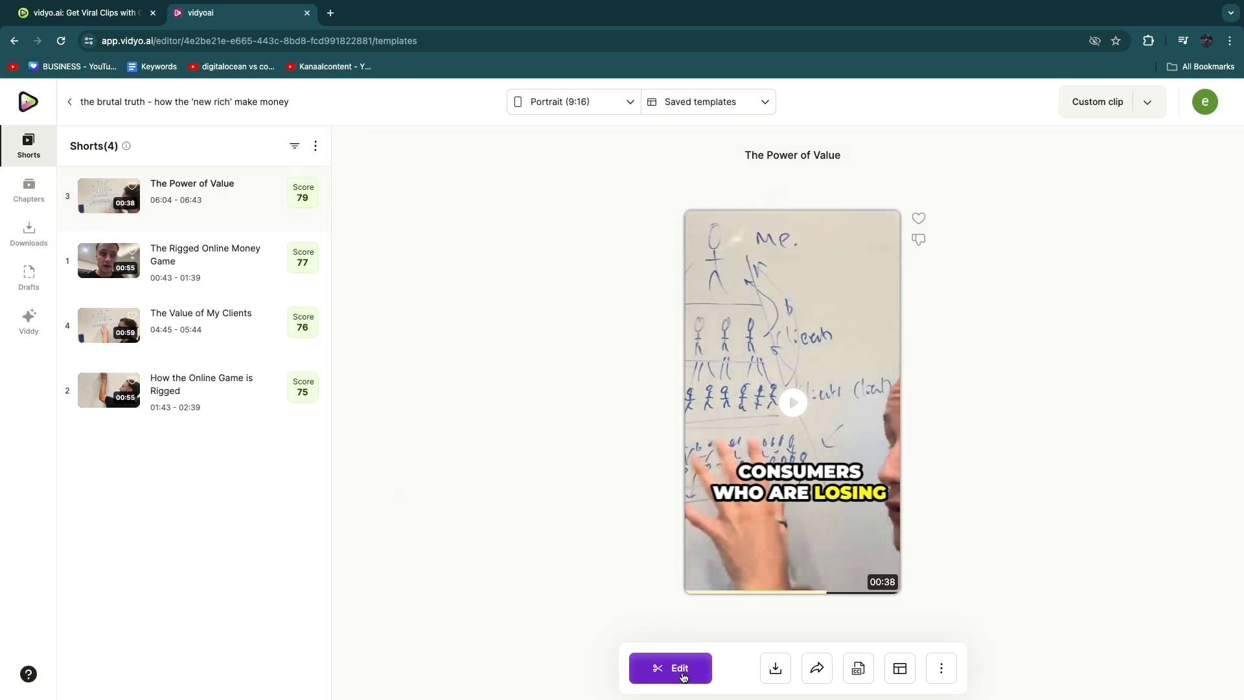
Step: Dismiss the publish tip, try the white caption template, then apply purple word highlighting
{"action": "left_click", "coordinate": [679, 668]}
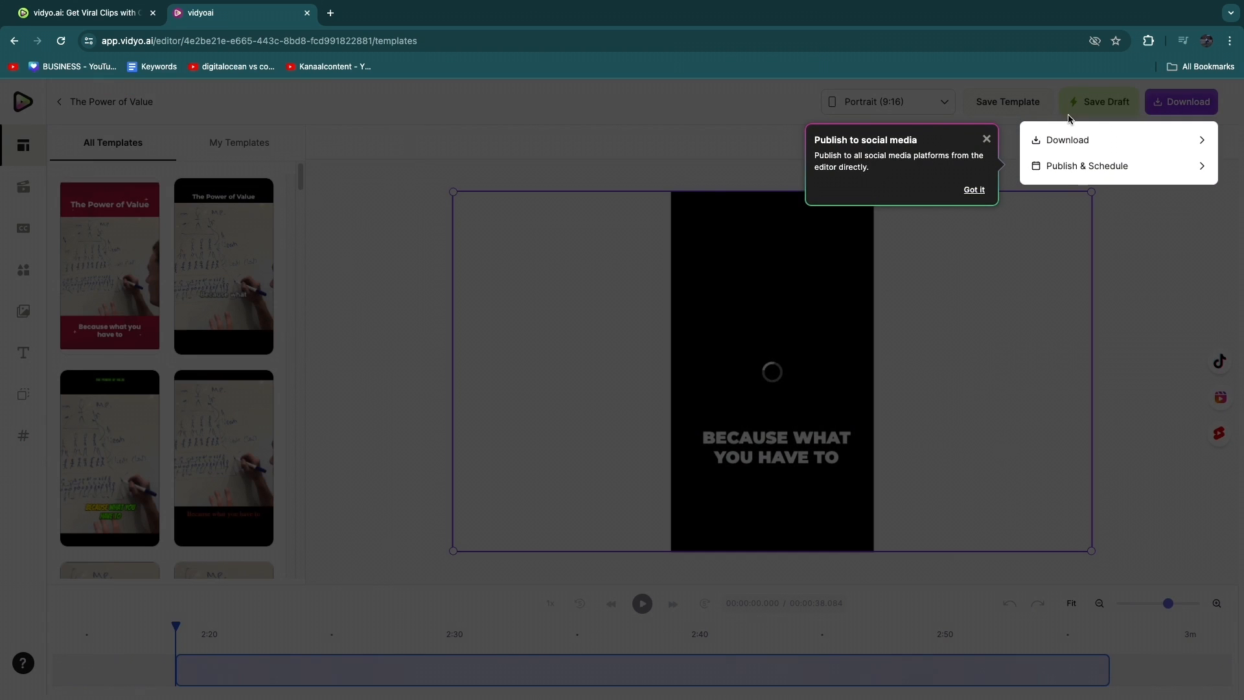
{"action": "left_click", "coordinate": [973, 190]}
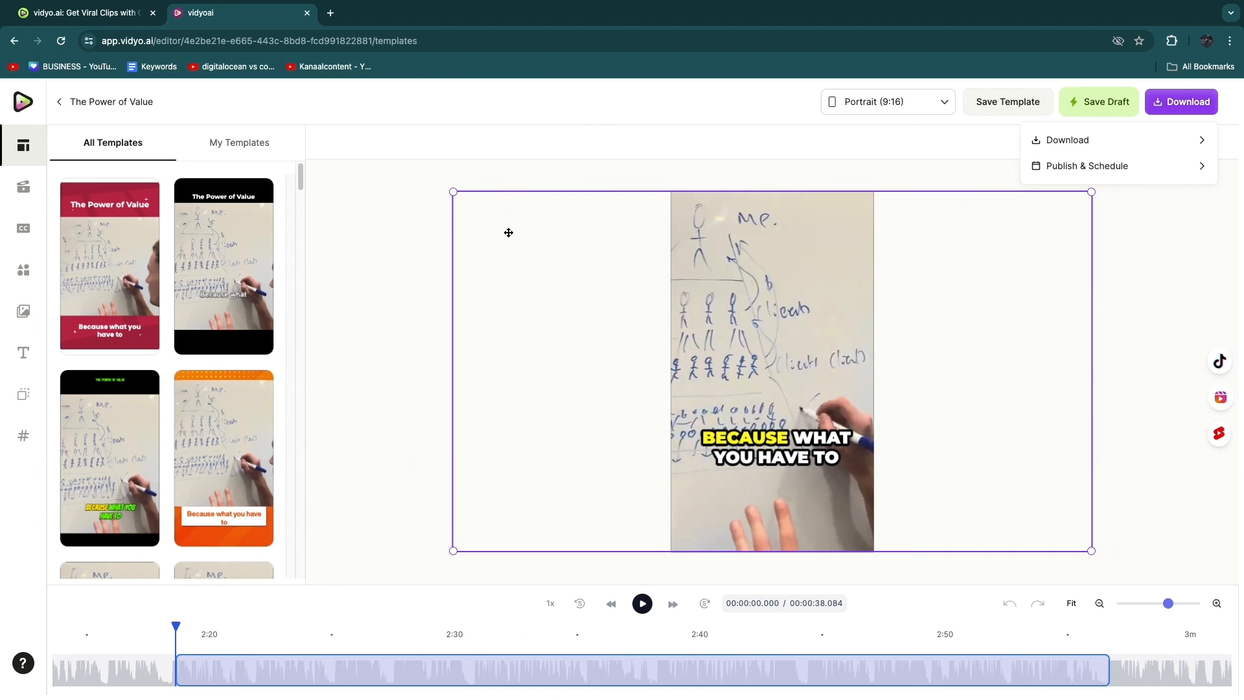
{"action": "mouse_move", "coordinate": [240, 306]}
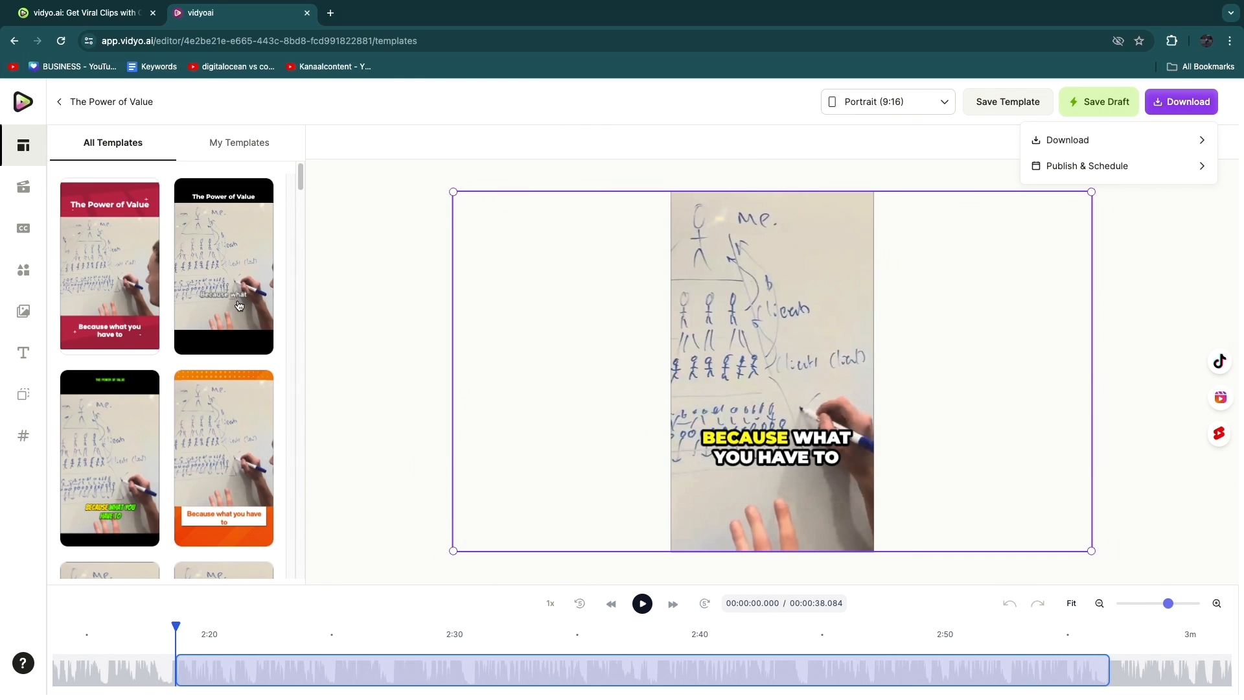
{"action": "left_click", "coordinate": [224, 266]}
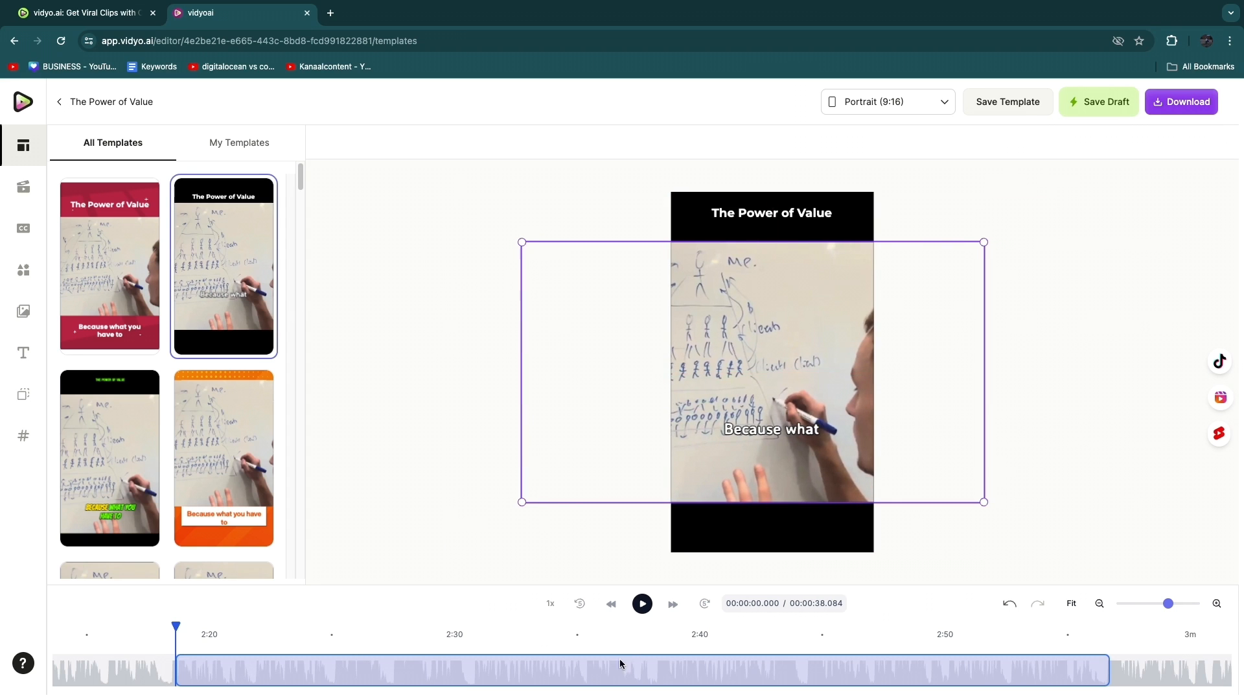
{"action": "left_click", "coordinate": [830, 669]}
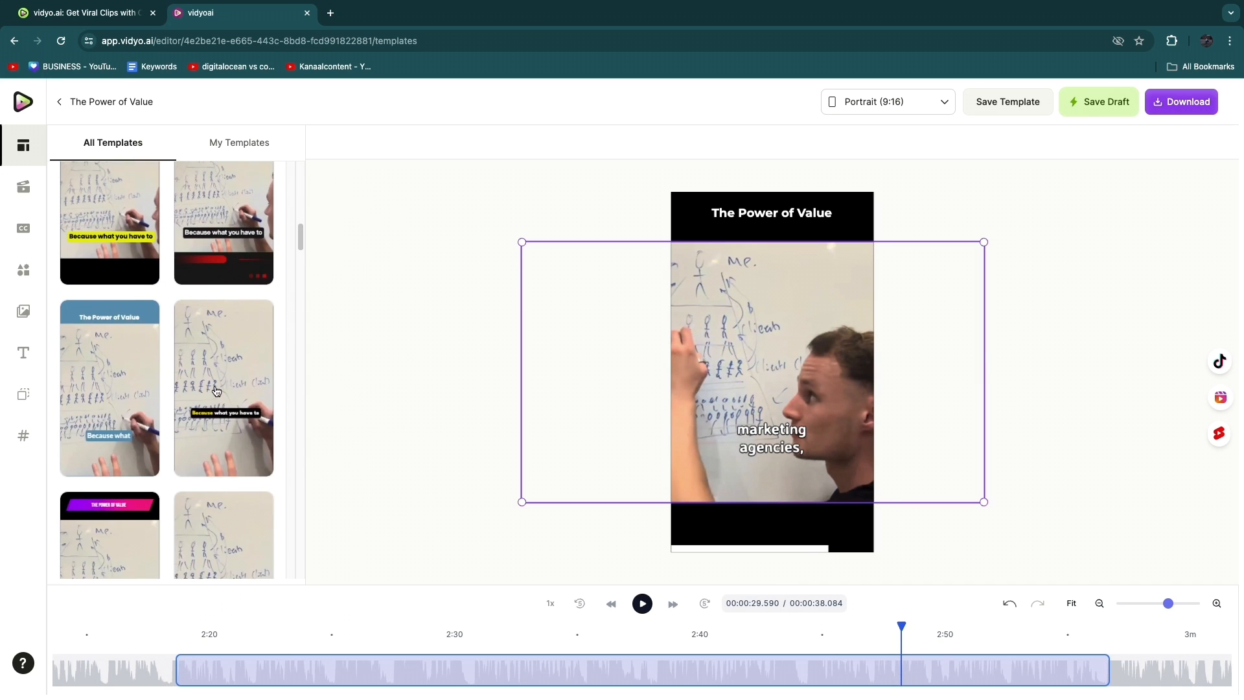
{"action": "scroll", "scroll_direction": "down", "scroll_amount": 3}
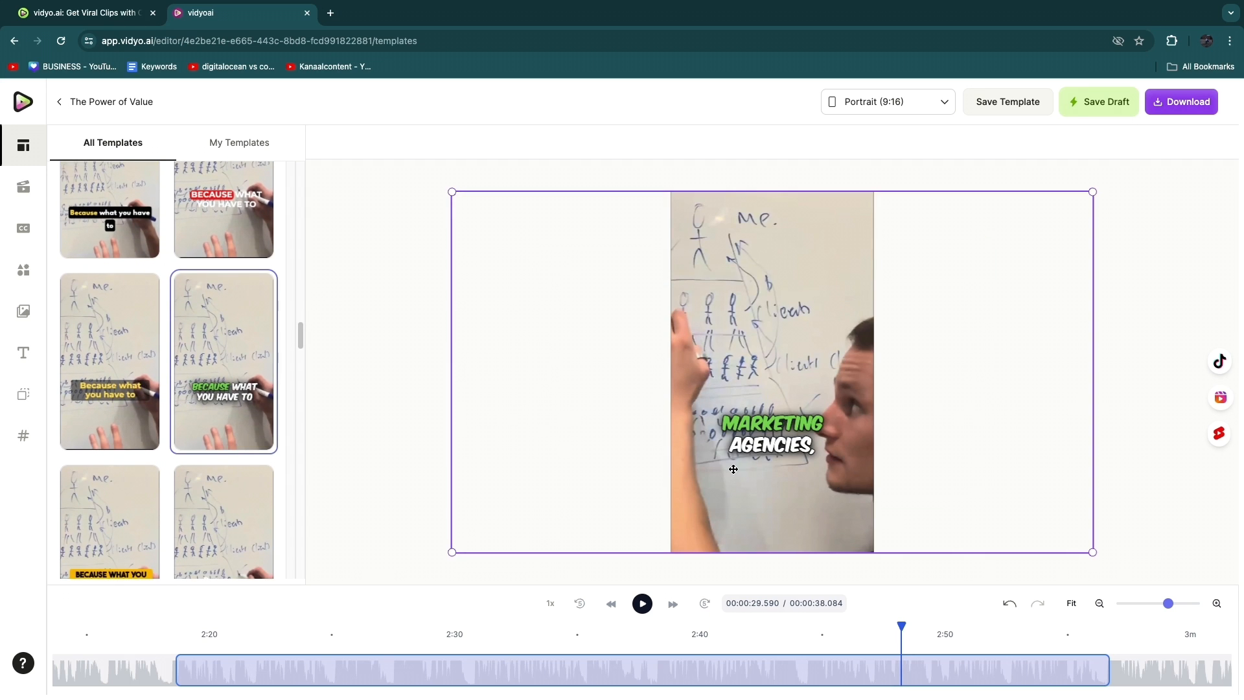
{"action": "scroll", "scroll_direction": "down", "scroll_amount": 3}
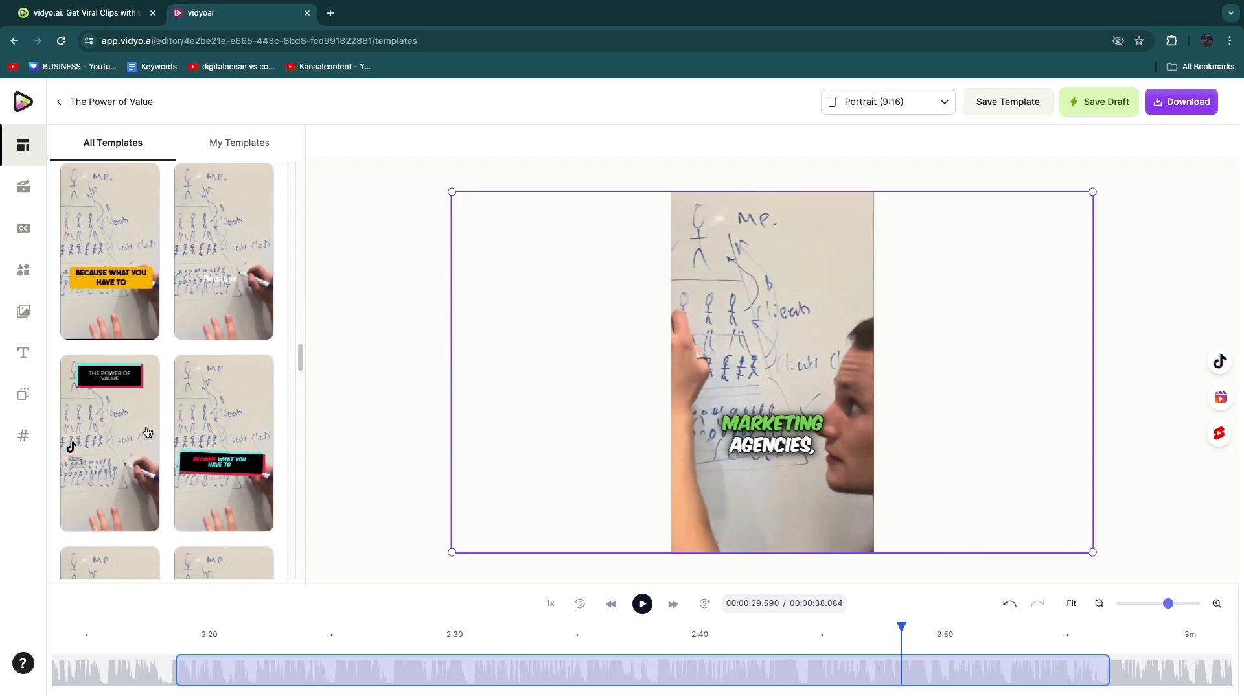
{"action": "left_click", "coordinate": [223, 441]}
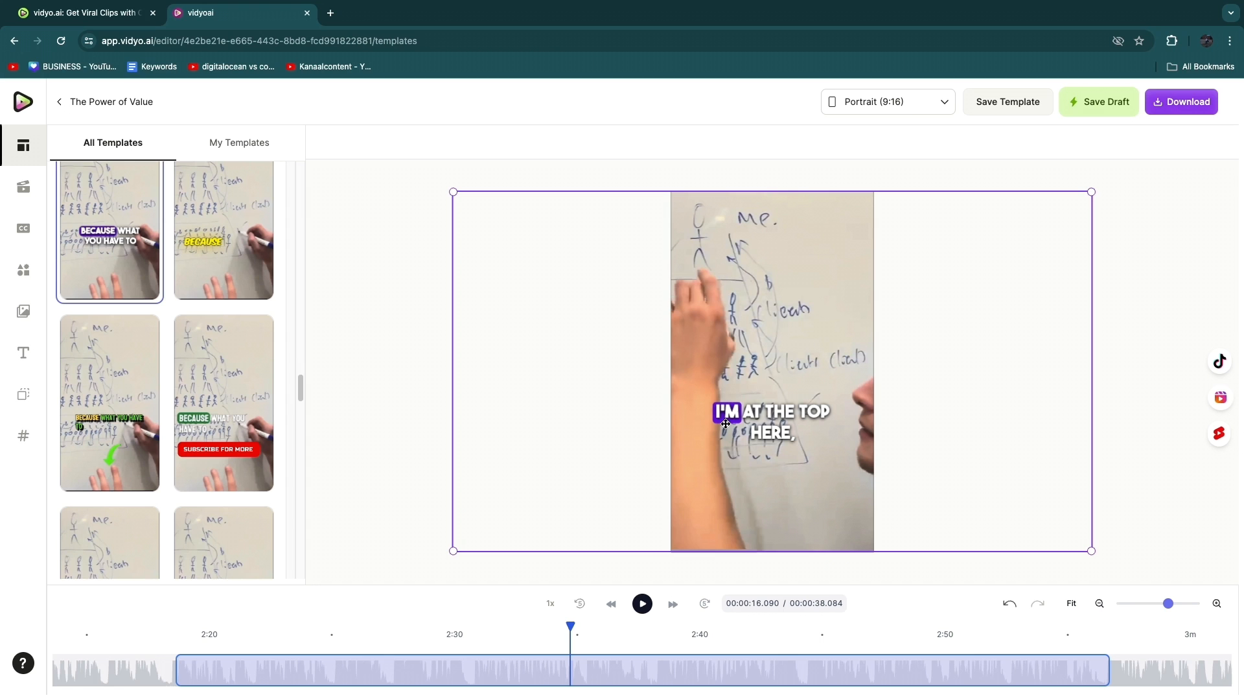
{"action": "left_click", "coordinate": [641, 603]}
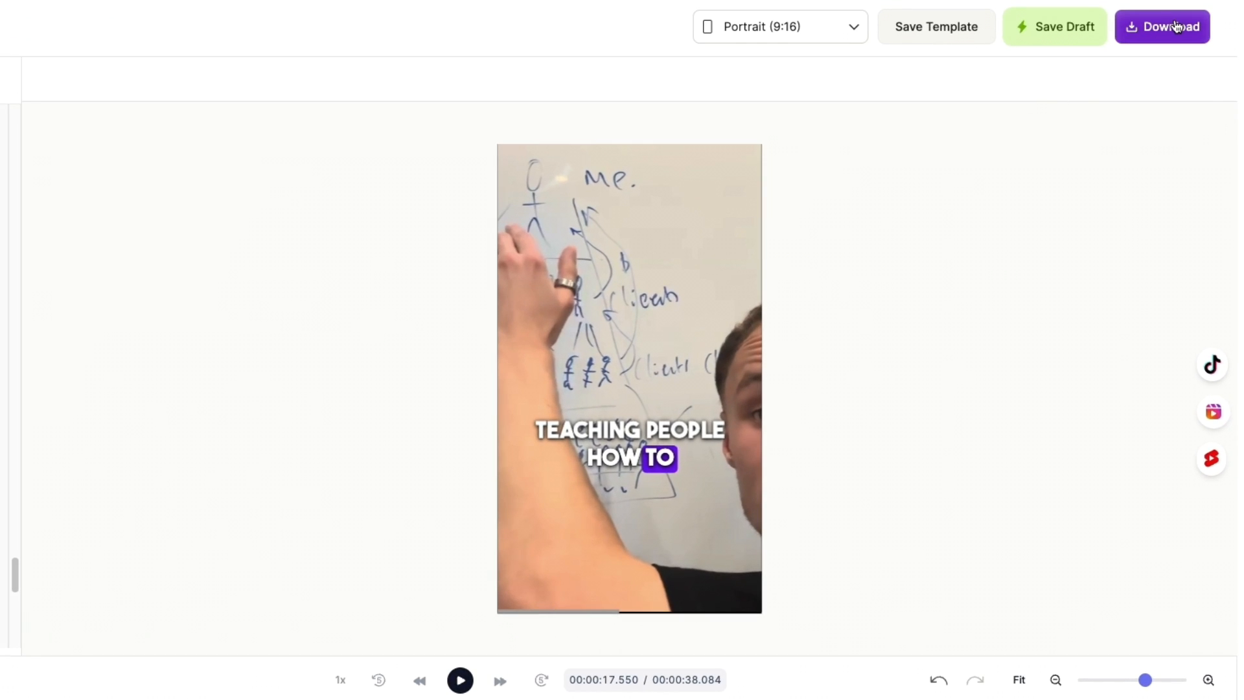
Step: Download The Power of Value for a chosen platform at 1x speed and 720p
{"action": "left_click", "coordinate": [1161, 26]}
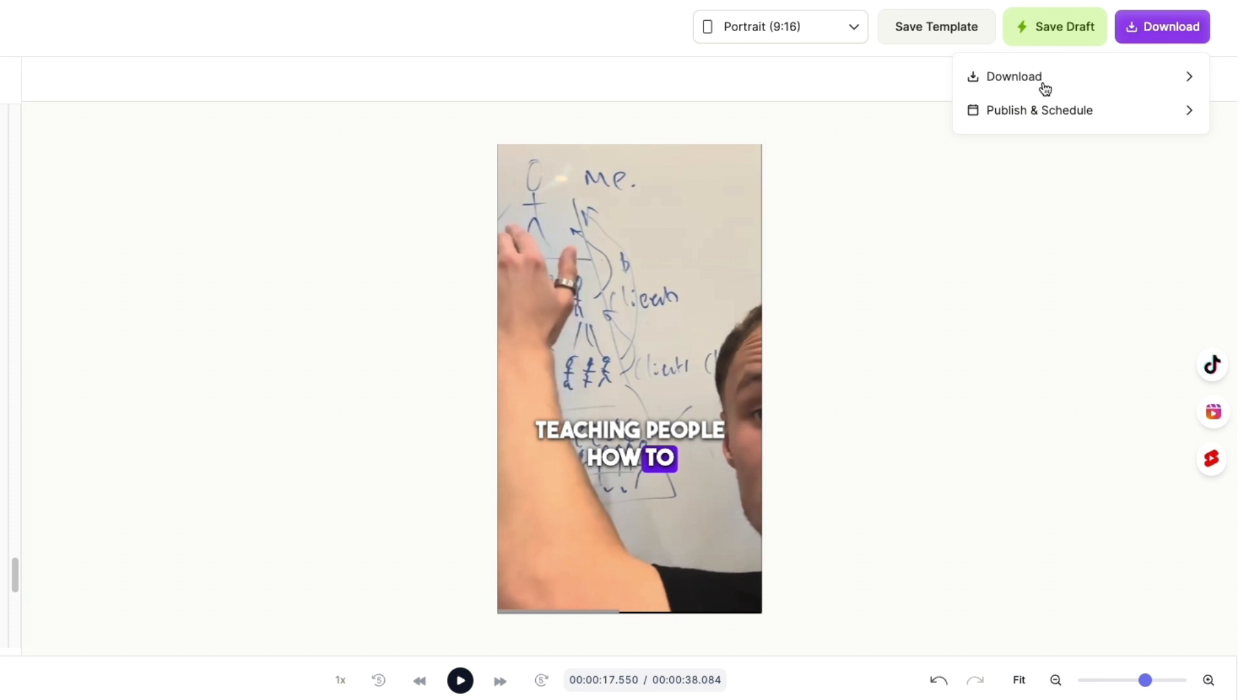
{"action": "left_click", "coordinate": [1038, 110]}
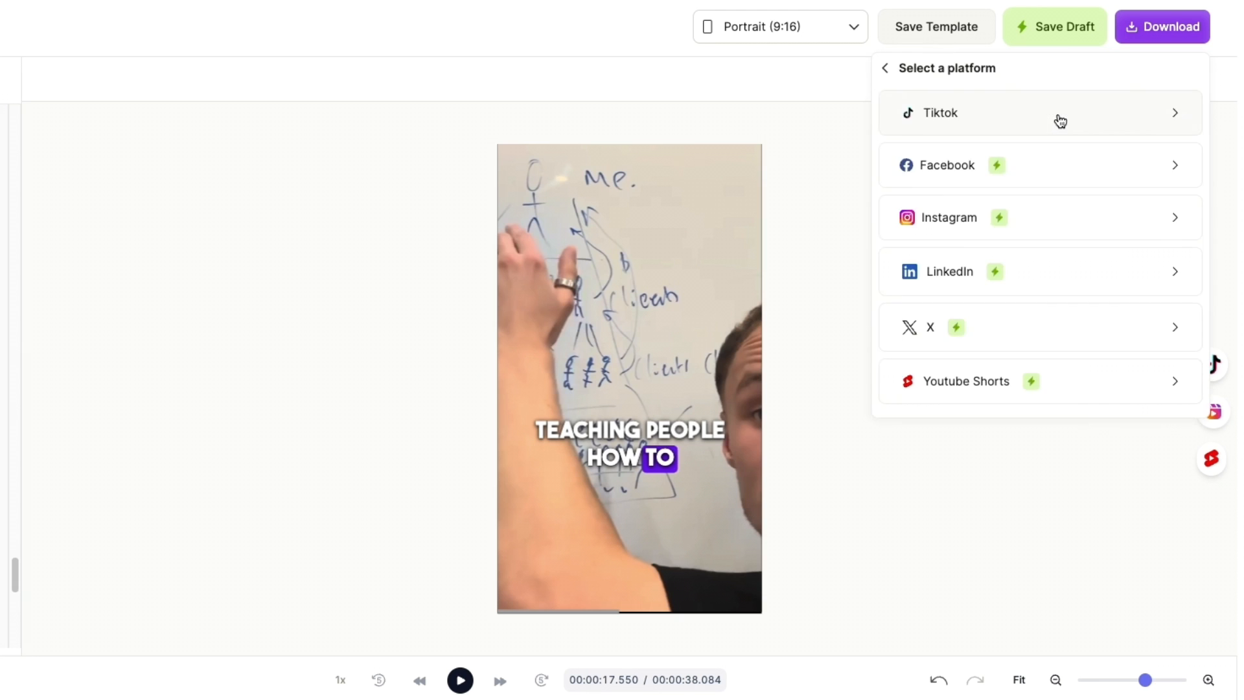
{"action": "mouse_move", "coordinate": [986, 107]}
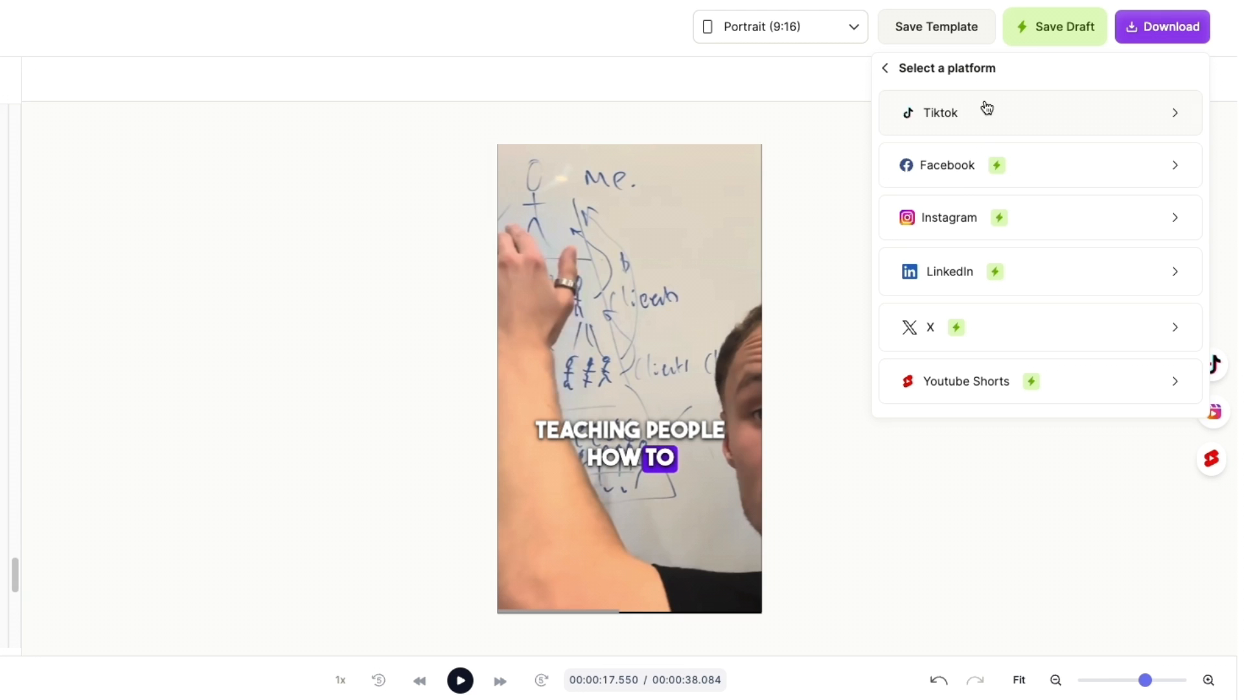
{"action": "mouse_move", "coordinate": [994, 352]}
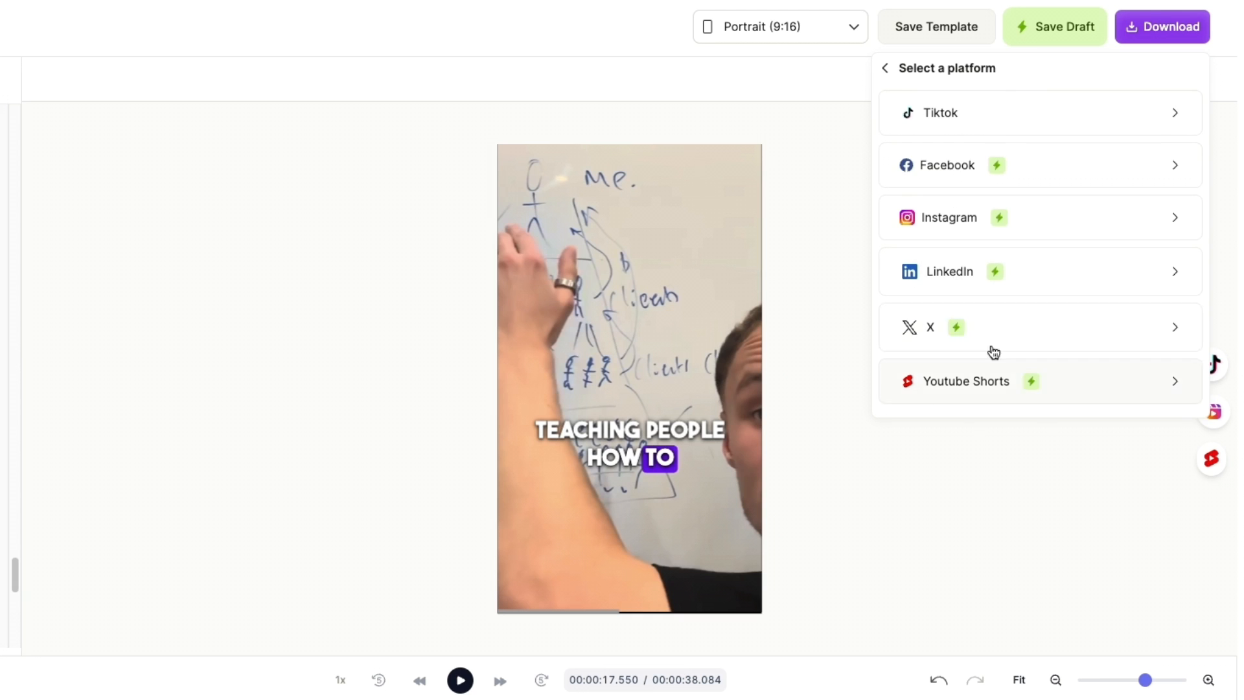
{"action": "mouse_move", "coordinate": [1071, 333]}
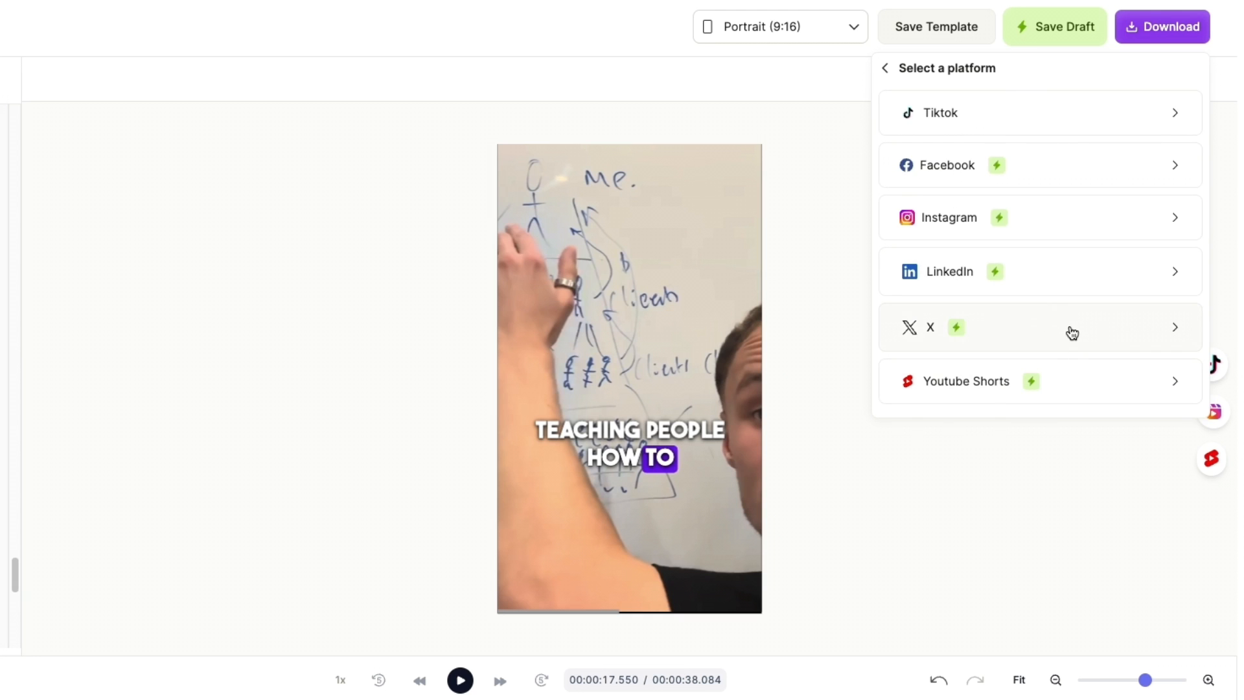
{"action": "mouse_move", "coordinate": [966, 159]}
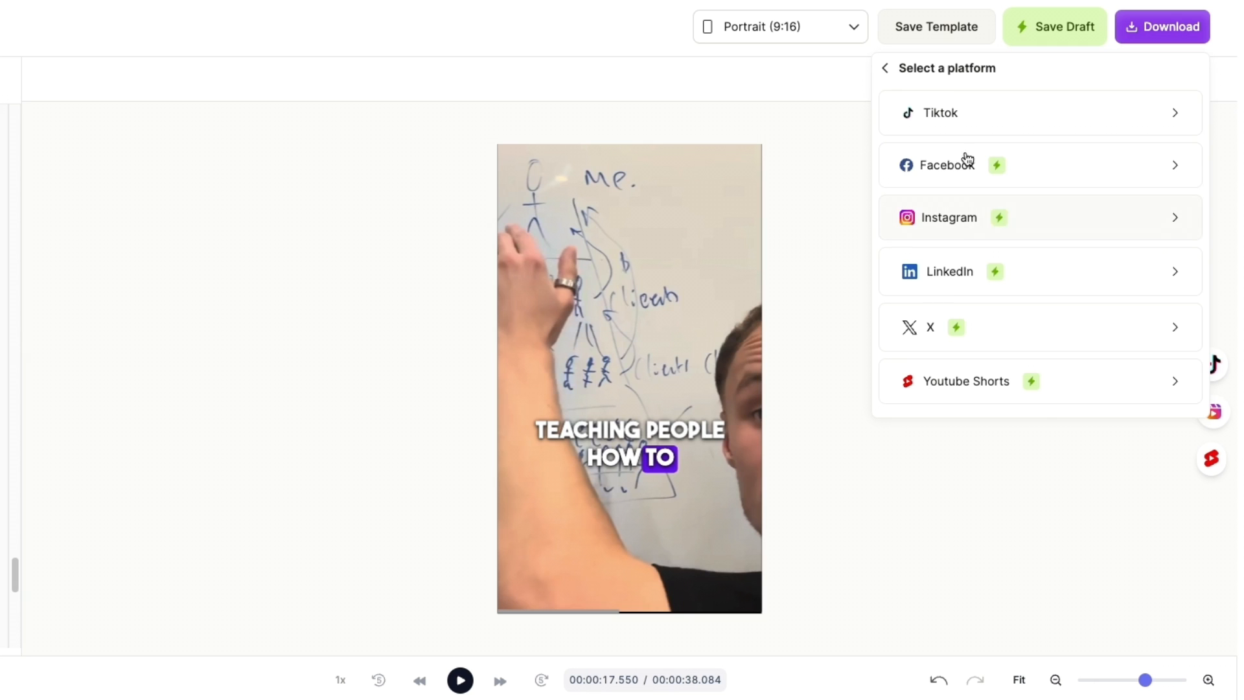
{"action": "left_click", "coordinate": [884, 68]}
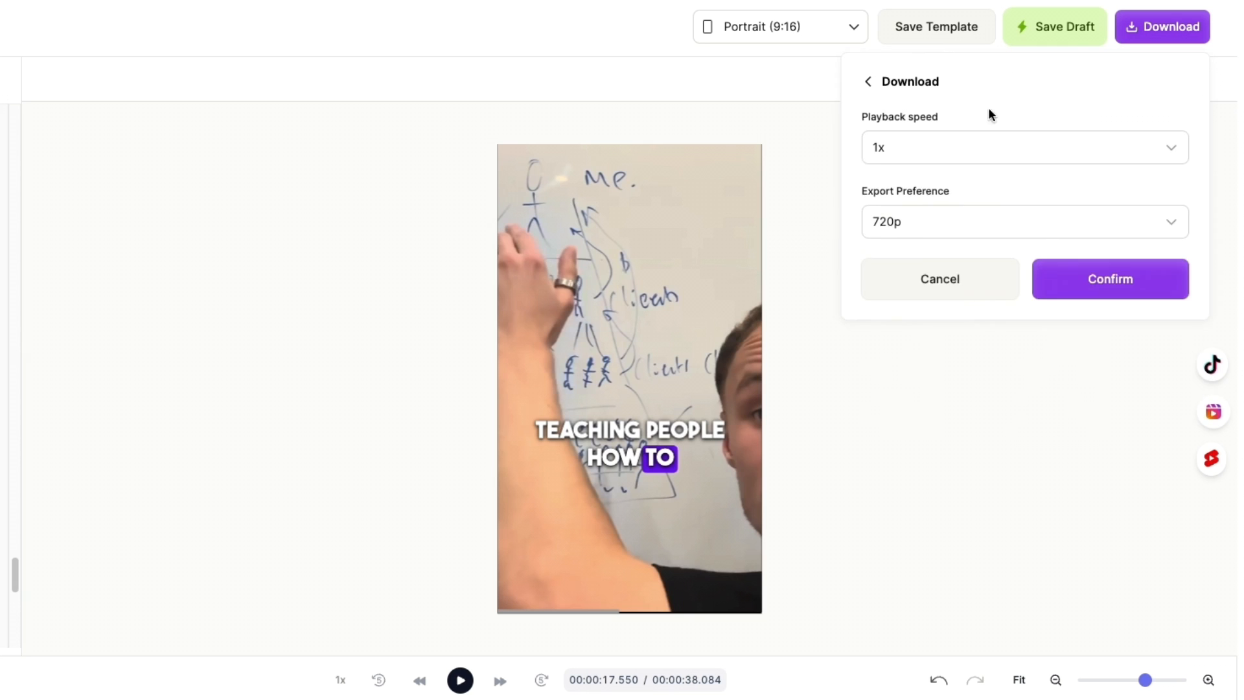
{"action": "left_click", "coordinate": [1024, 221]}
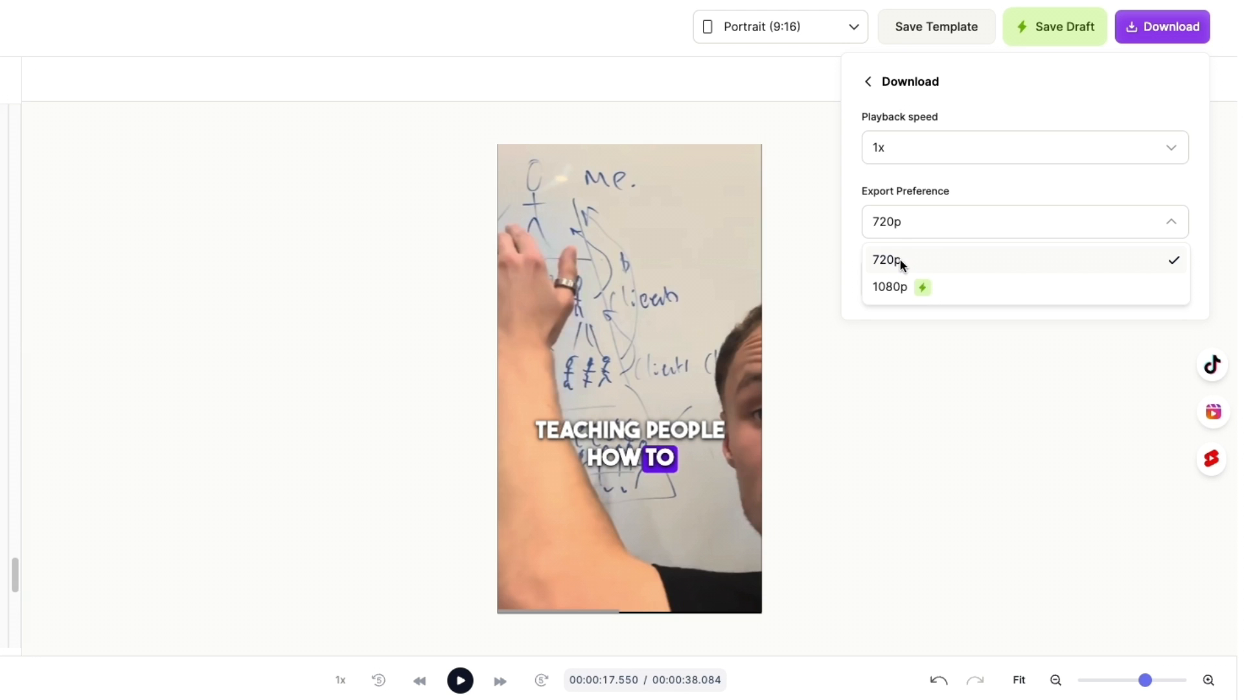
{"action": "mouse_move", "coordinate": [912, 287]}
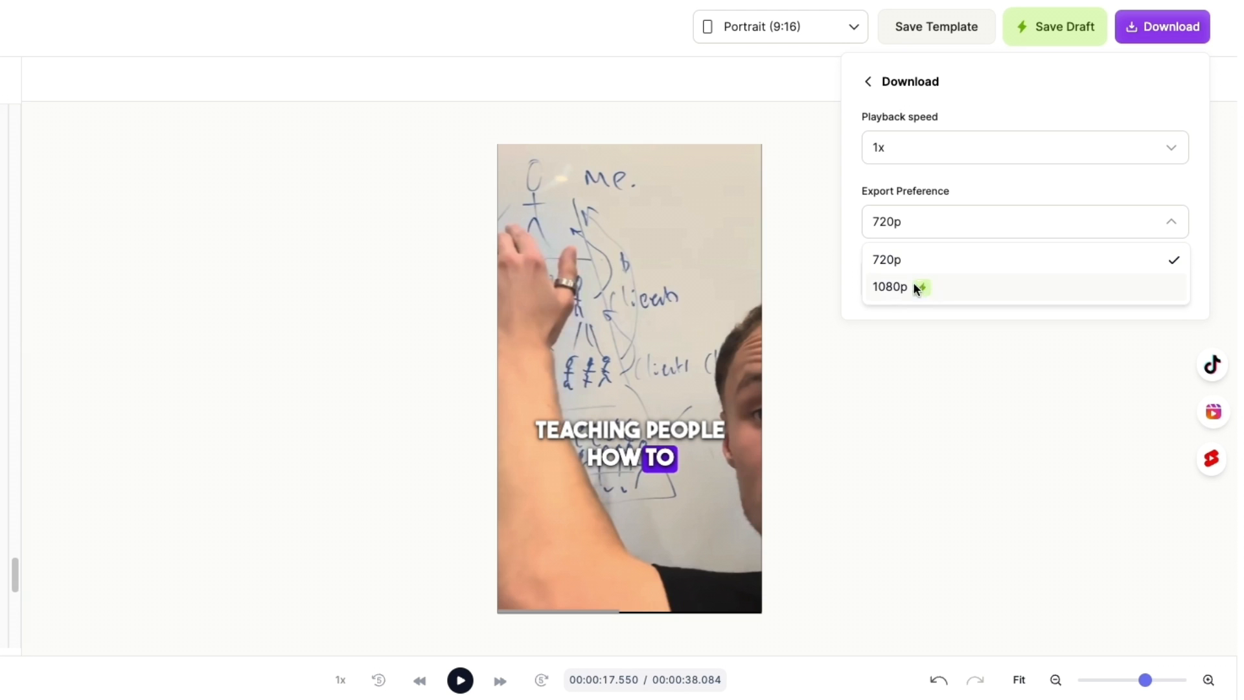
{"action": "left_click", "coordinate": [1024, 147]}
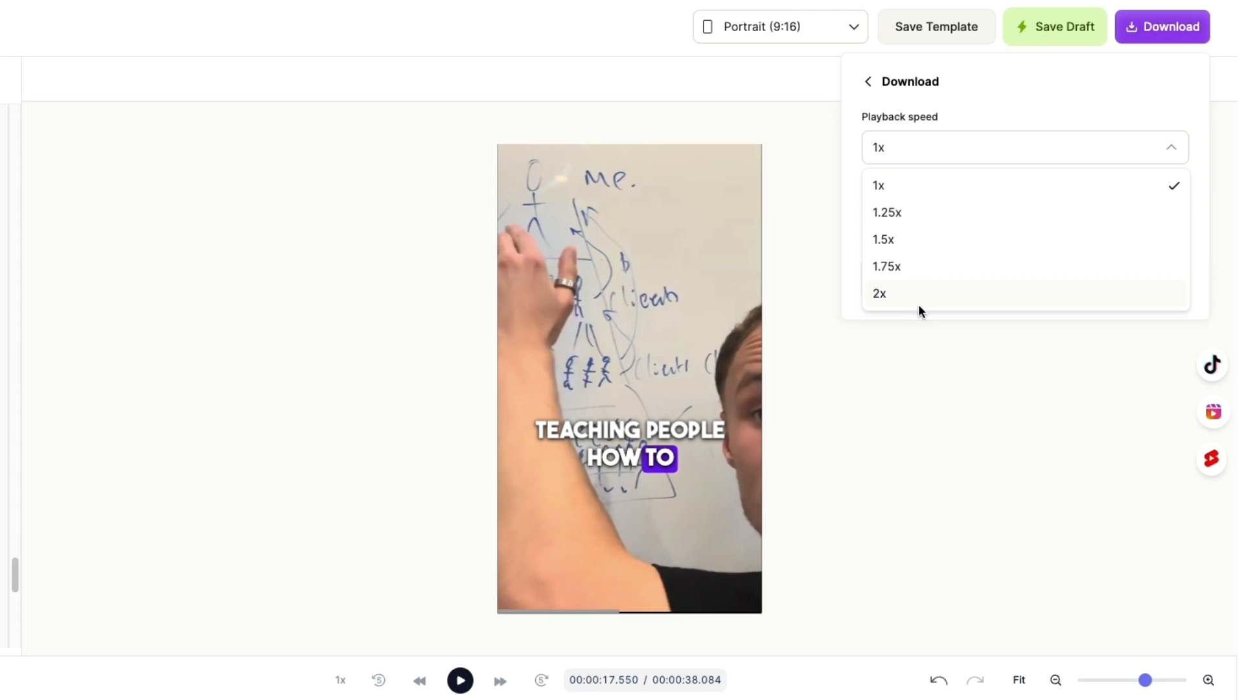
{"action": "left_click", "coordinate": [878, 184]}
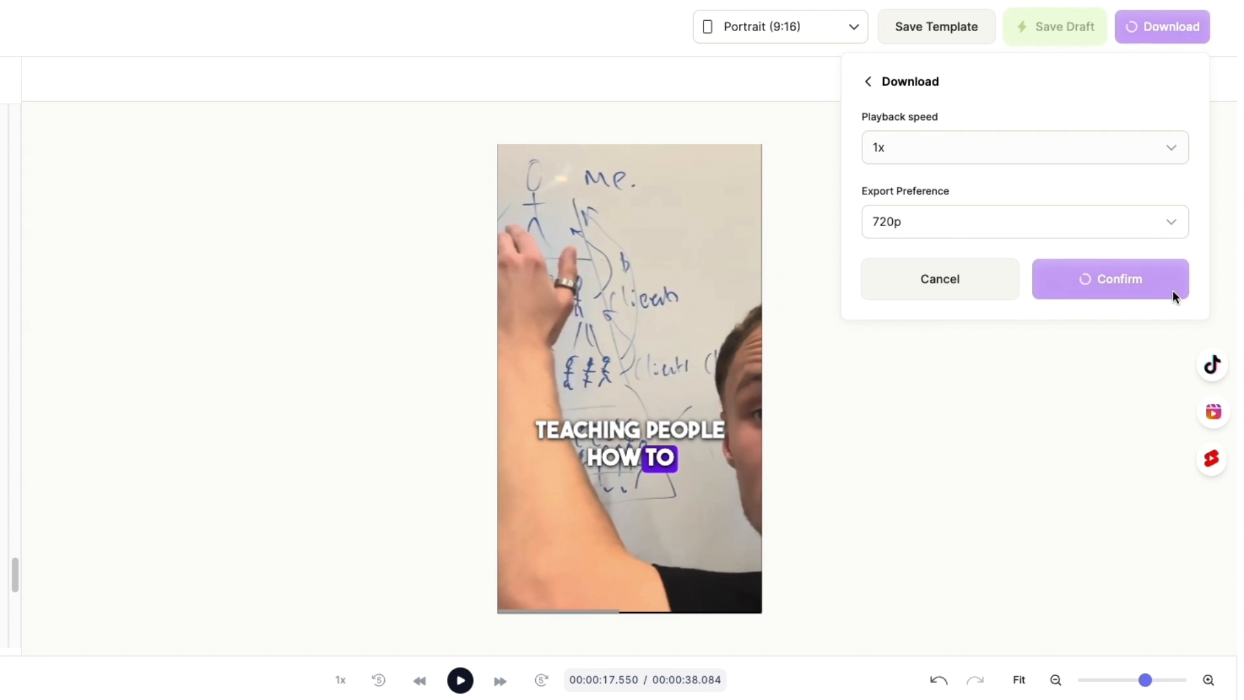
{"action": "left_click", "coordinate": [1110, 279]}
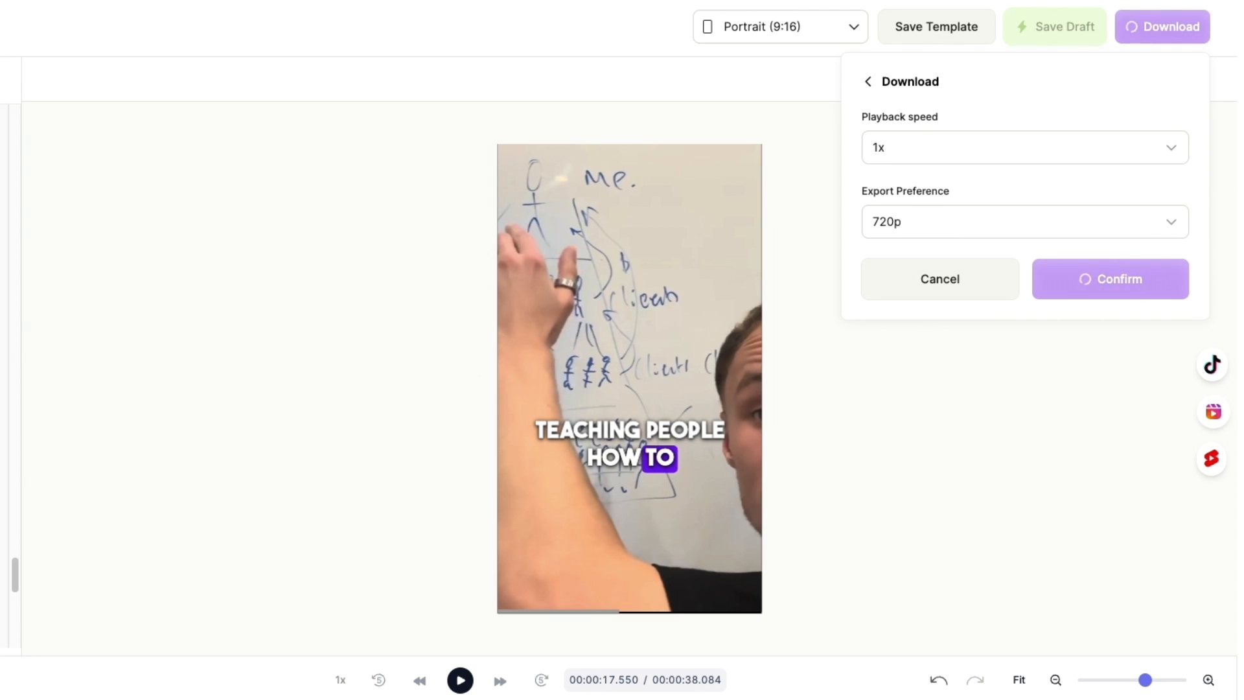
{"action": "left_click", "coordinate": [1109, 278]}
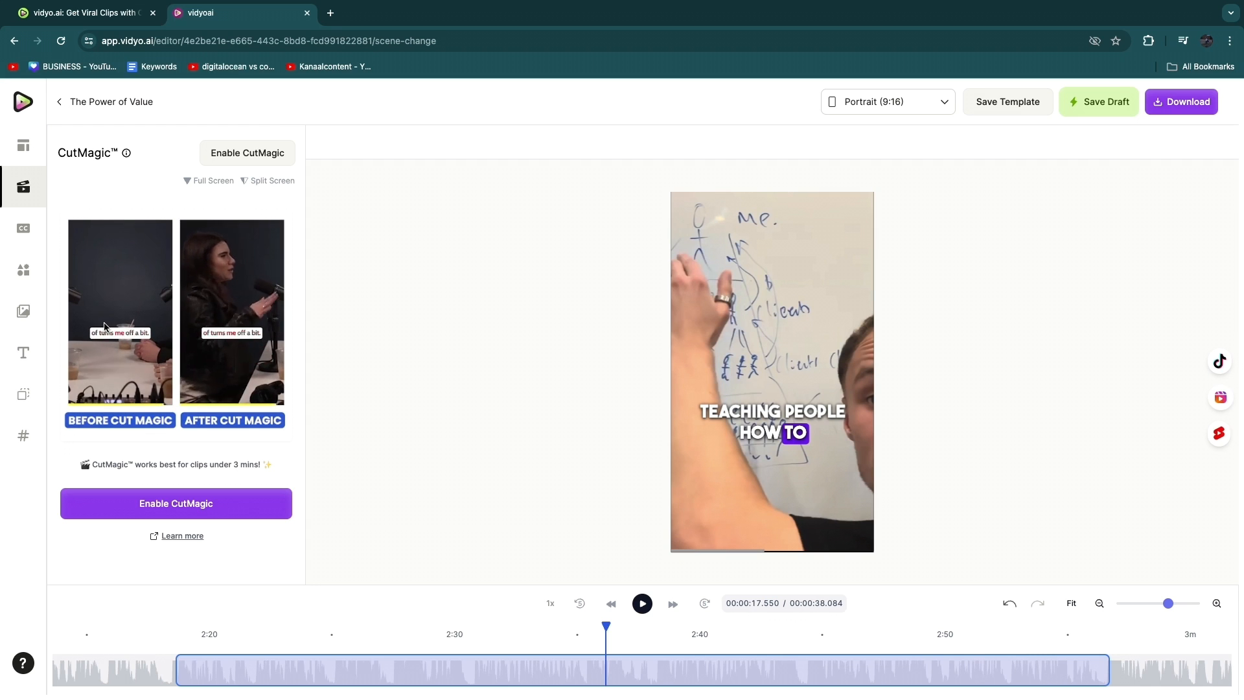
Step: Turn on CutMagic with automatic scene cuts and show the clip's subtitle lines
{"action": "left_click", "coordinate": [176, 503]}
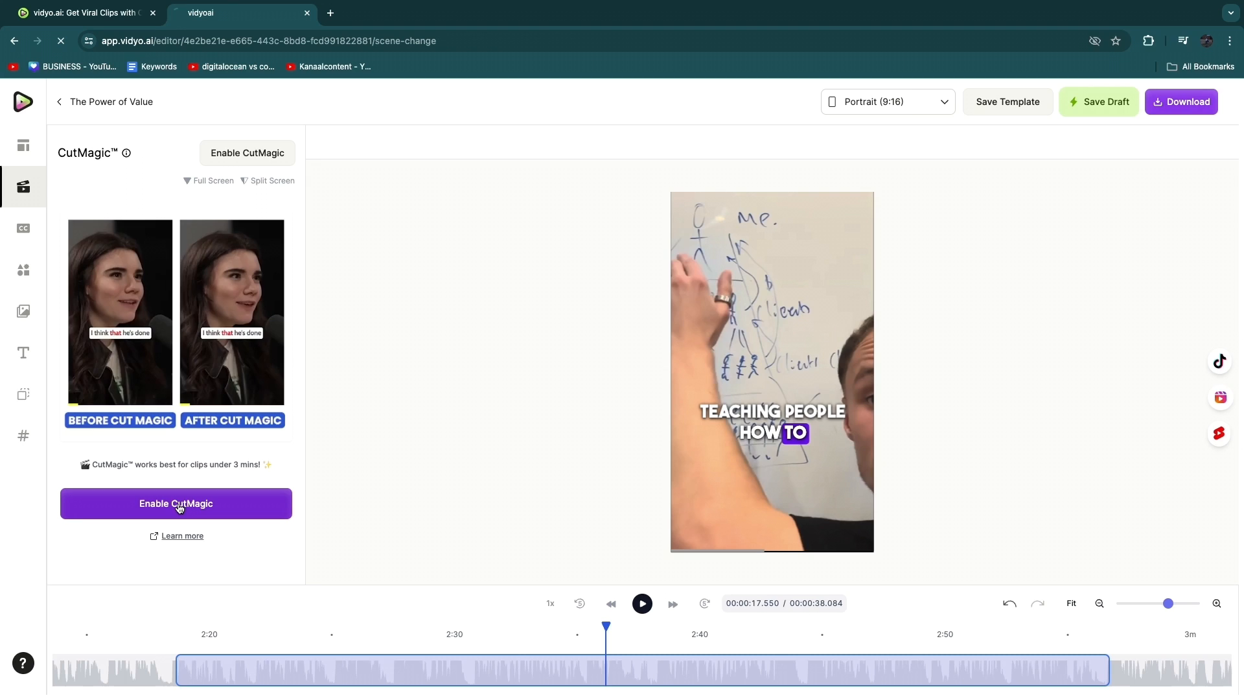
{"action": "left_click", "coordinate": [175, 502]}
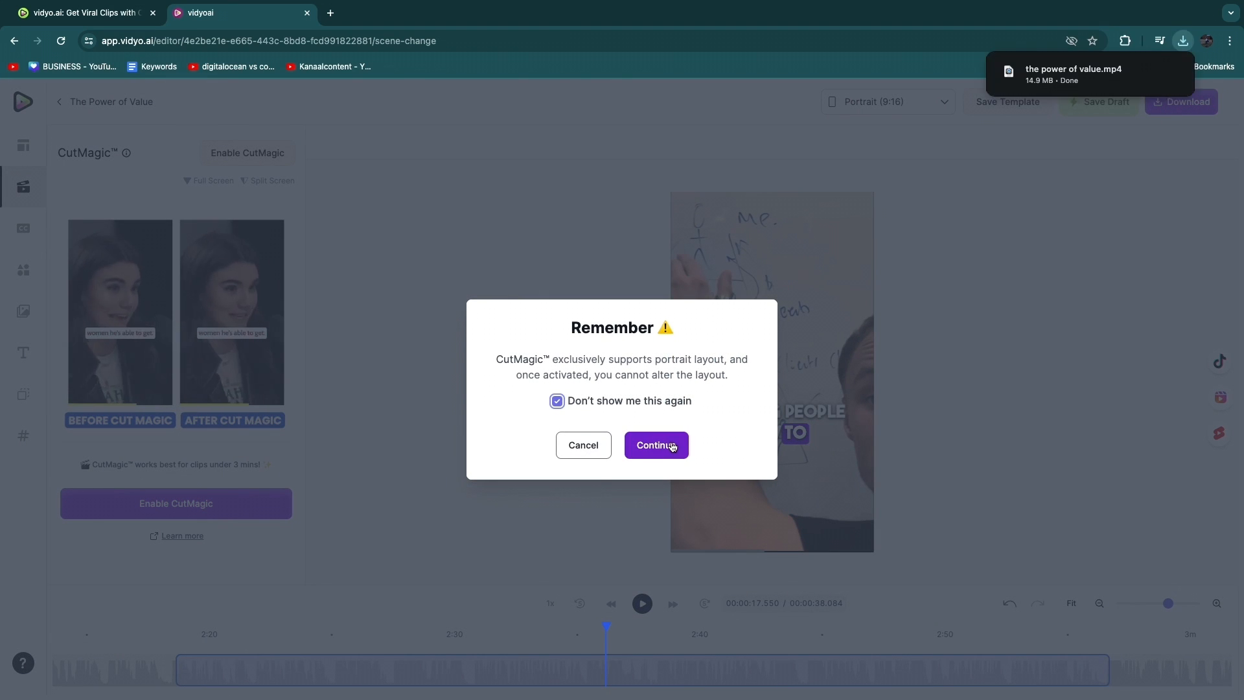
{"action": "left_click", "coordinate": [656, 445]}
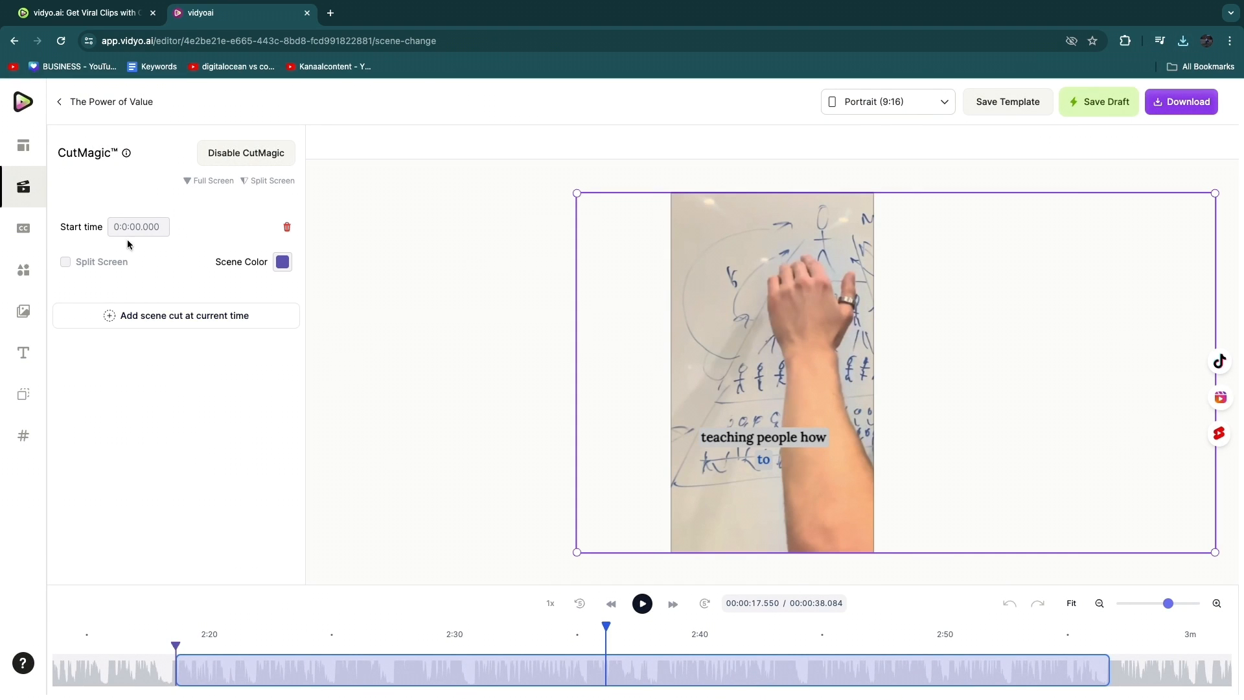
{"action": "left_click", "coordinate": [24, 229]}
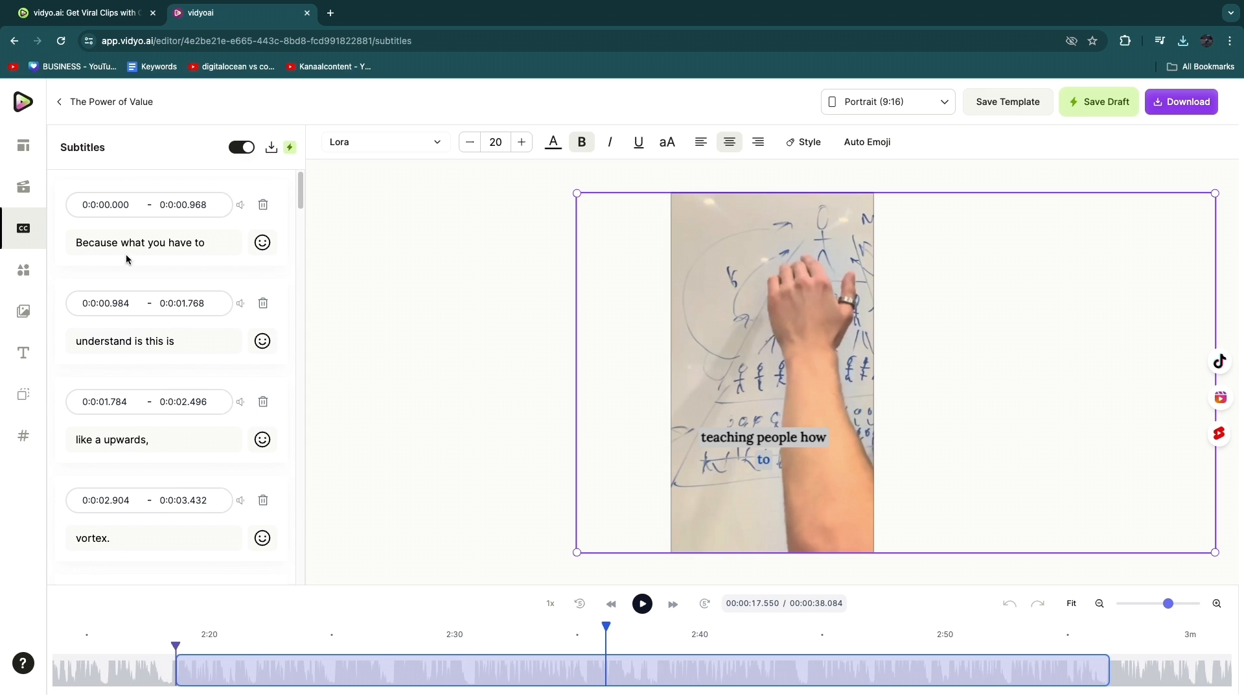
Step: Set the progress bar colour to dark blue under Elements
{"action": "left_click", "coordinate": [23, 270]}
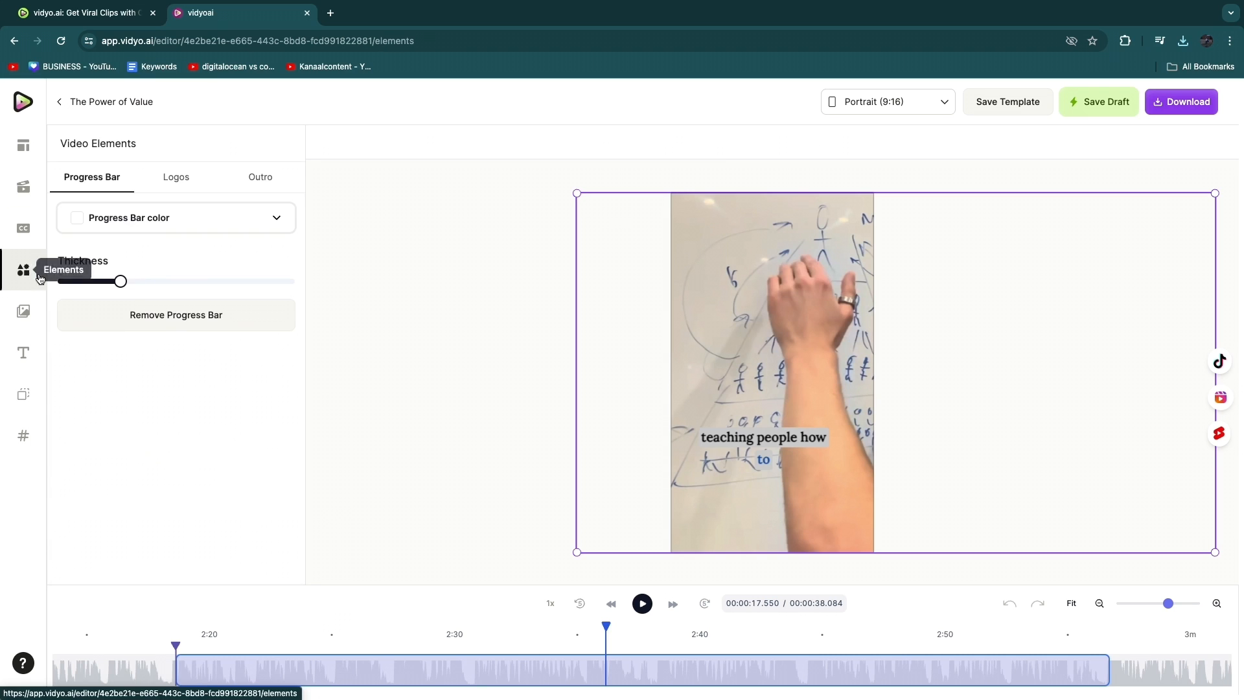
{"action": "mouse_move", "coordinate": [132, 199]}
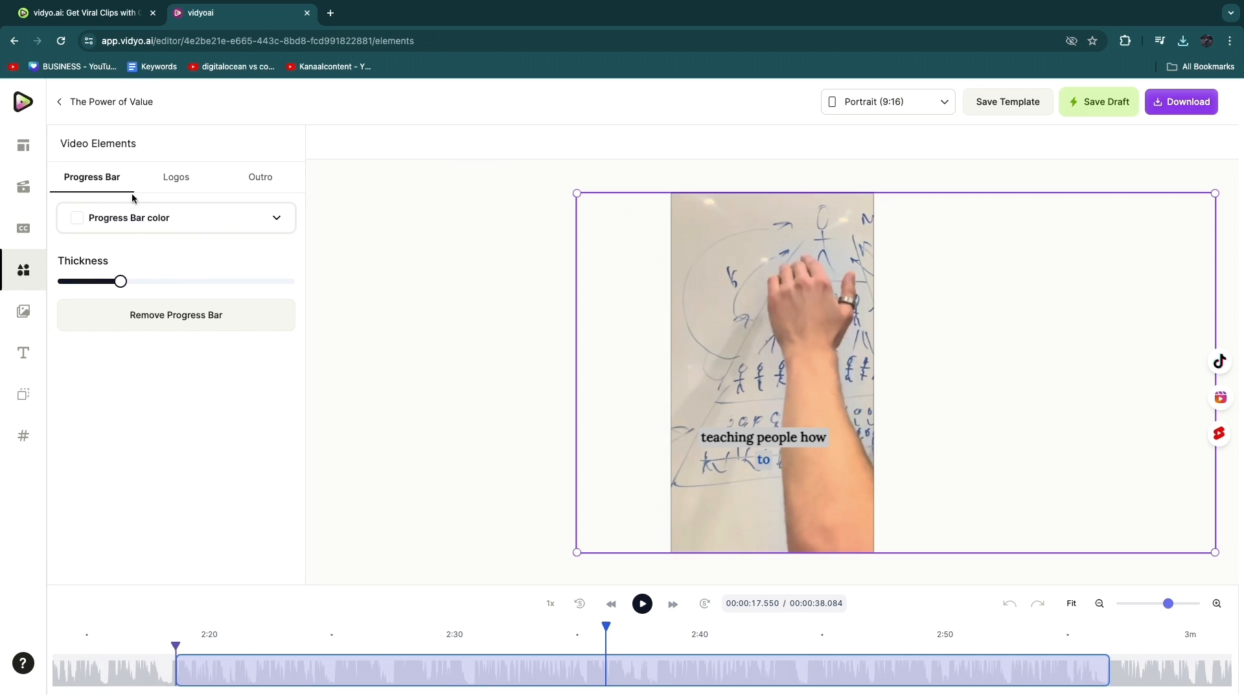
{"action": "left_click", "coordinate": [176, 217]}
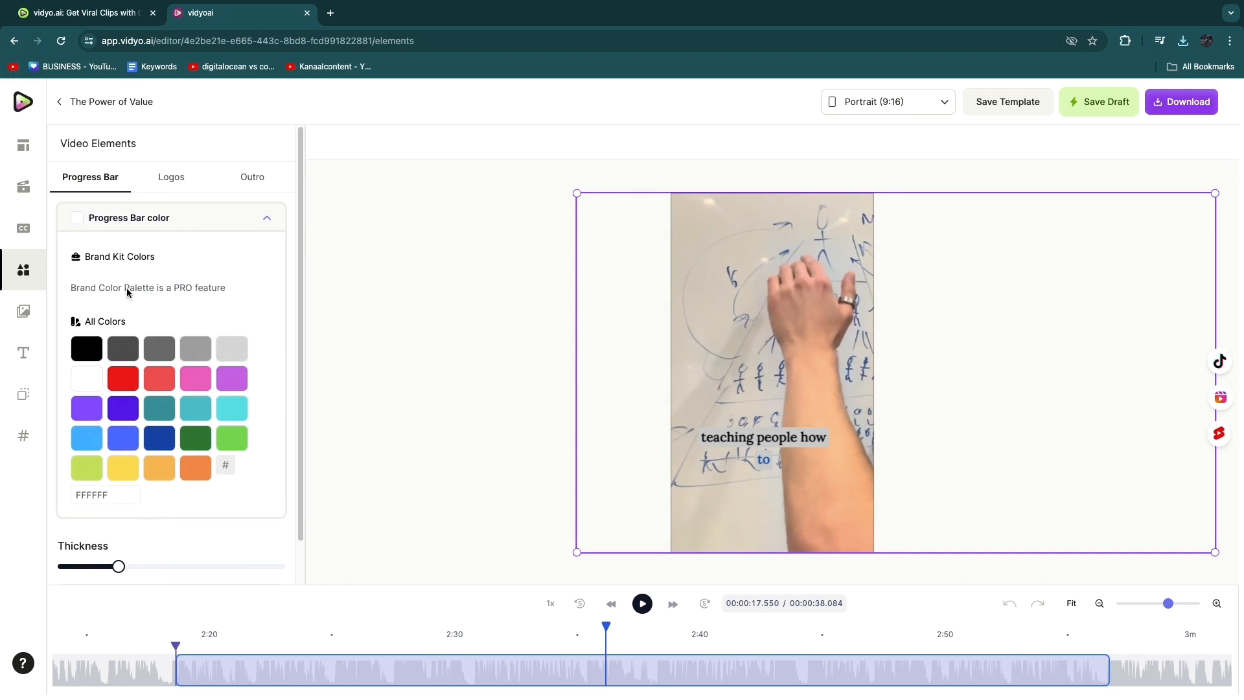
{"action": "left_click", "coordinate": [267, 217]}
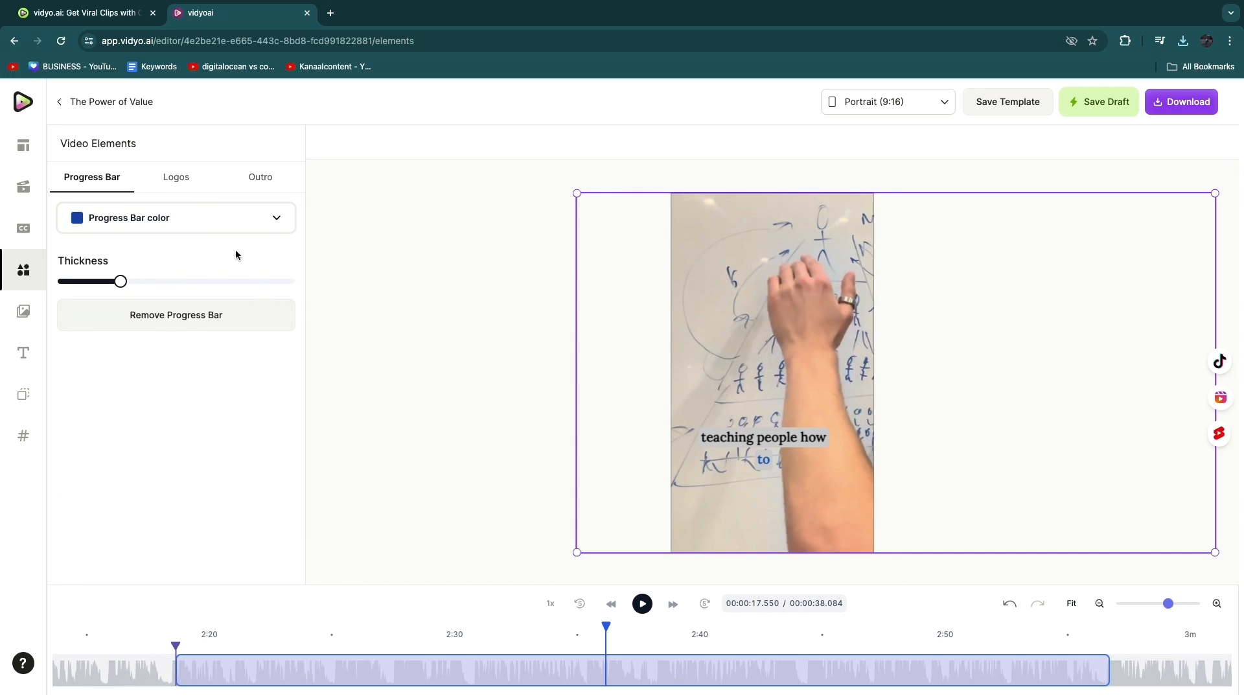
Step: Browse the Outro, Media, Text and AI Description panels, then return to the shorts list
{"action": "left_click", "coordinate": [260, 177]}
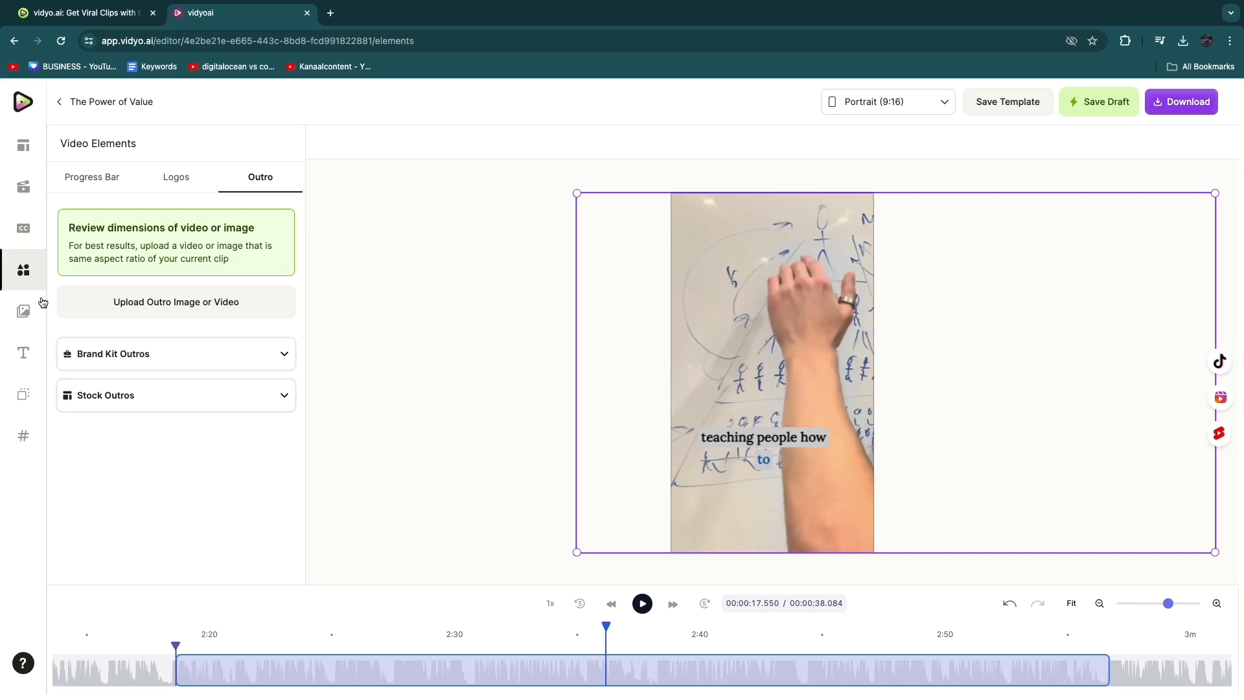
{"action": "left_click", "coordinate": [23, 311]}
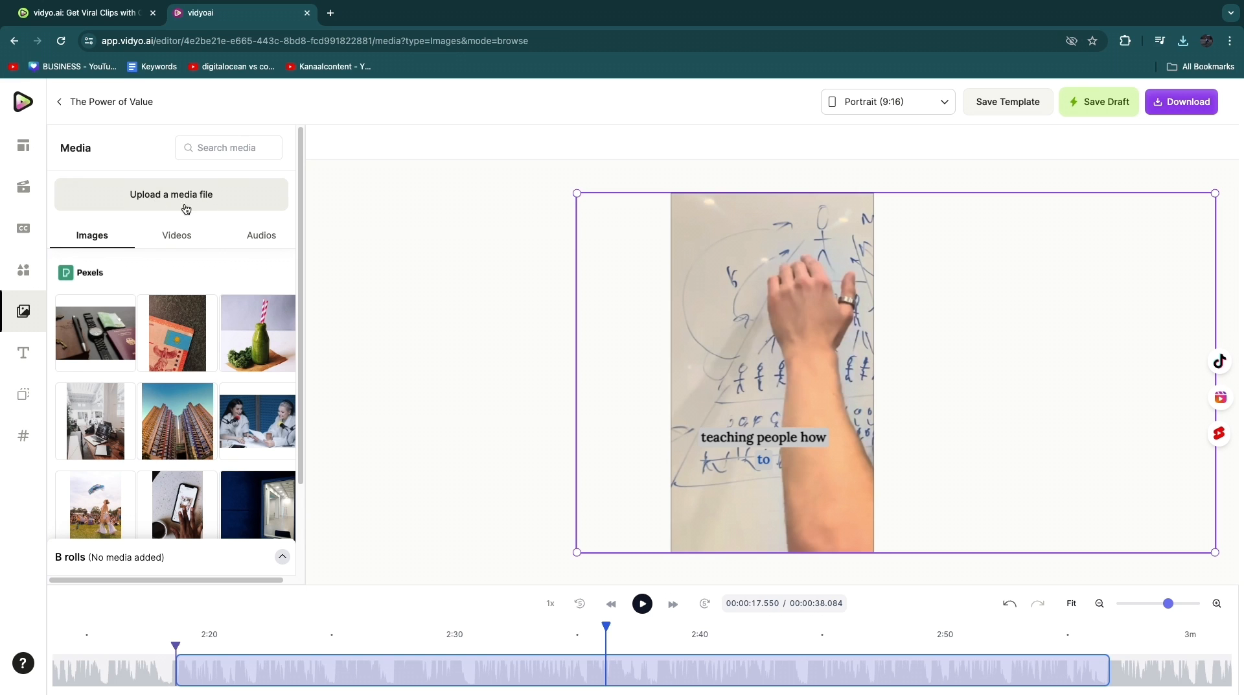
{"action": "left_click", "coordinate": [23, 352]}
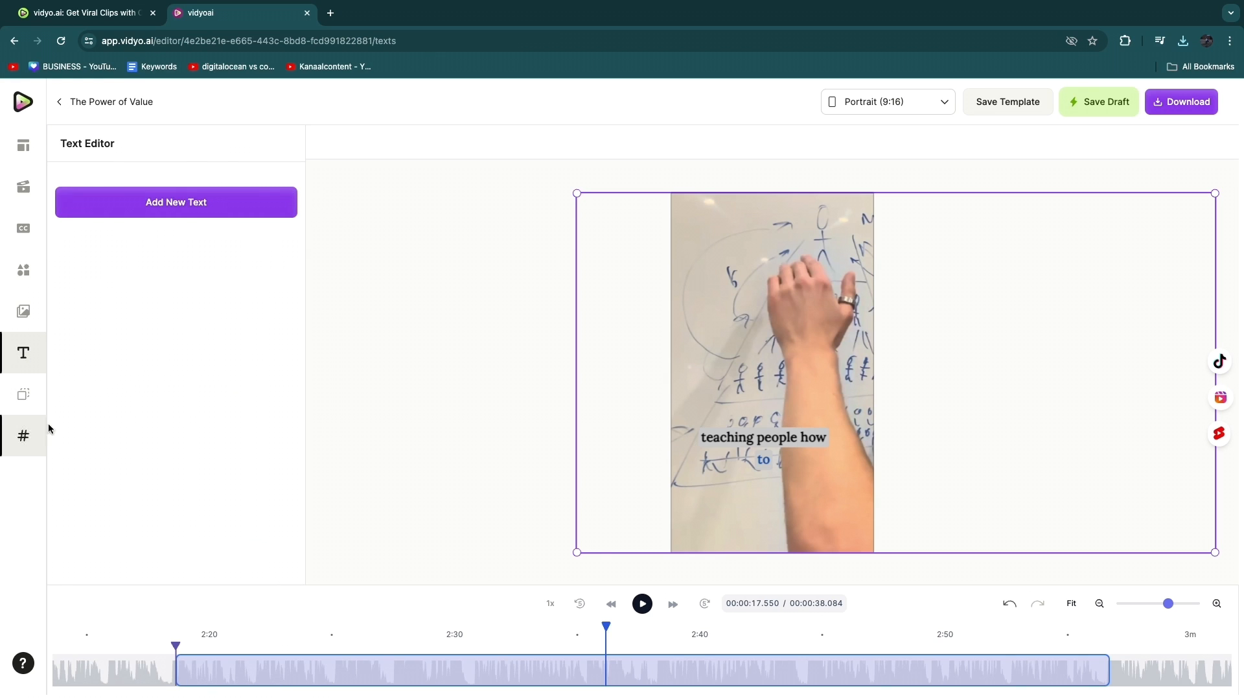
{"action": "left_click", "coordinate": [23, 395]}
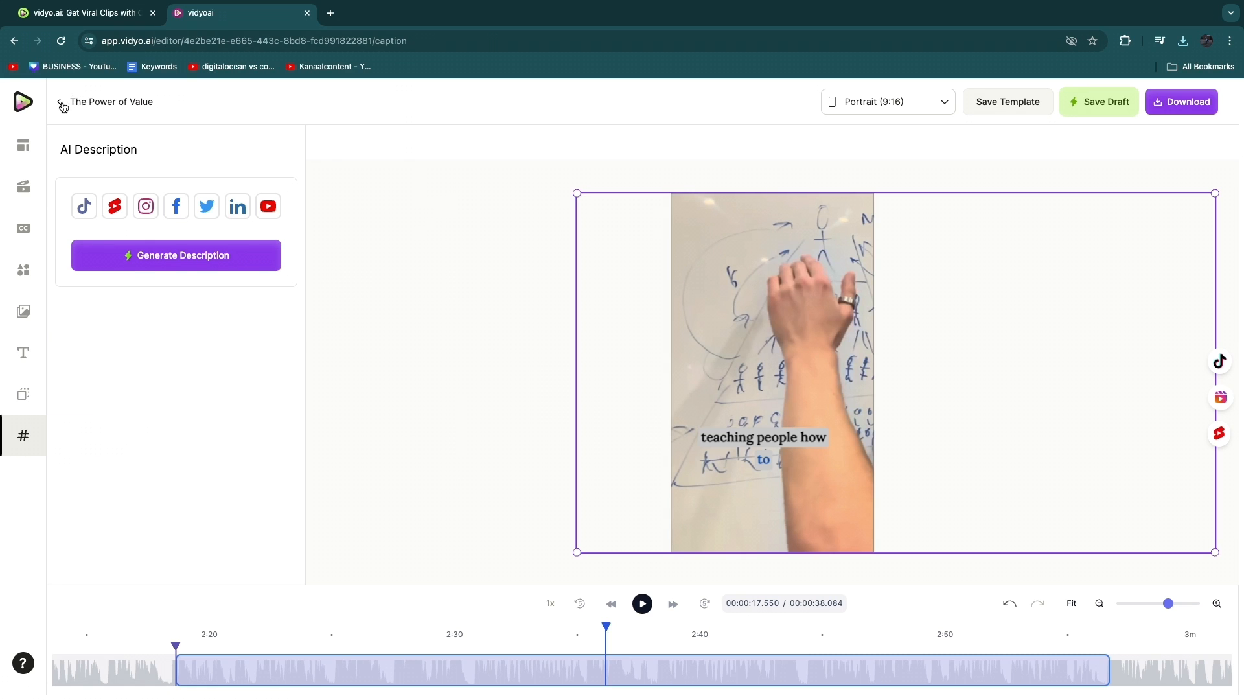
{"action": "left_click", "coordinate": [63, 106]}
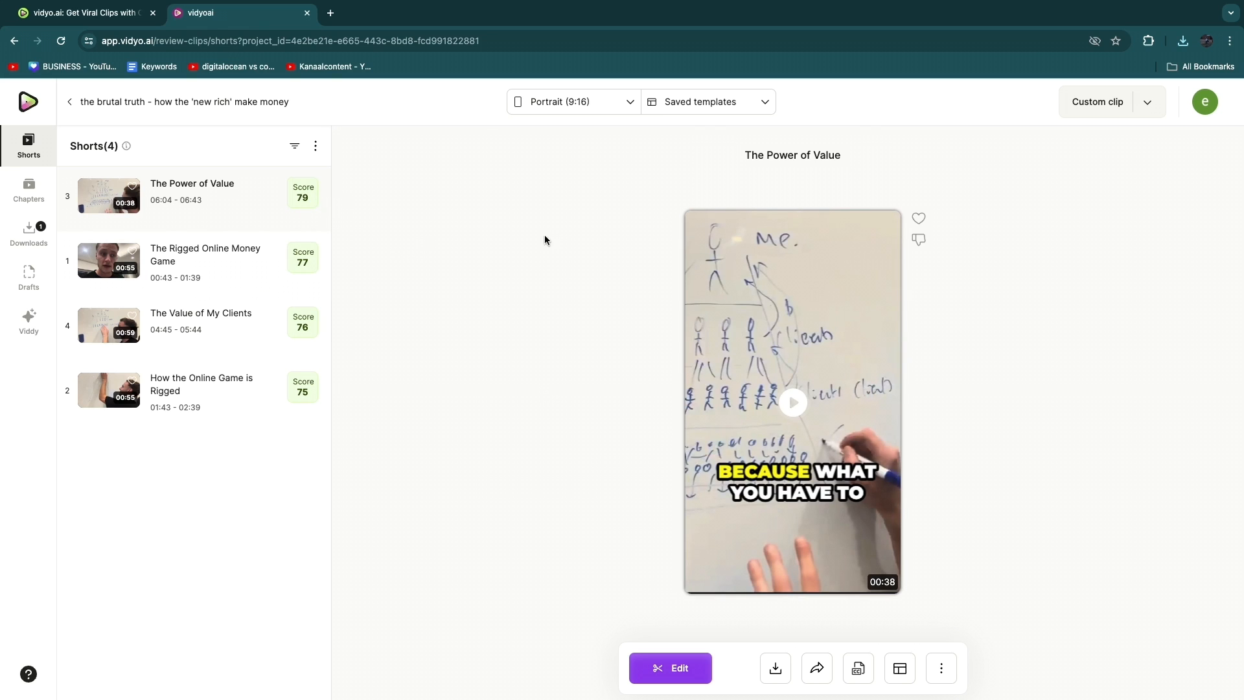
{"action": "mouse_move", "coordinate": [449, 290]}
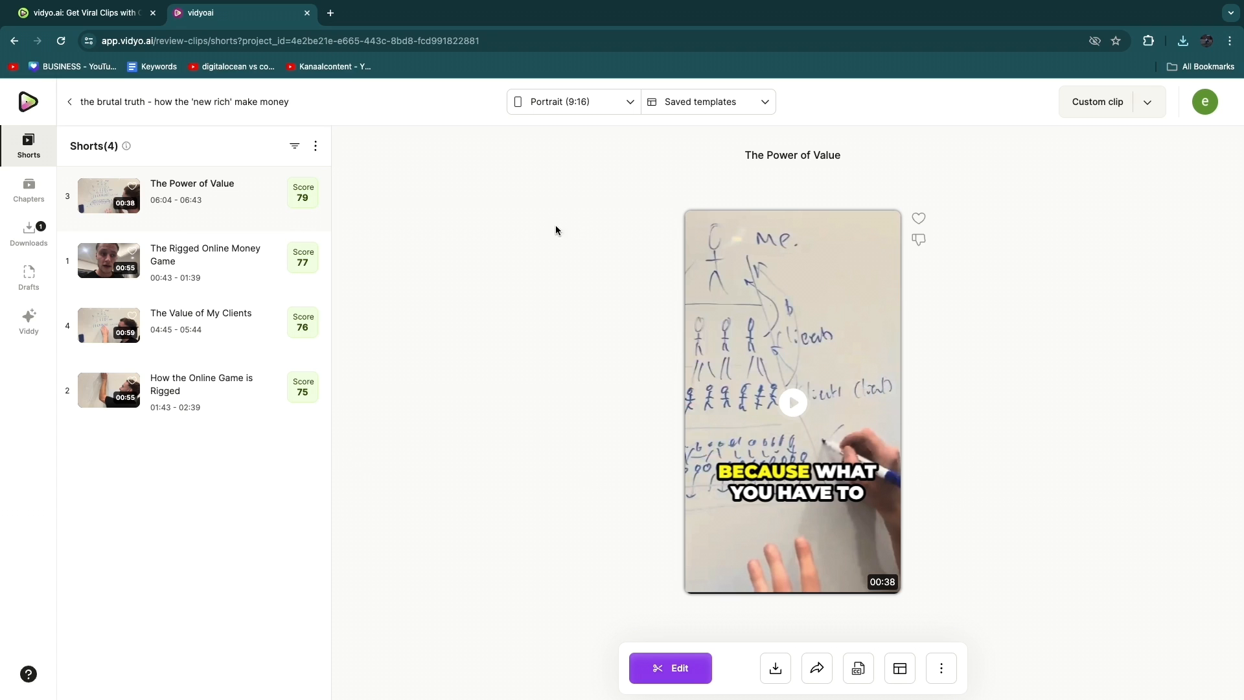
{"action": "mouse_move", "coordinate": [268, 189]}
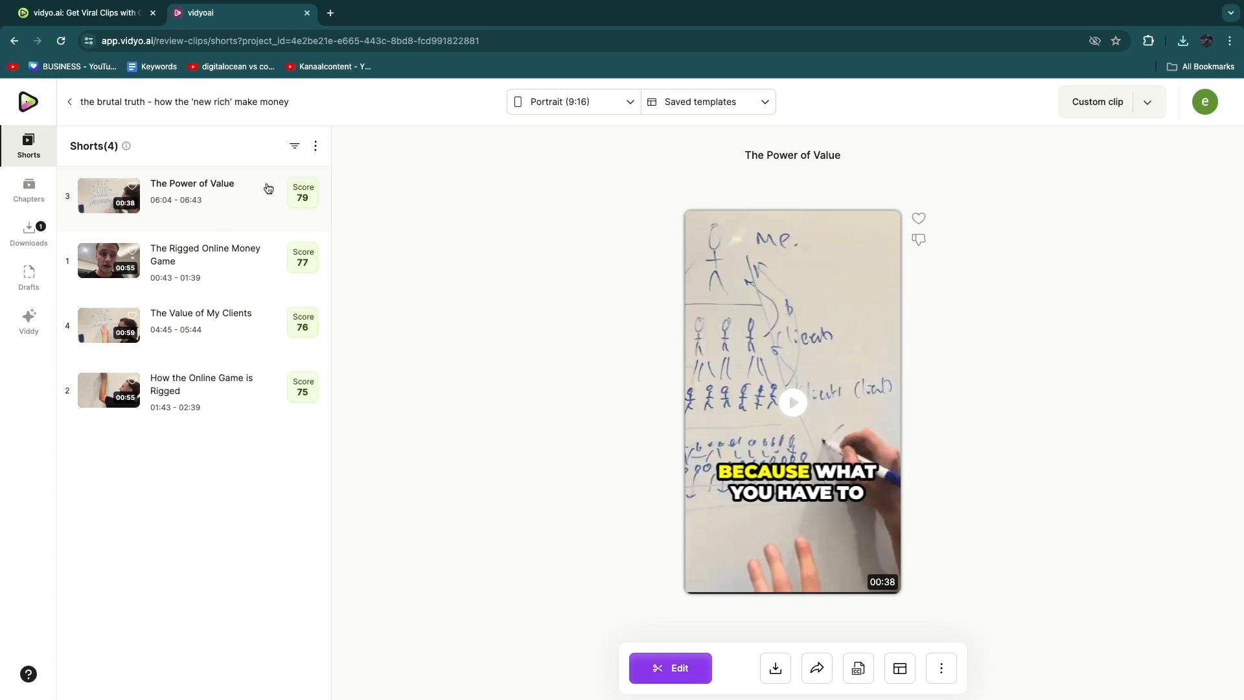
{"action": "mouse_move", "coordinate": [576, 257]}
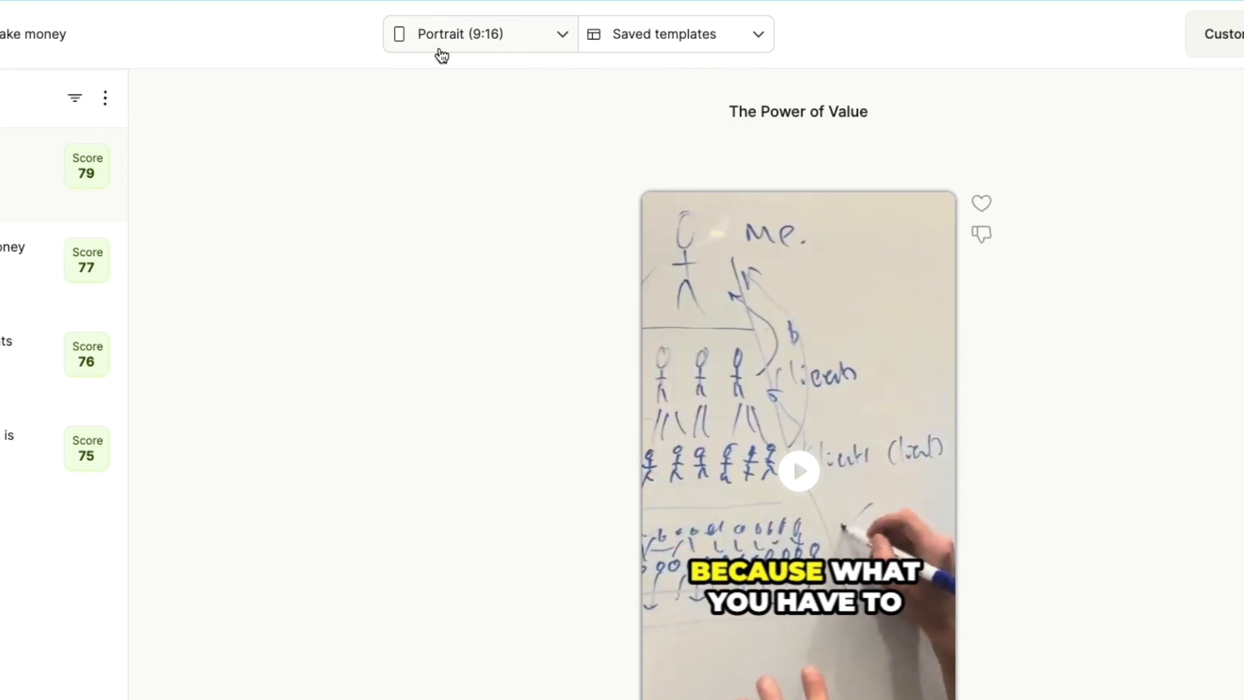
Step: Switch the short to Portrait Split (9:16), open it for editing, then return to All projects
{"action": "left_click", "coordinate": [479, 33]}
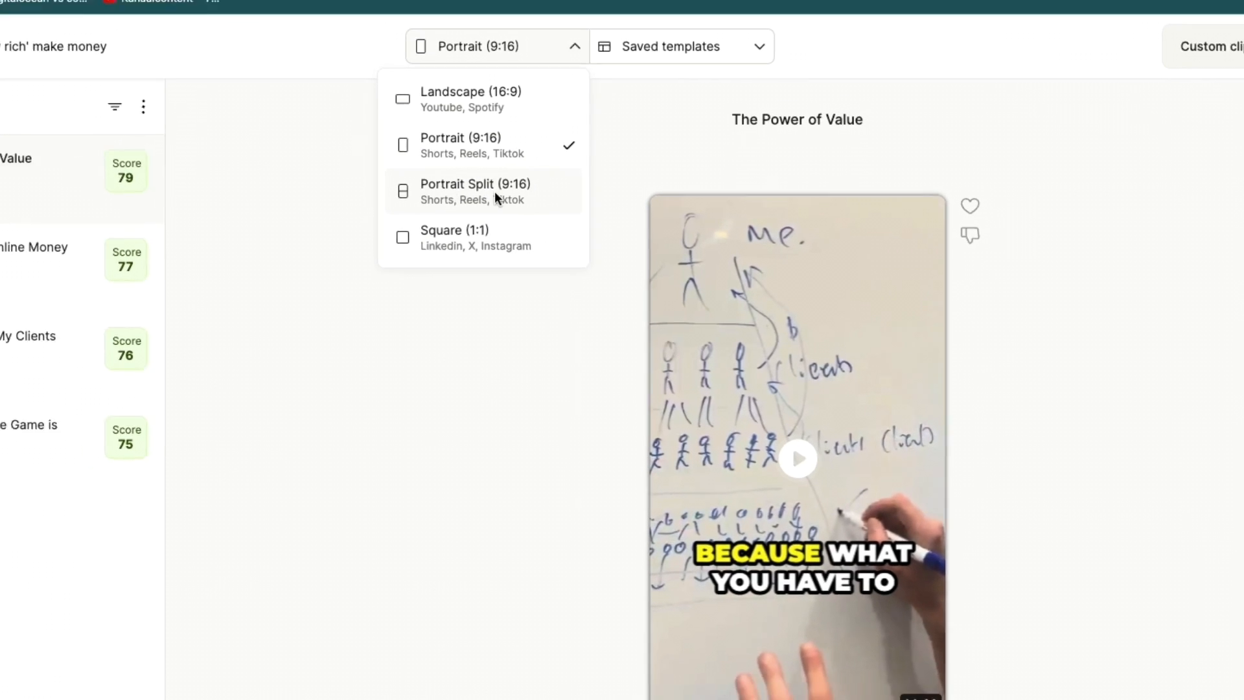
{"action": "left_click", "coordinate": [474, 190]}
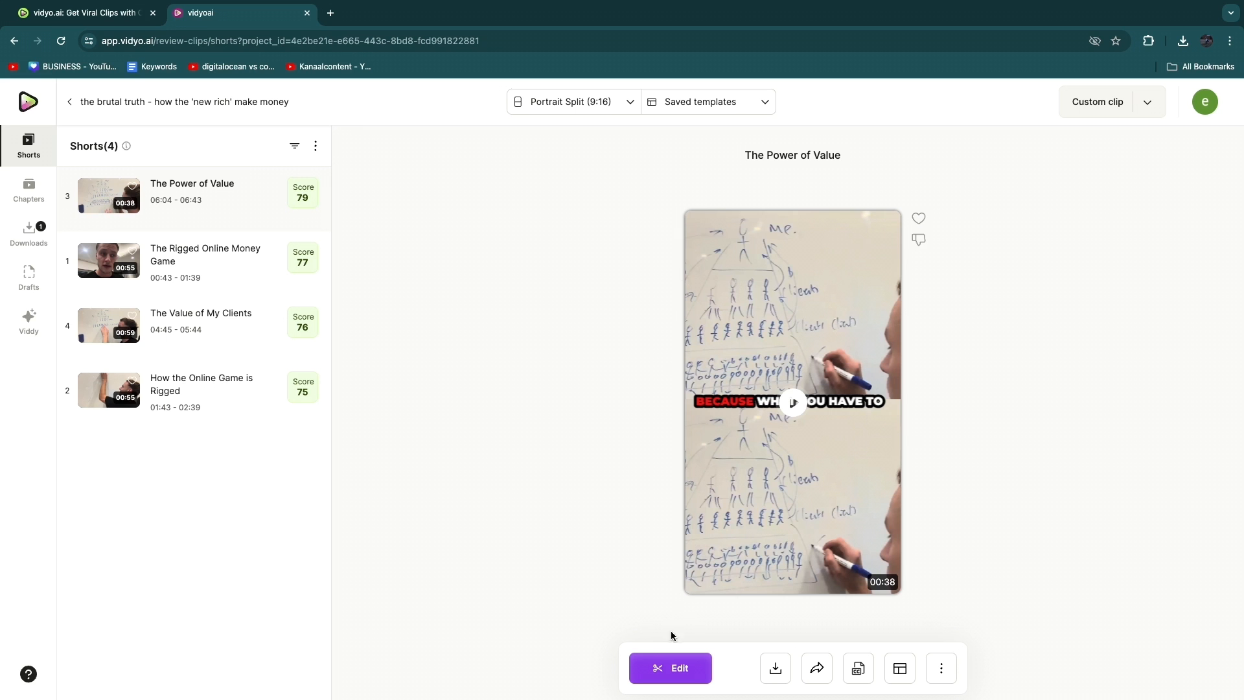
{"action": "left_click", "coordinate": [679, 667]}
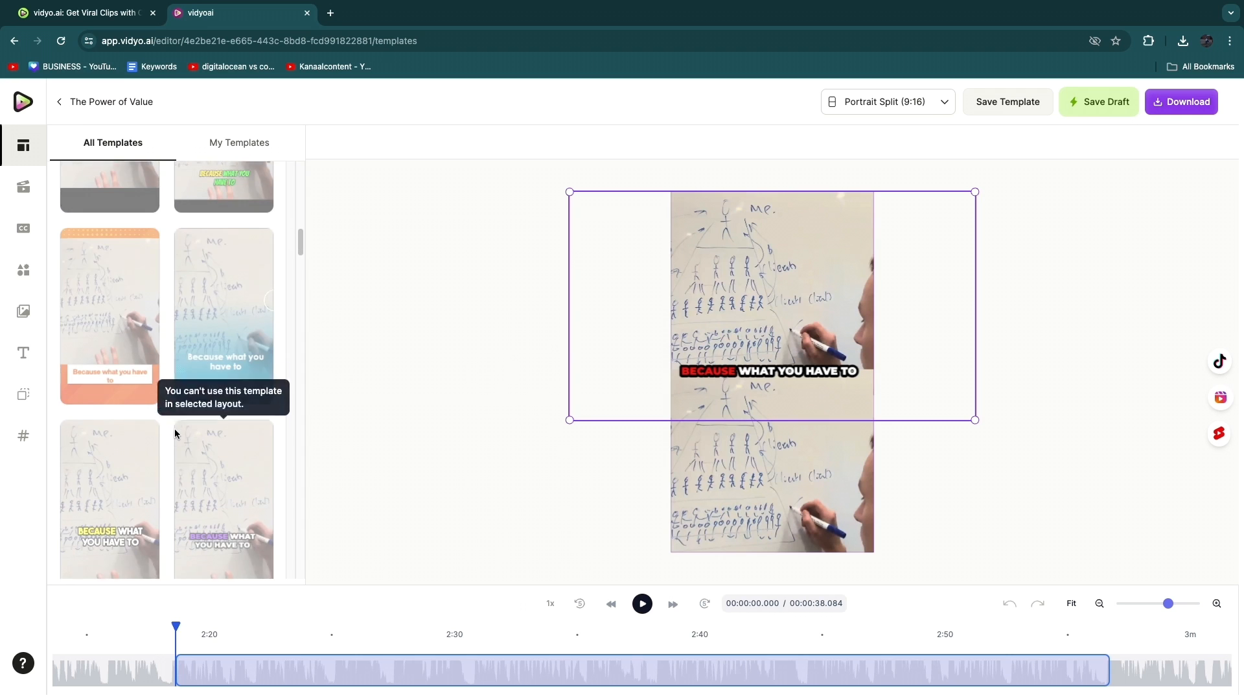
{"action": "scroll", "scroll_direction": "down", "scroll_amount": 3}
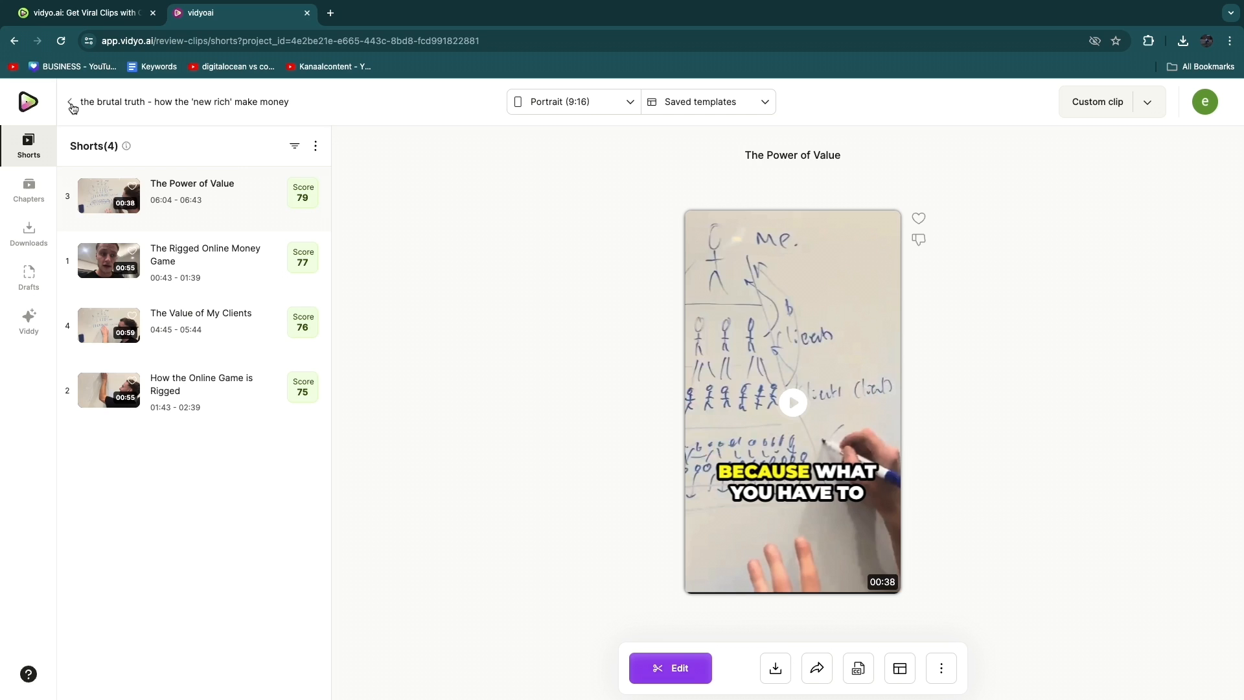
{"action": "left_click", "coordinate": [70, 106]}
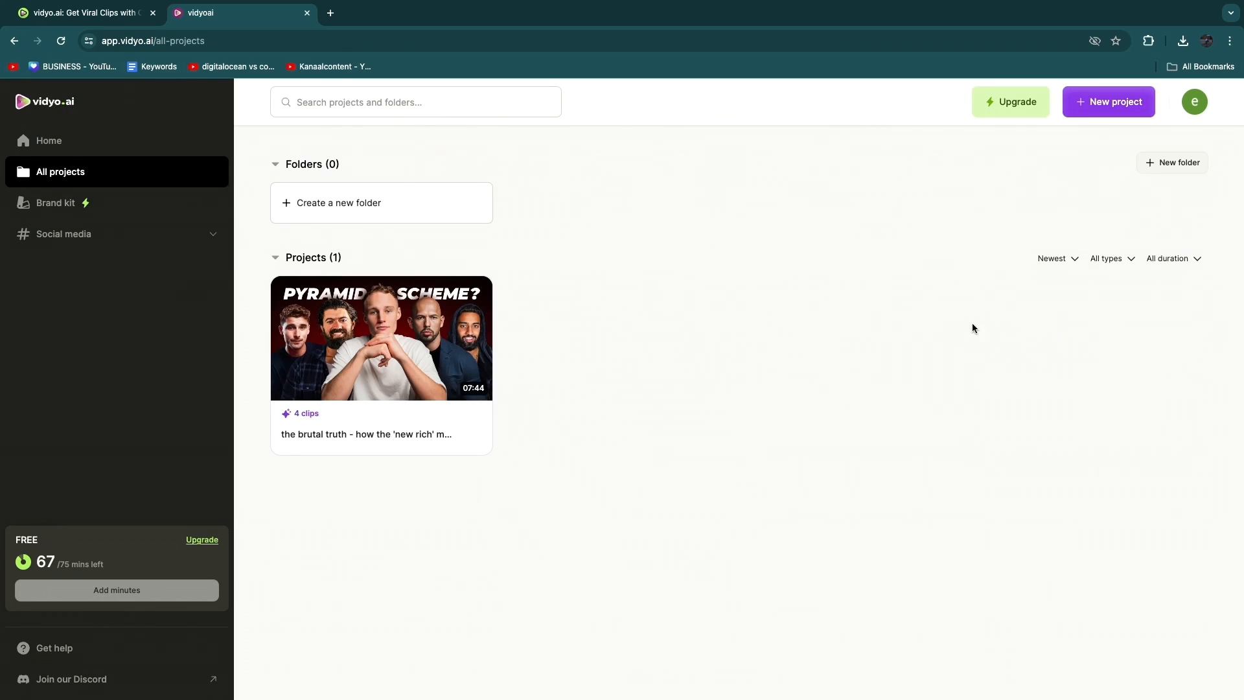
{"action": "mouse_move", "coordinate": [1069, 160]}
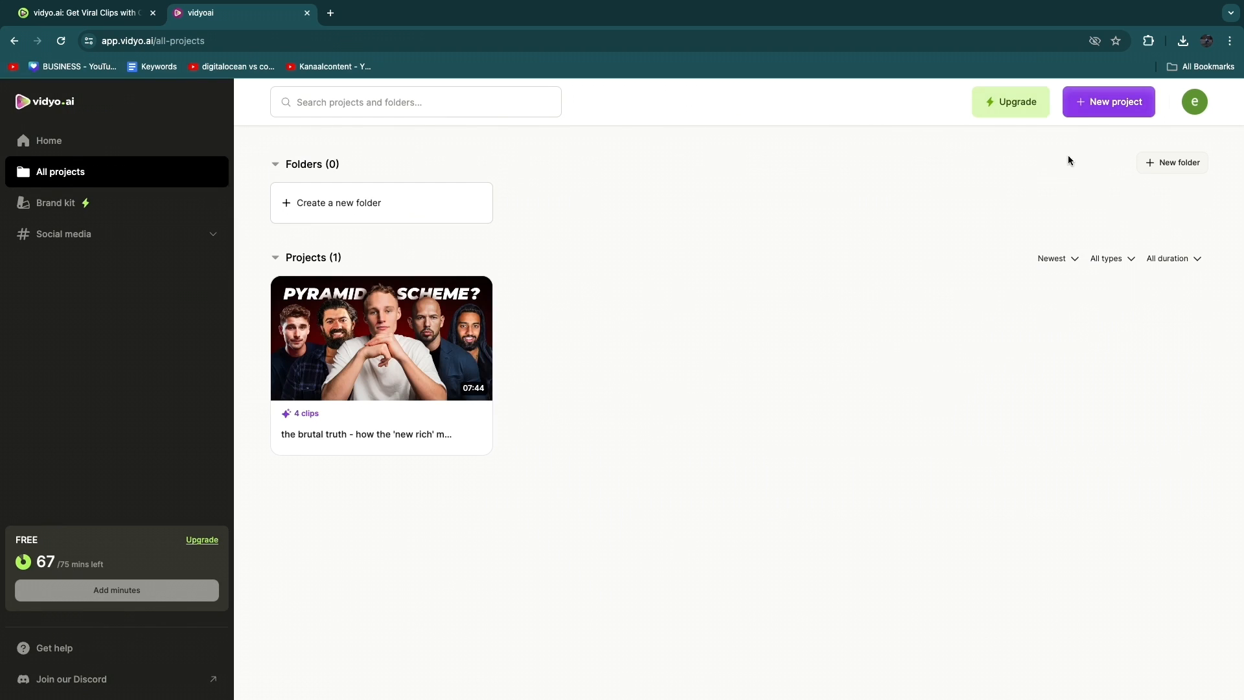
Step: Open the pricing plans and set the monthly clip estimate slider to 120 clips
{"action": "left_click", "coordinate": [1010, 102]}
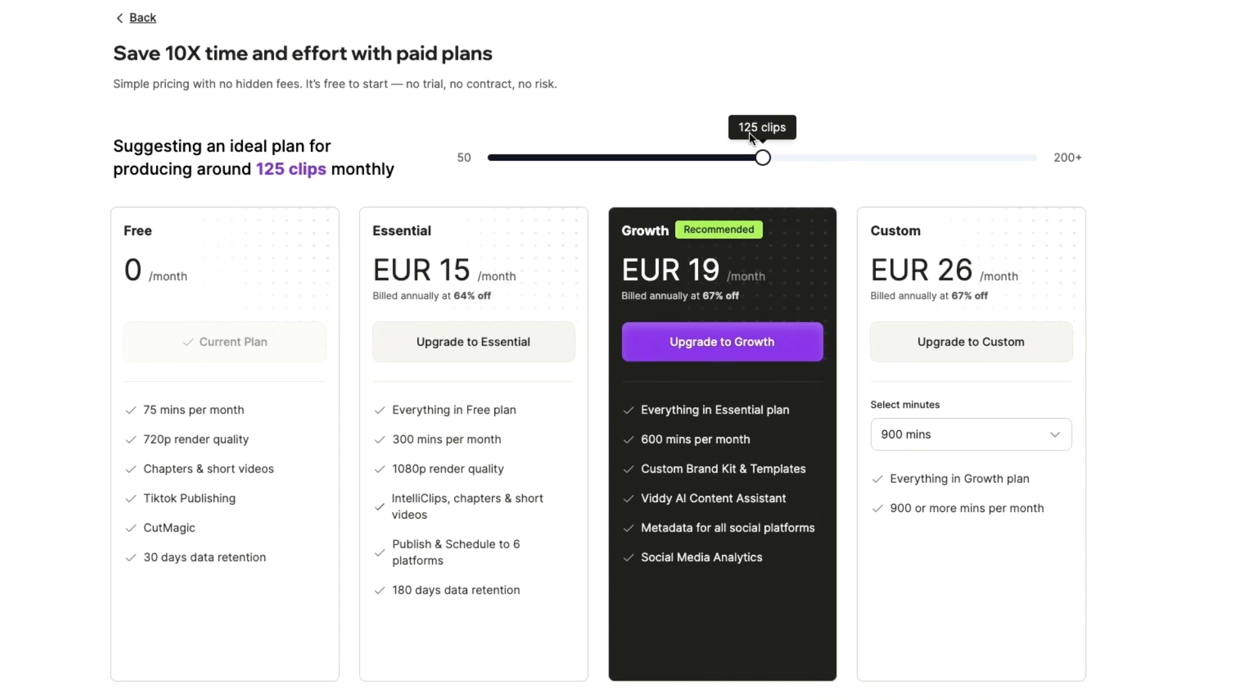
{"action": "left_click_drag", "start_coordinate": [762, 156], "coordinate": [757, 148]}
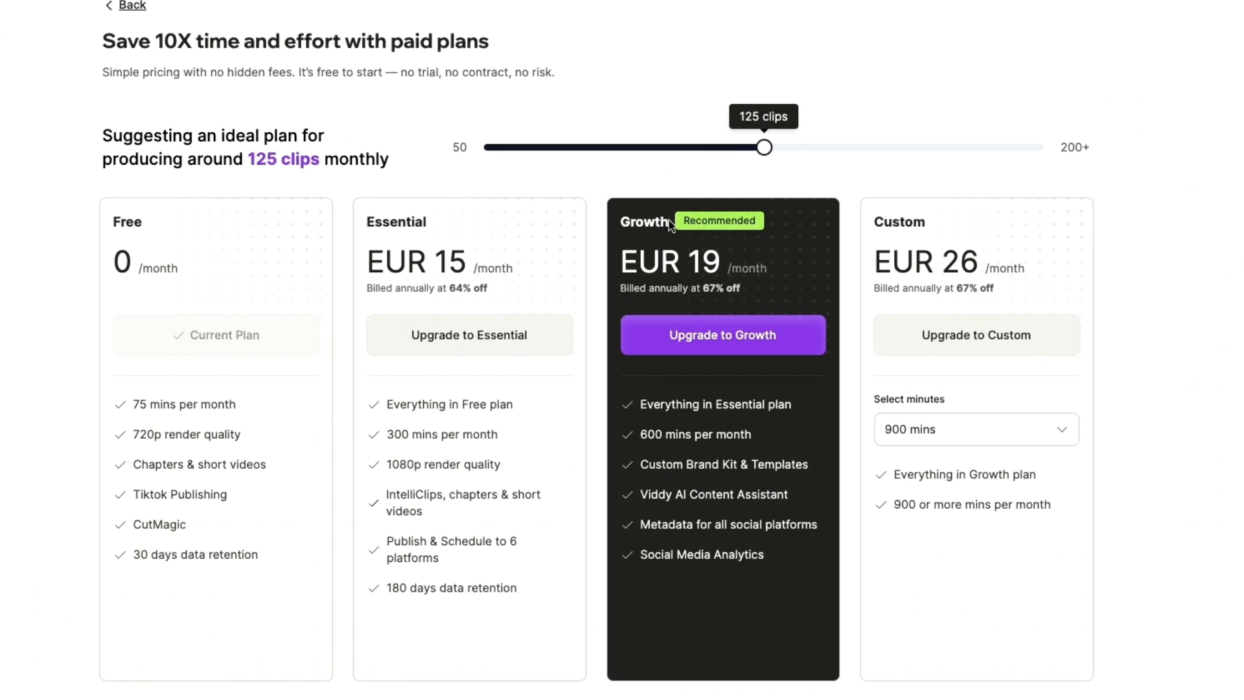
{"action": "left_click_drag", "start_coordinate": [765, 148], "coordinate": [745, 148]}
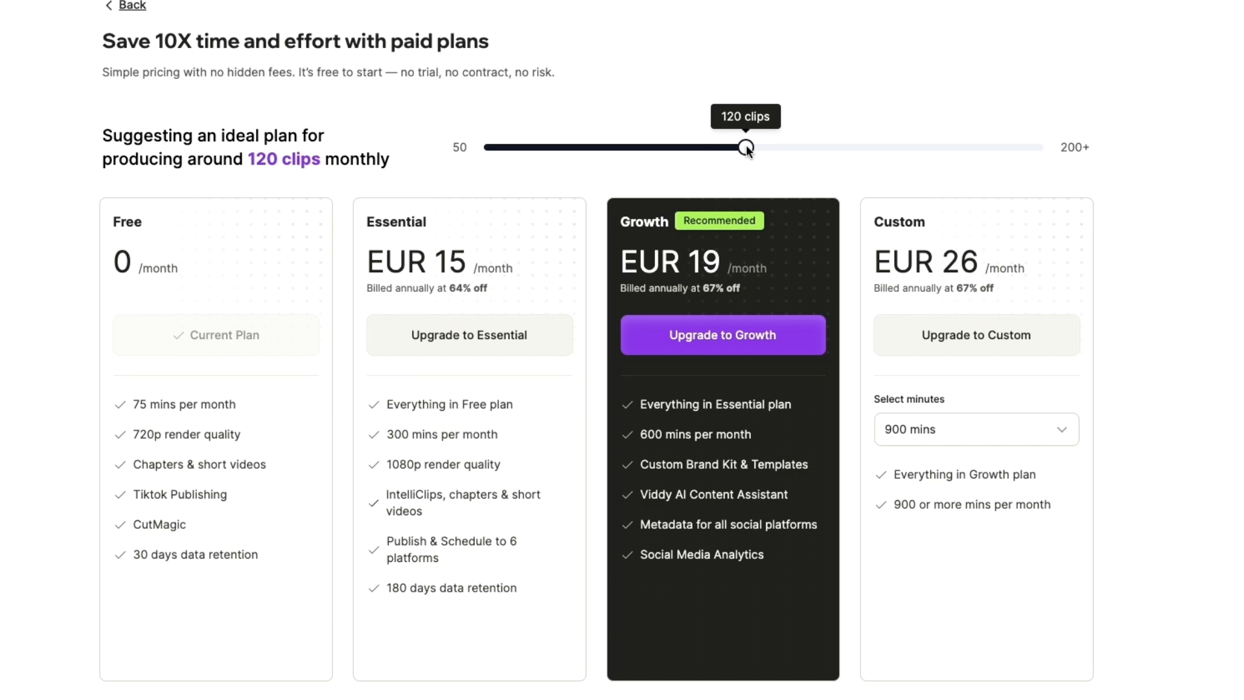
{"action": "scroll", "scroll_direction": "down", "scroll_amount": 3}
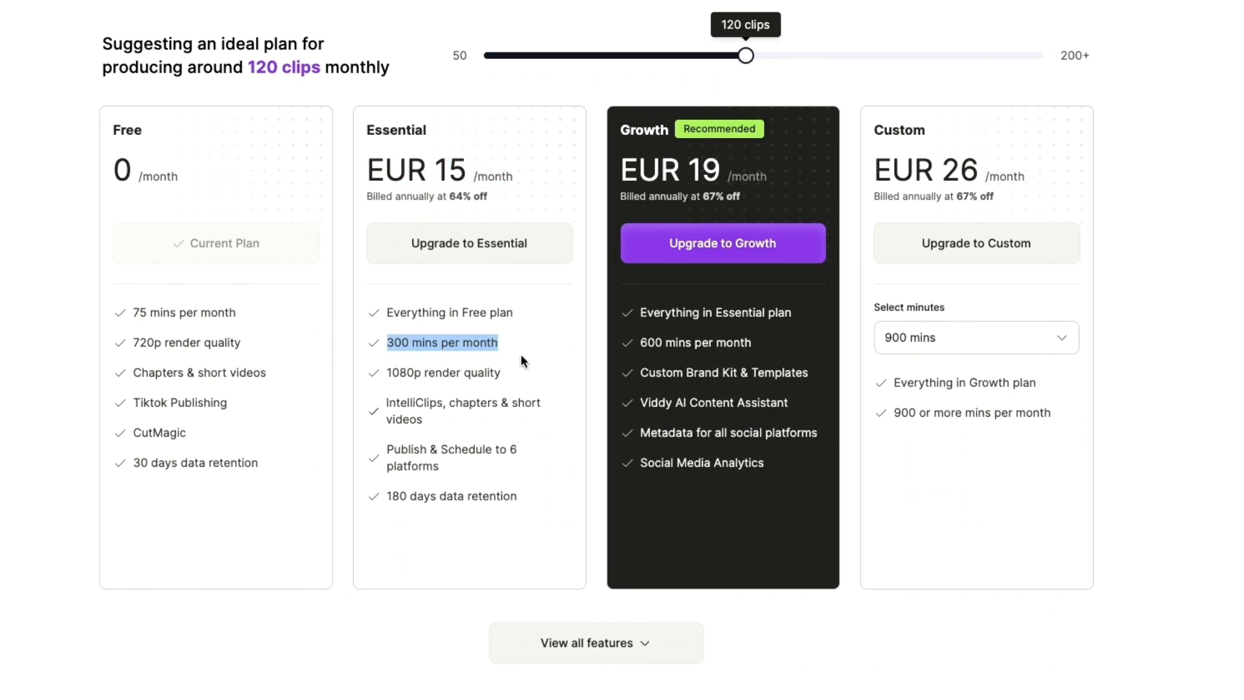
{"action": "mouse_move", "coordinate": [359, 434]}
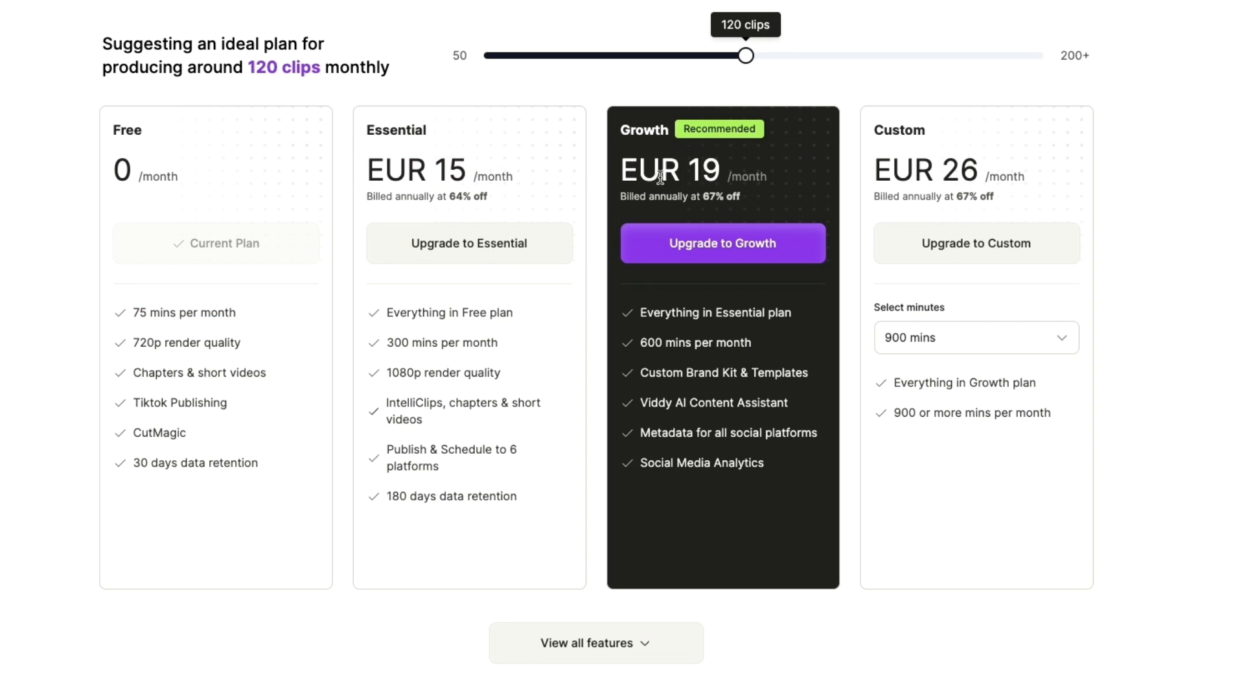
Step: Choose 1800 minutes for the Custom plan (EUR 45) and expand all features
{"action": "left_click", "coordinate": [976, 336]}
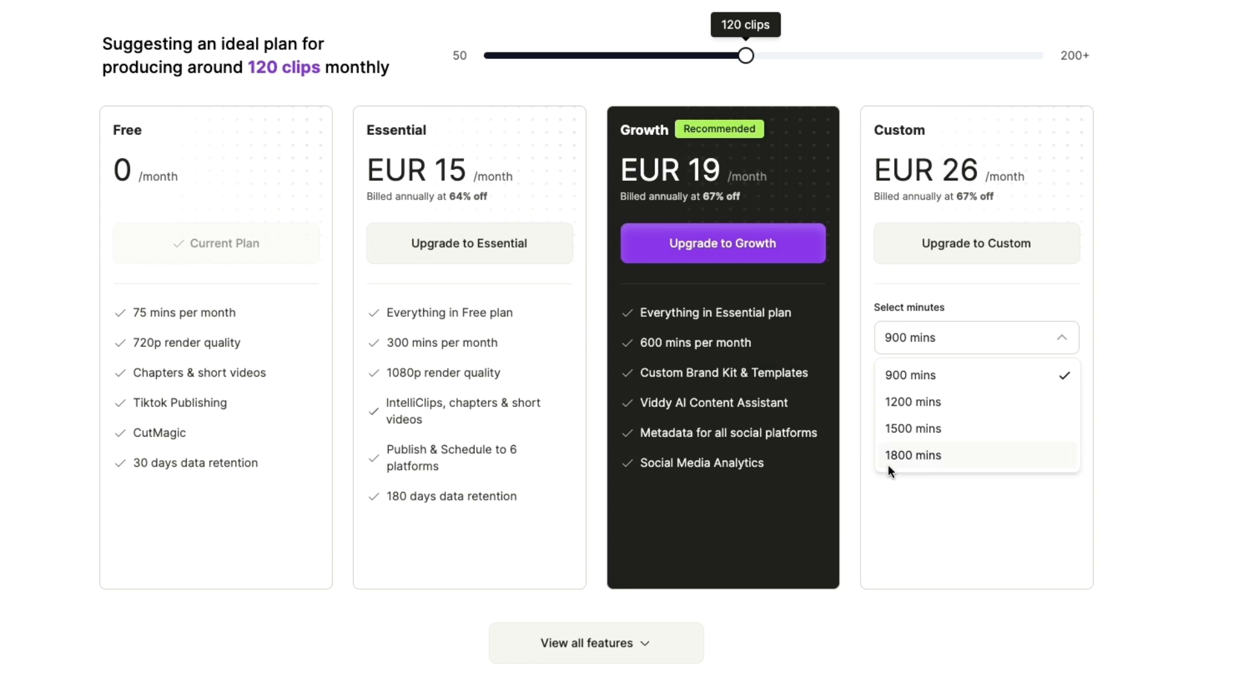
{"action": "left_click", "coordinate": [912, 455]}
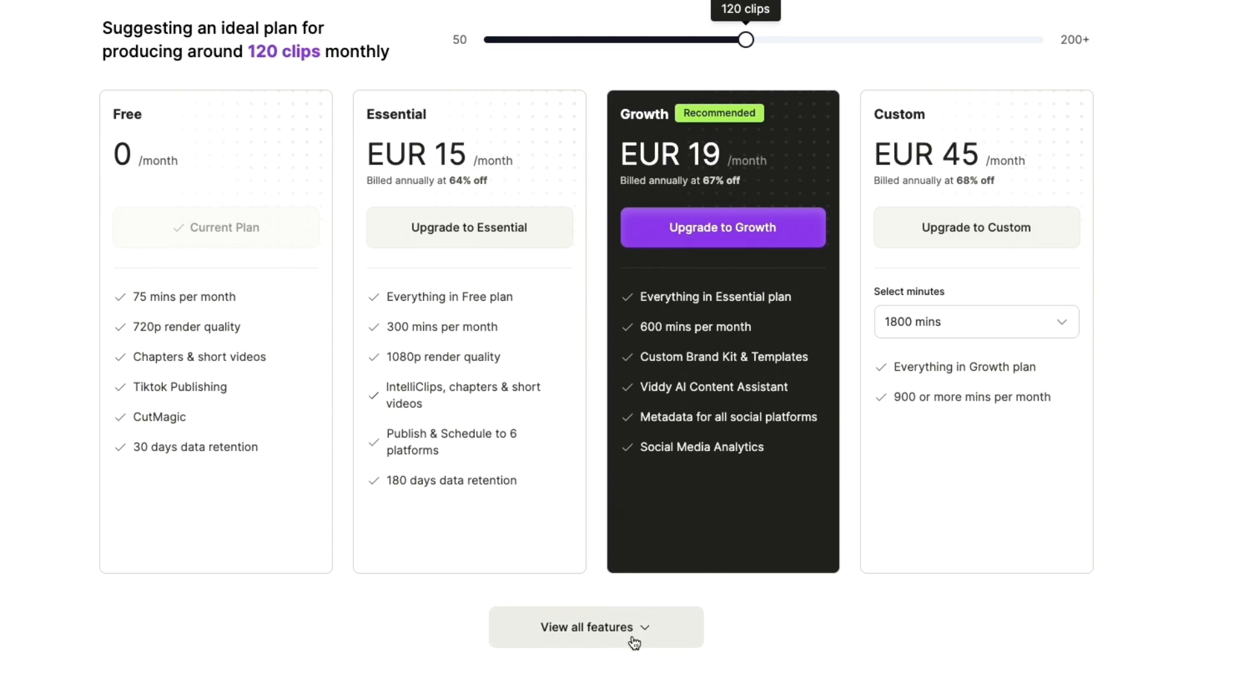
{"action": "left_click", "coordinate": [596, 627]}
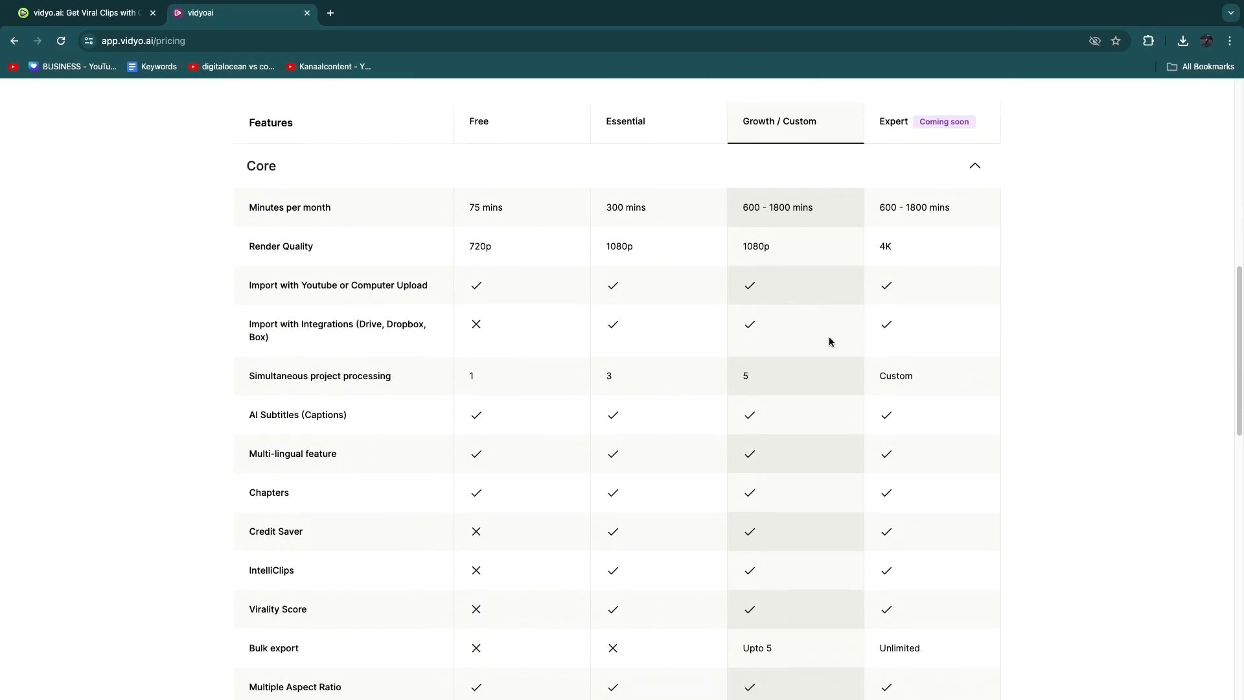
{"action": "scroll", "scroll_direction": "down", "scroll_amount": 3}
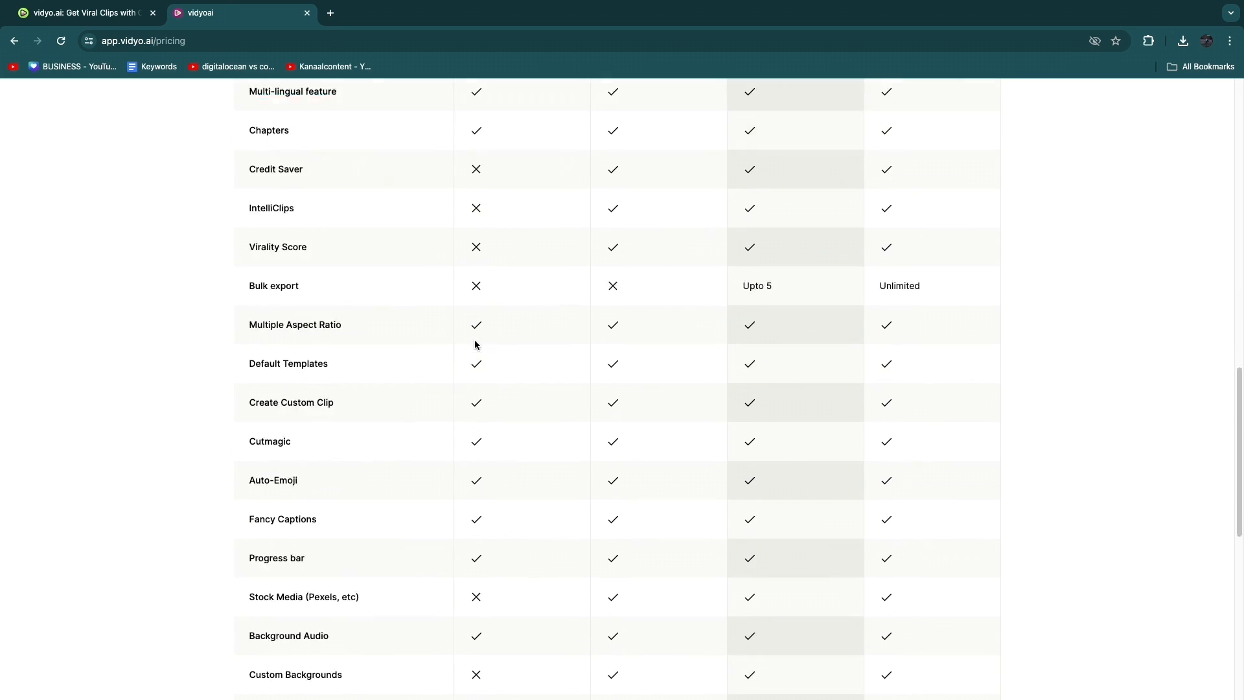
{"action": "scroll", "scroll_direction": "down", "scroll_amount": 3}
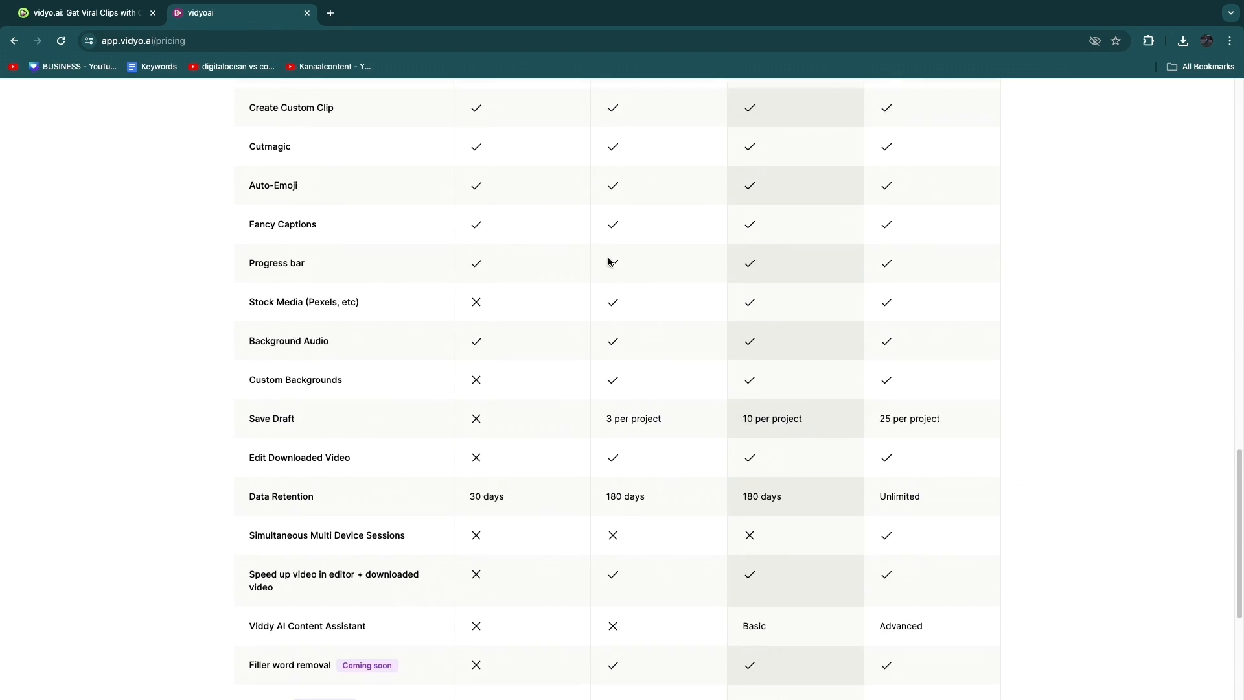